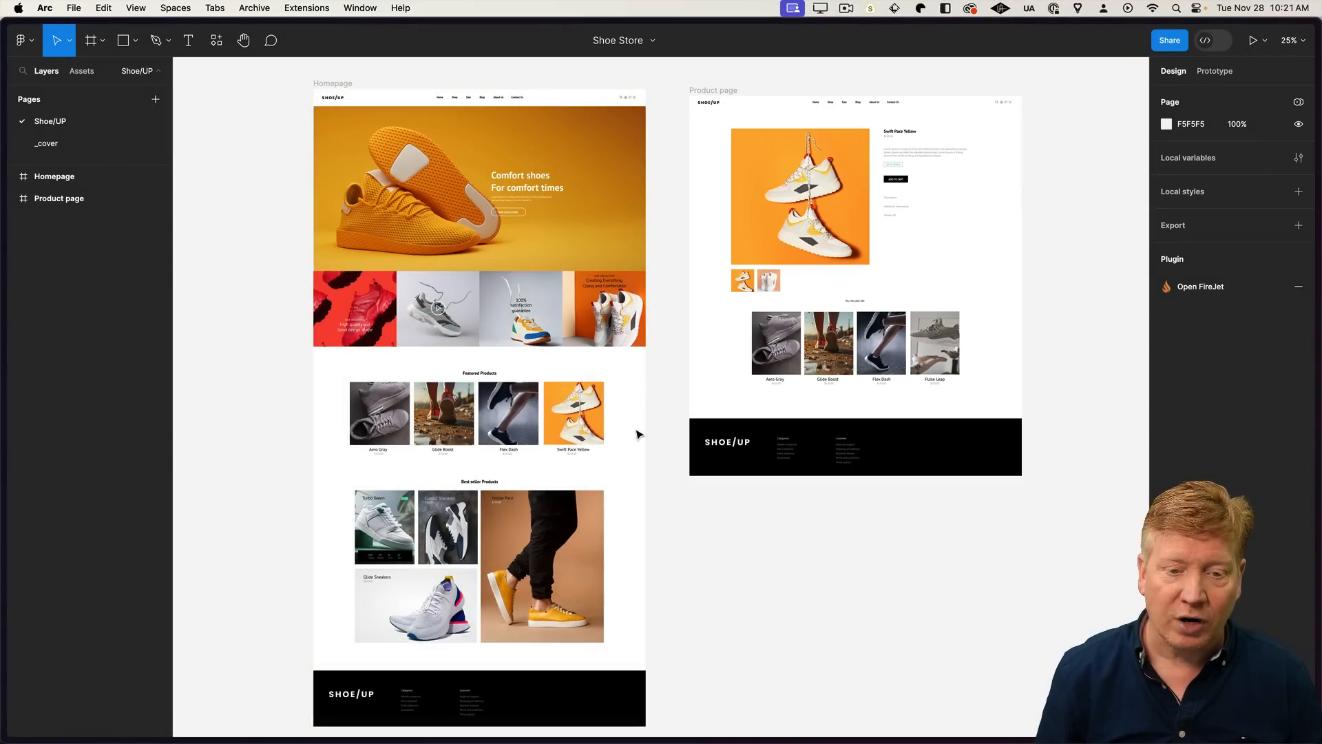
{"action": "mouse_move", "coordinate": [599, 96]}
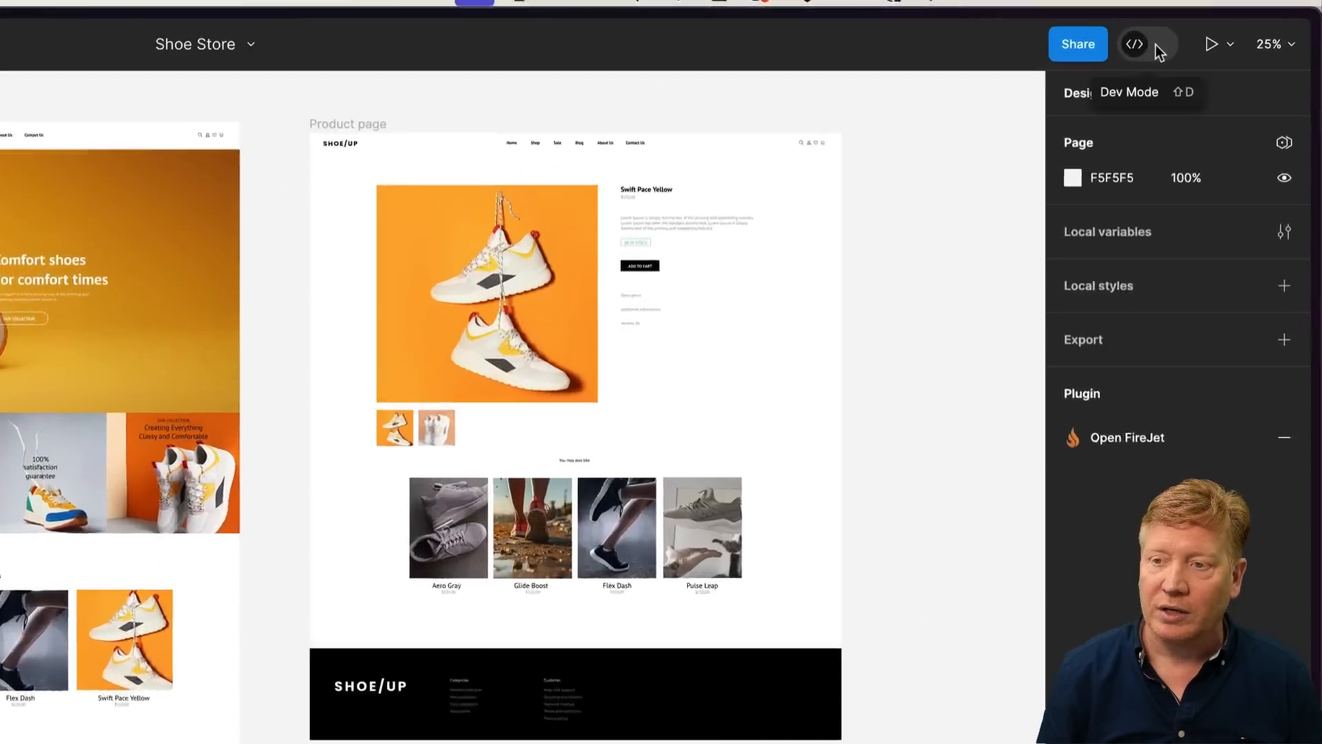
- Enable Dev Mode and generate code from the Shoe Store design with the Builder.io plugin
{"action": "left_click", "coordinate": [1134, 44]}
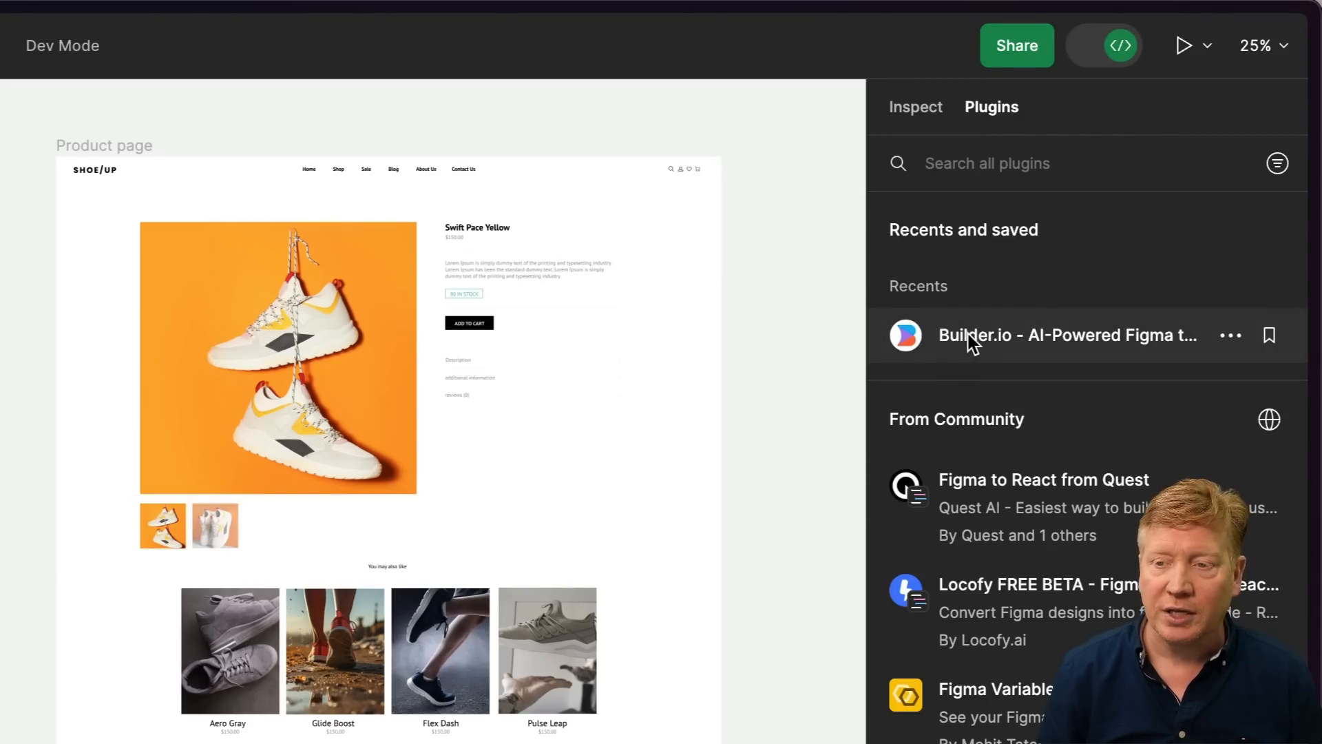
{"action": "left_click", "coordinate": [1065, 334]}
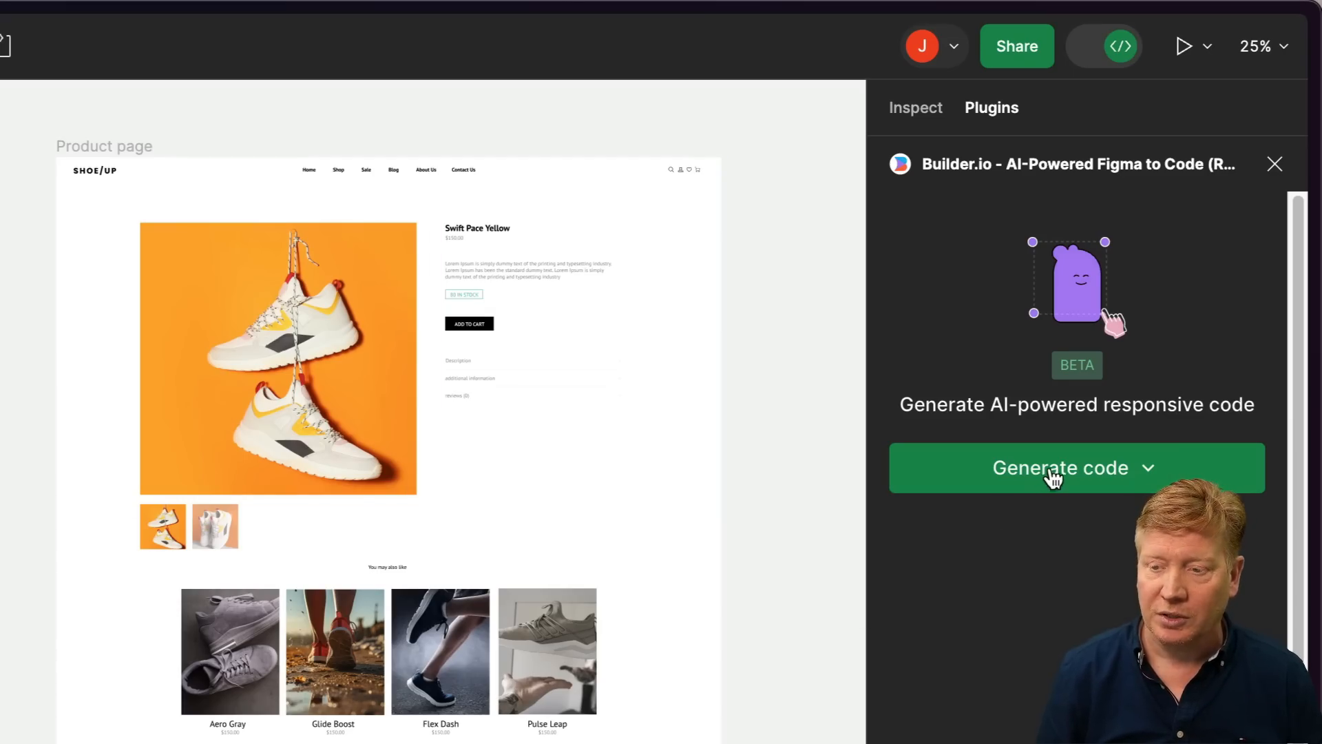
{"action": "left_click", "coordinate": [1059, 468]}
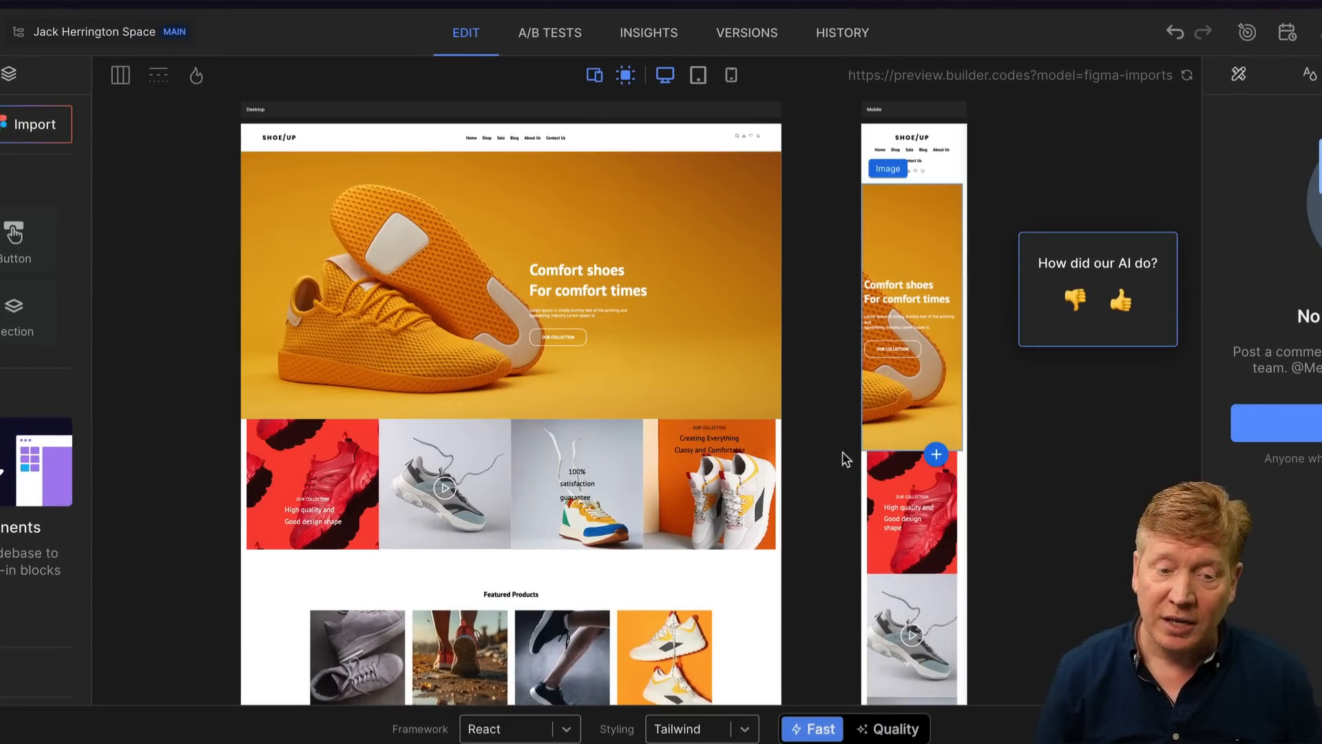
- Dismiss the AI rating prompt and scroll to the generated React/Tailwind code
{"action": "left_click", "coordinate": [1121, 300]}
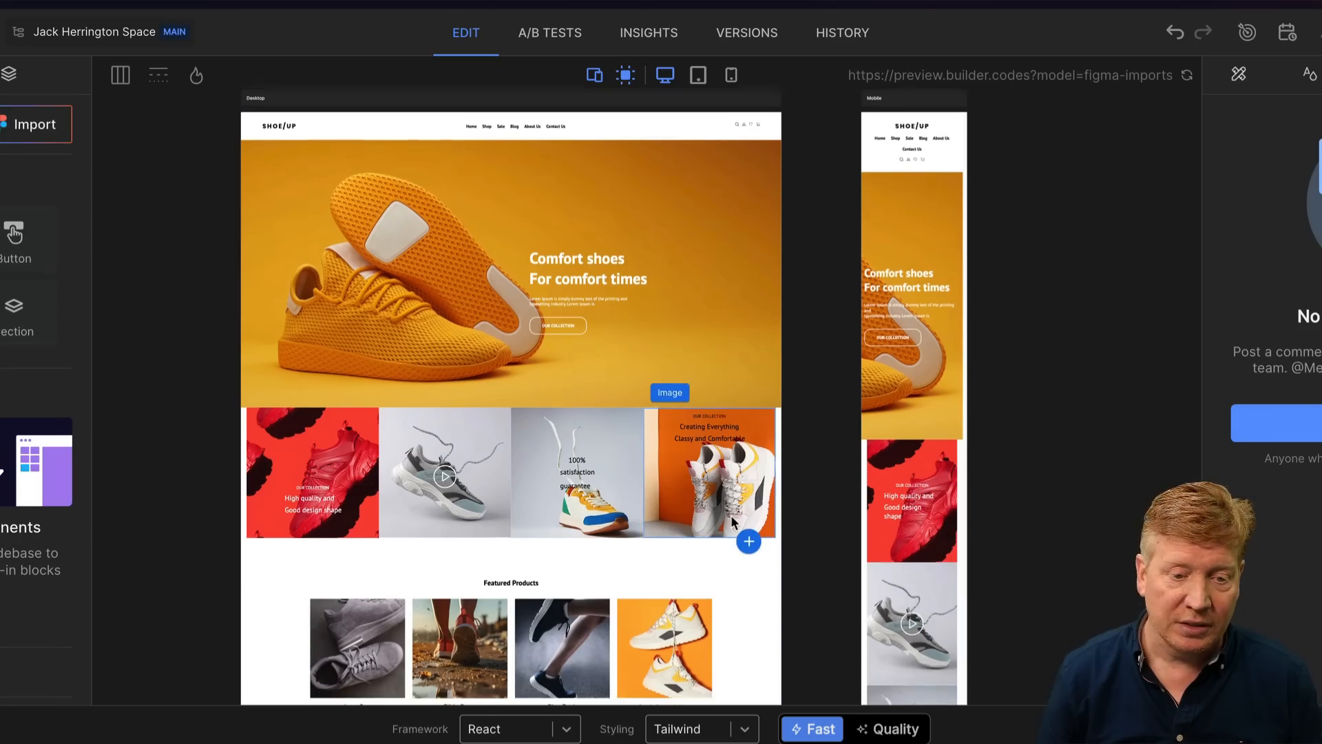
{"action": "scroll", "scroll_direction": "down", "scroll_amount": 3}
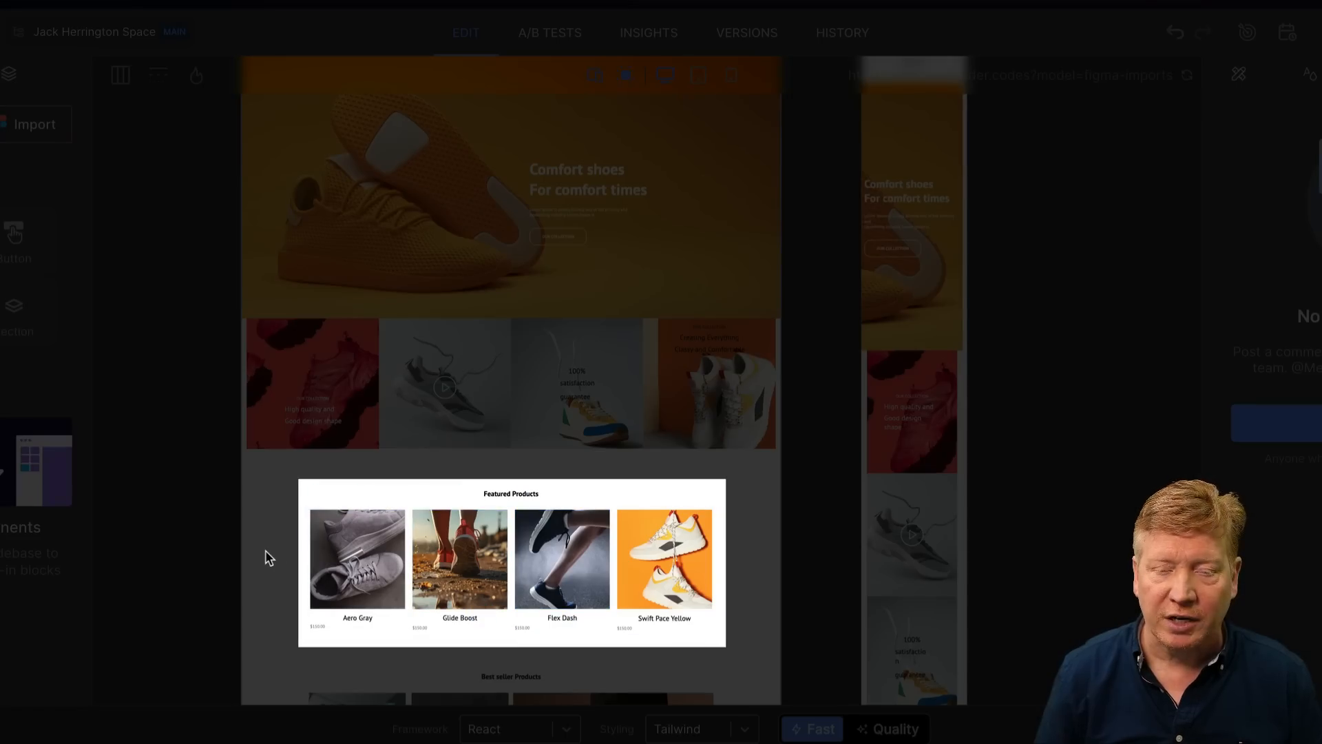
{"action": "scroll", "scroll_direction": "down", "scroll_amount": 3}
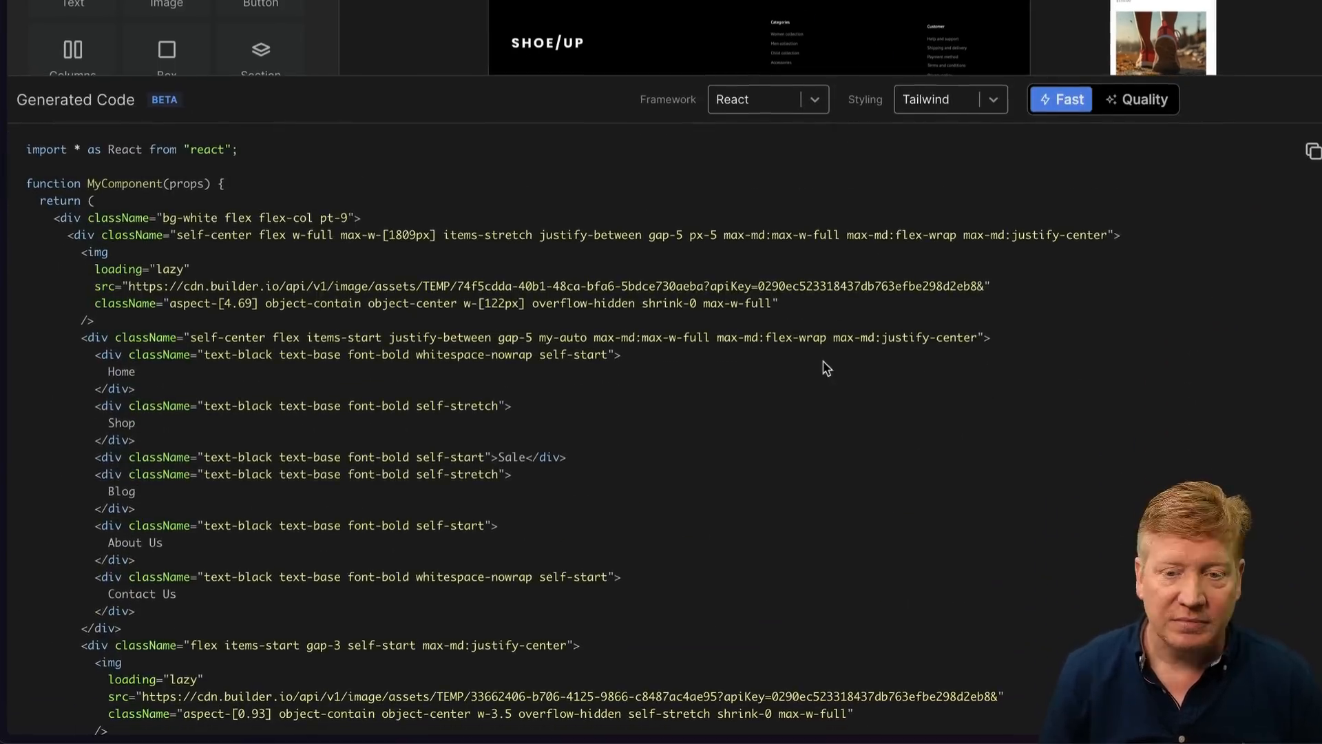
{"action": "mouse_move", "coordinate": [762, 385]}
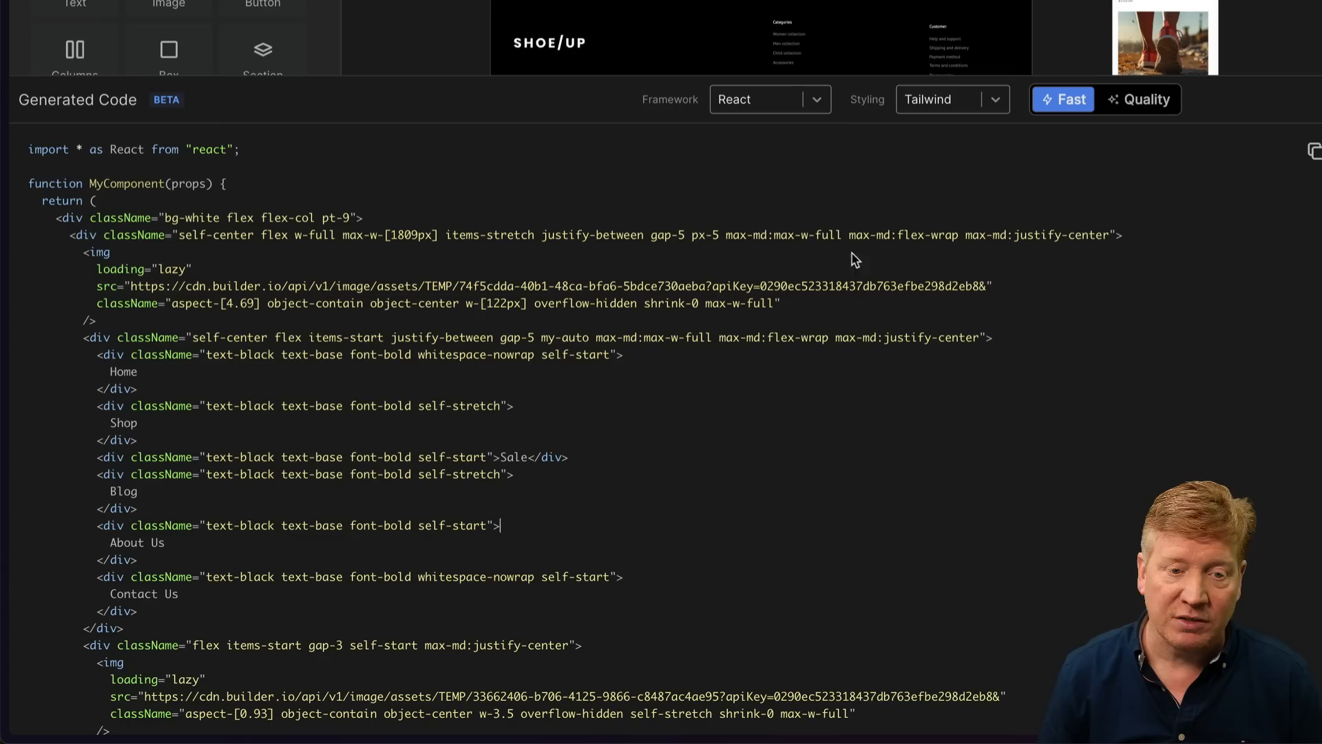
{"action": "left_click", "coordinate": [768, 99]}
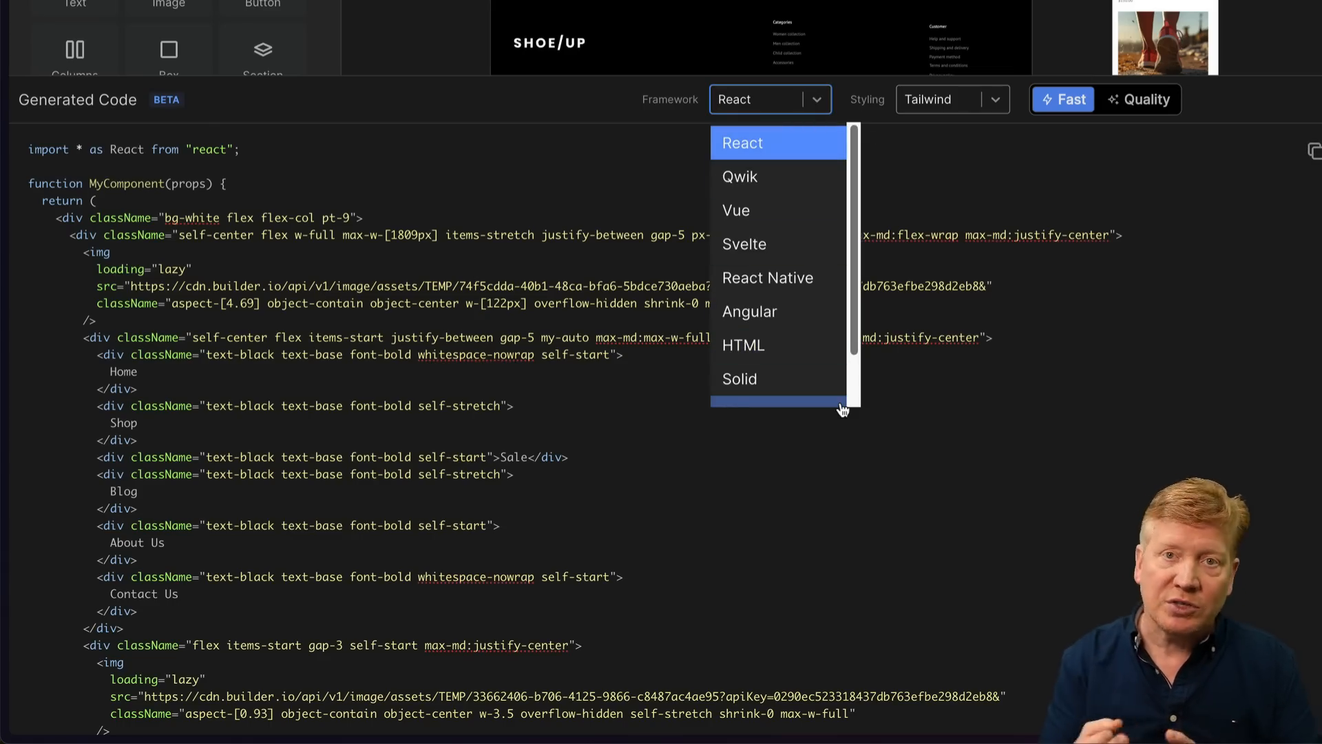
{"action": "mouse_move", "coordinate": [918, 351]}
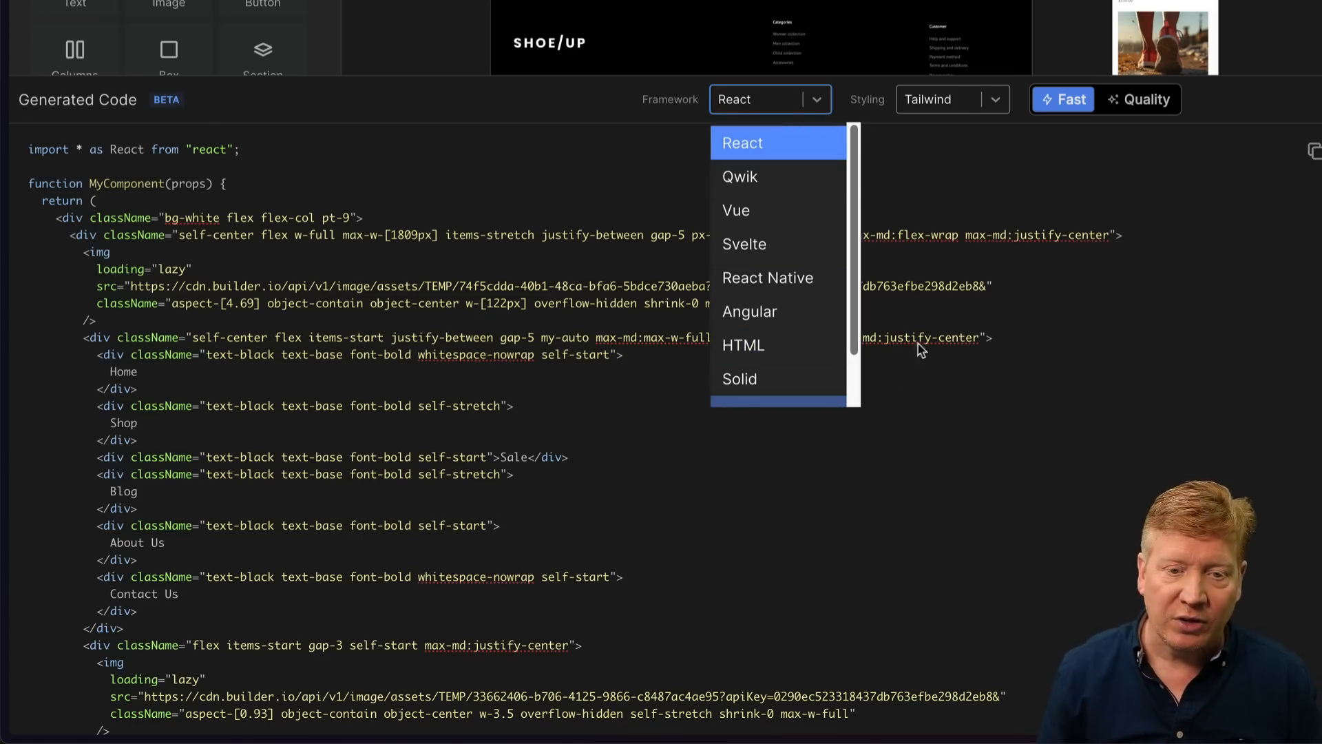
{"action": "left_click", "coordinate": [952, 100]}
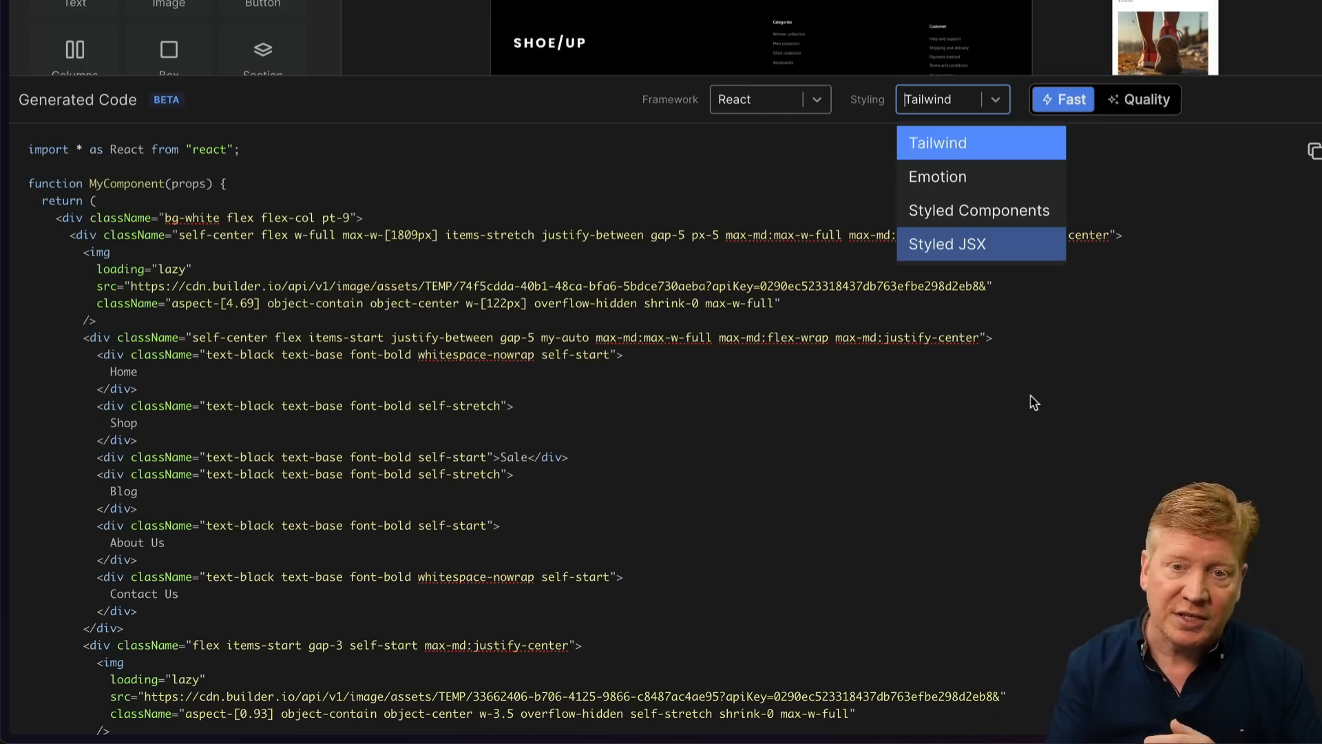
{"action": "mouse_move", "coordinate": [1154, 374]}
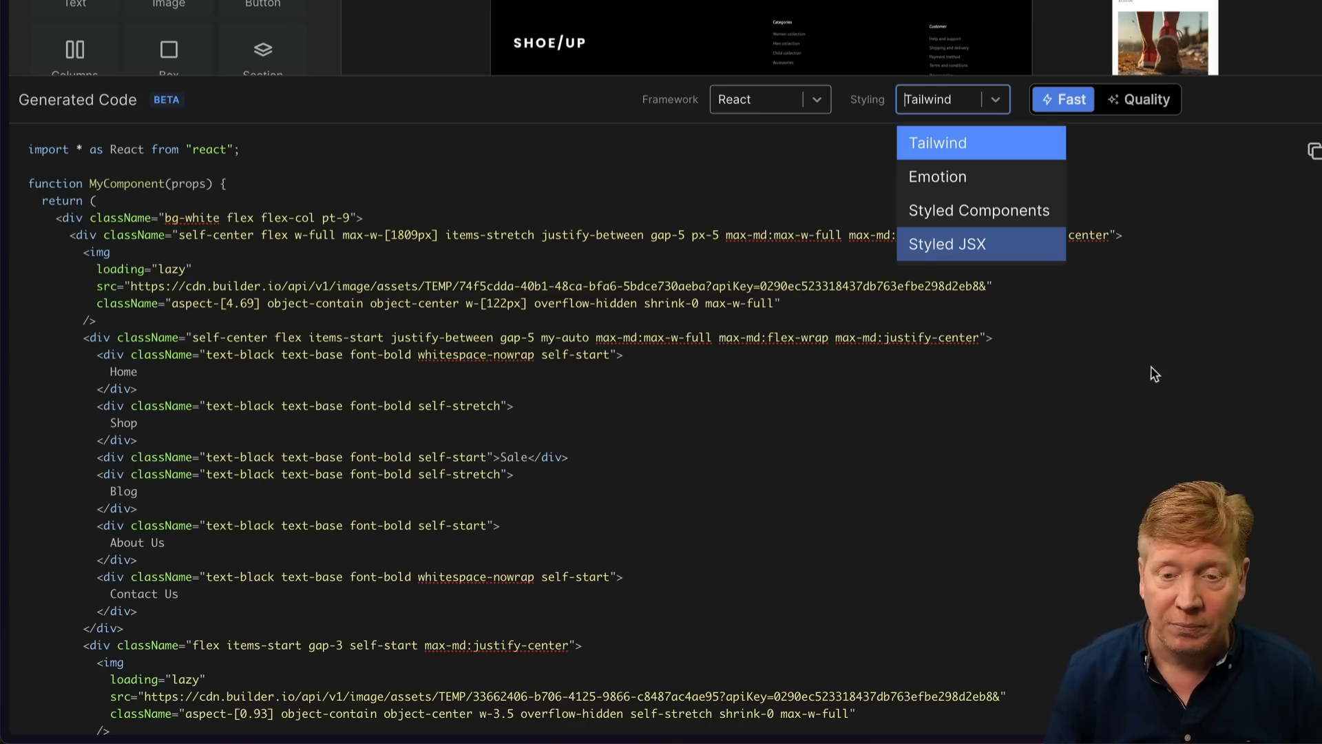
{"action": "left_click", "coordinate": [1143, 99]}
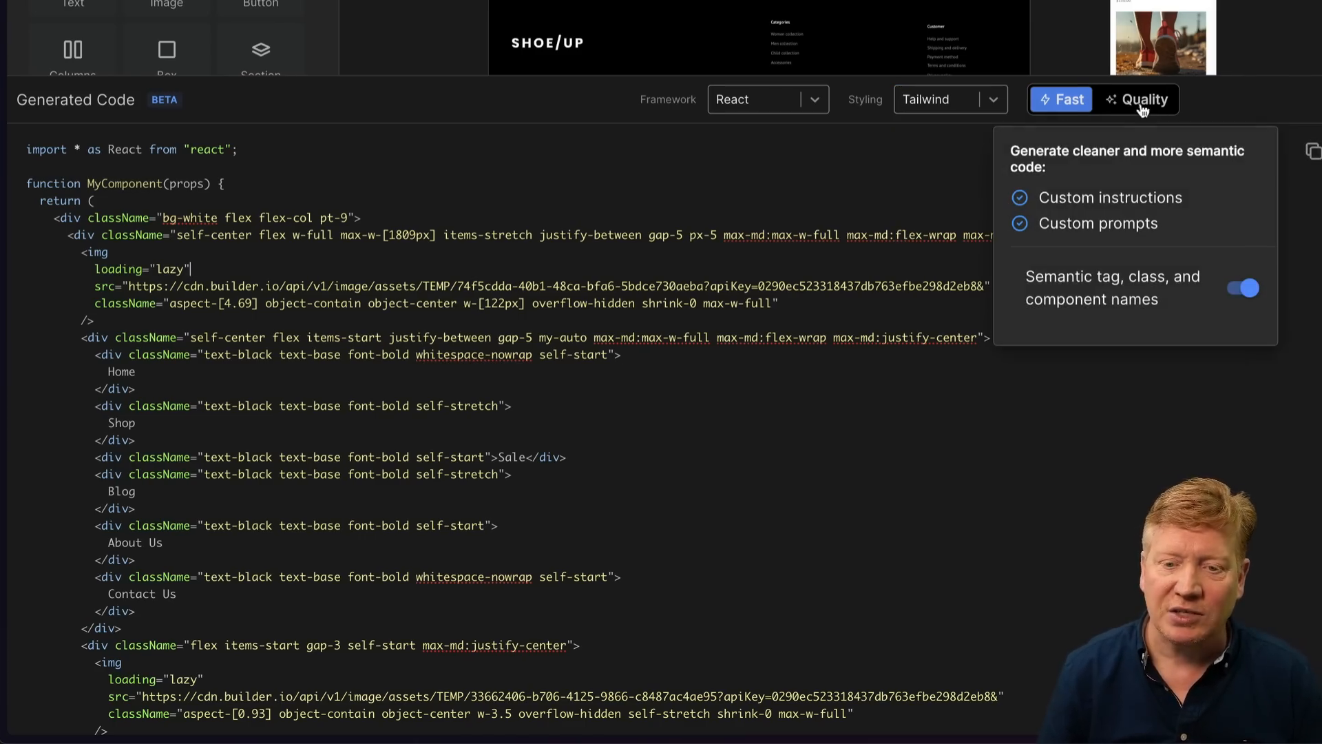
- Regenerate Quality-mode semantic code (MyUpdatedComponent) and review it to the end
{"action": "left_click", "coordinate": [1140, 100]}
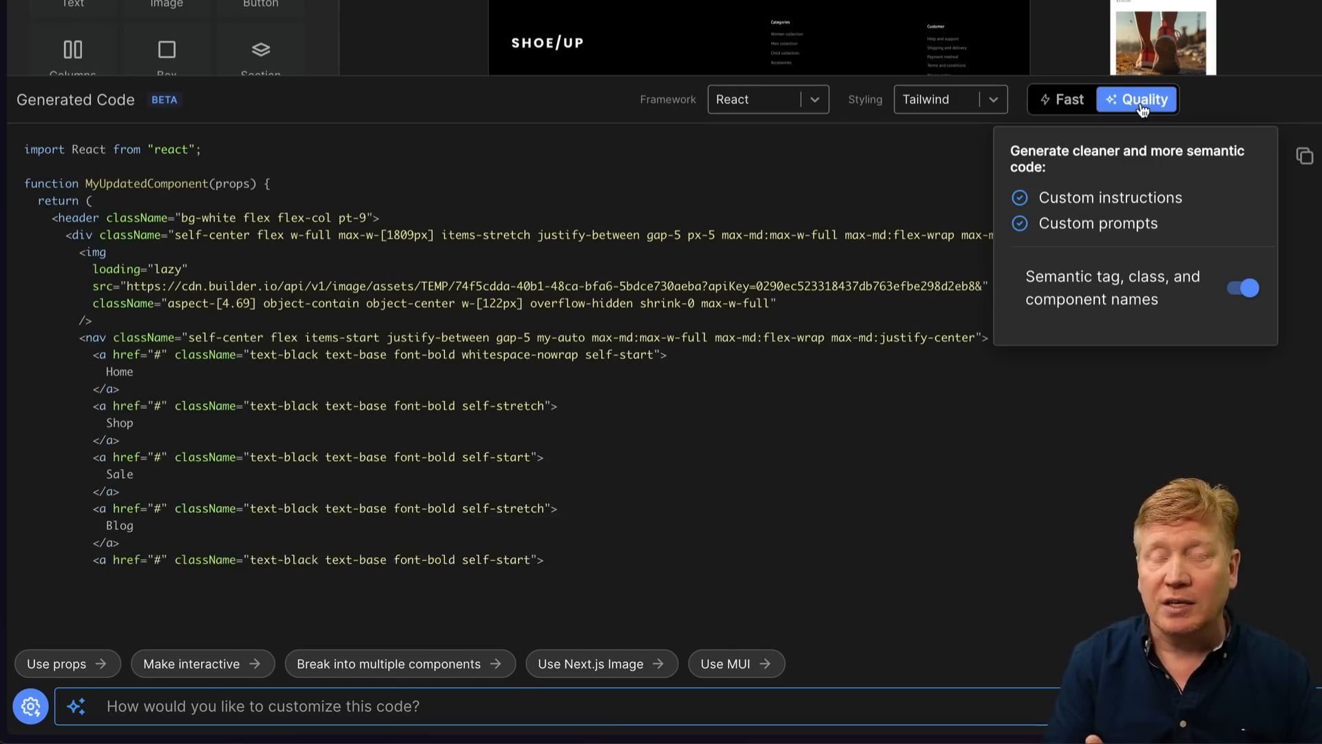
{"action": "scroll", "scroll_direction": "down", "scroll_amount": 3}
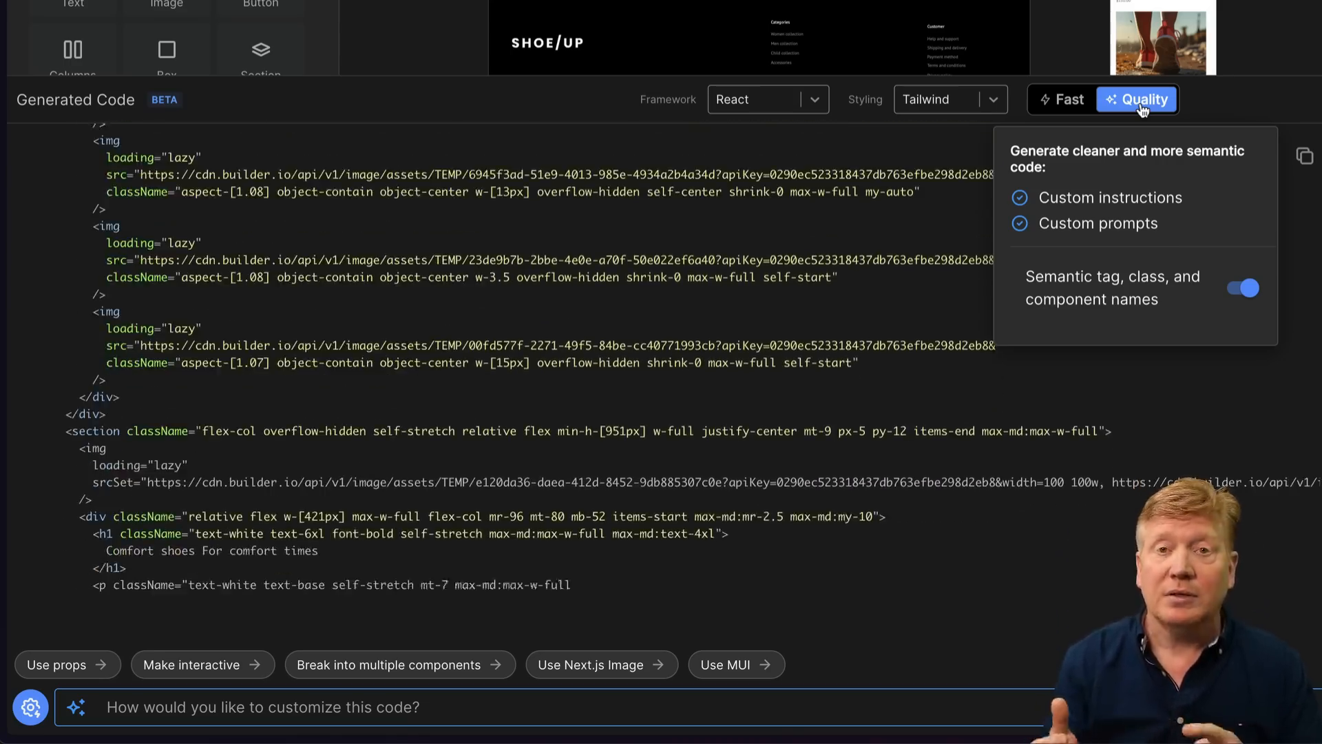
{"action": "scroll", "scroll_direction": "down", "scroll_amount": 3}
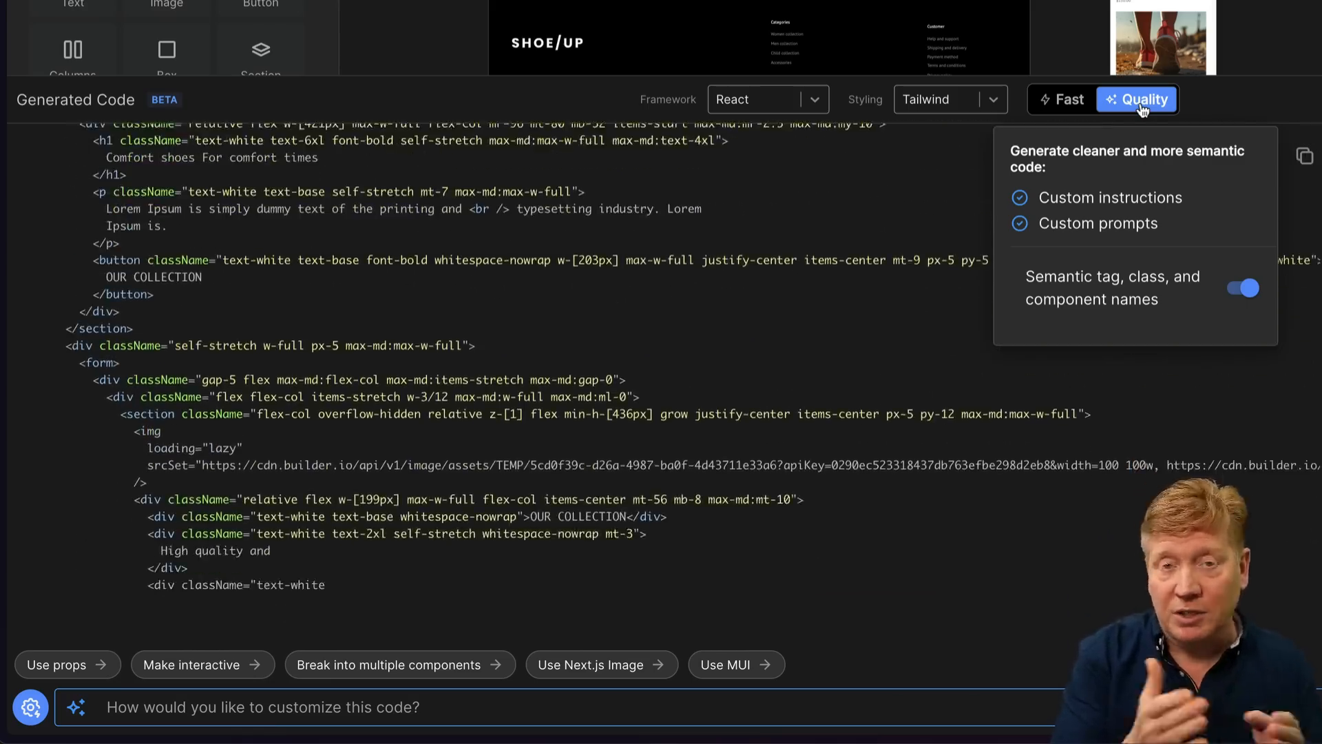
{"action": "scroll", "scroll_direction": "down", "scroll_amount": 3}
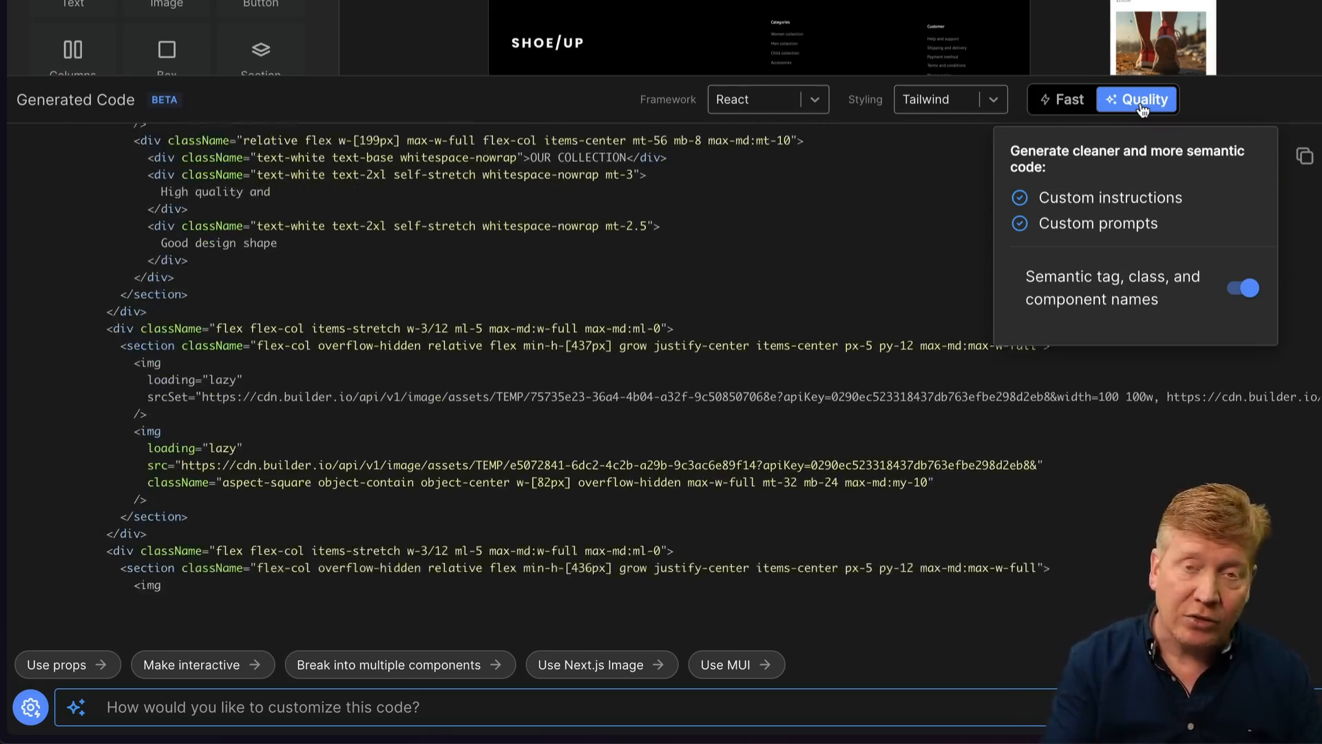
{"action": "scroll", "scroll_direction": "down", "scroll_amount": 3}
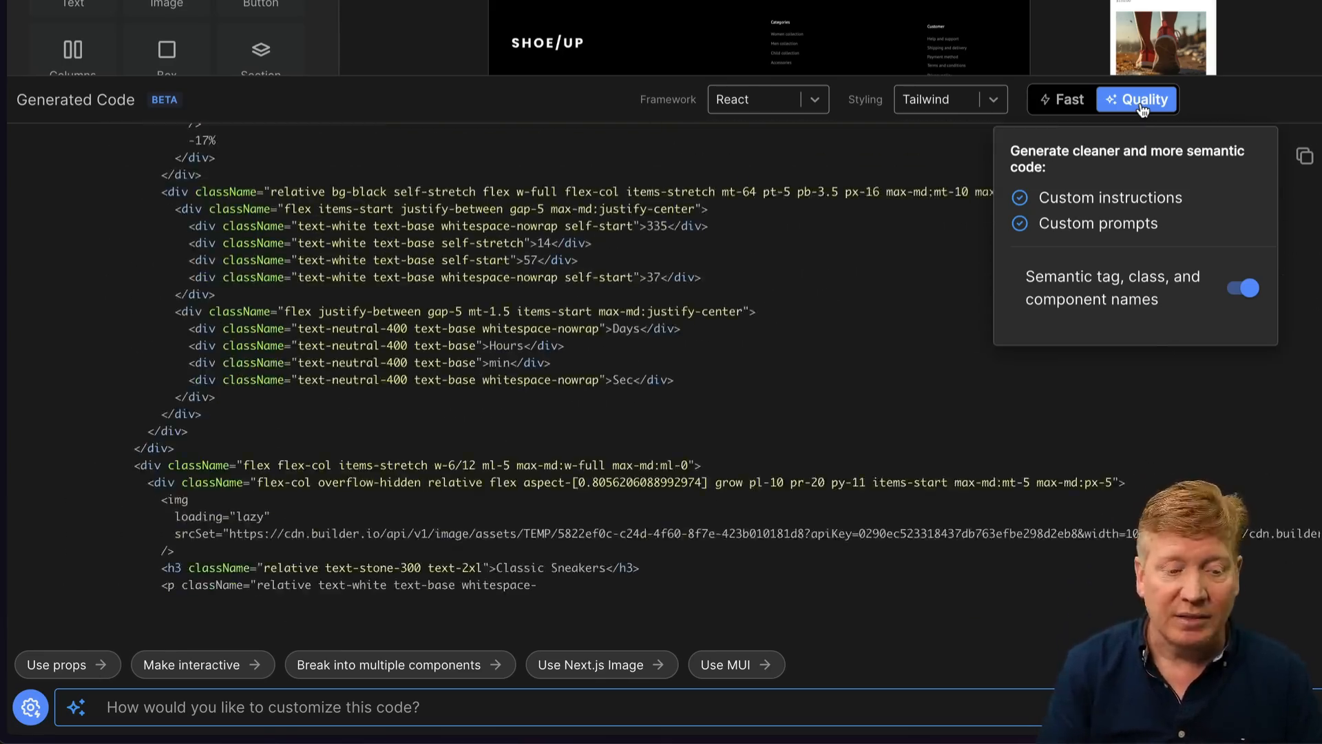
{"action": "scroll", "scroll_direction": "down", "scroll_amount": 3}
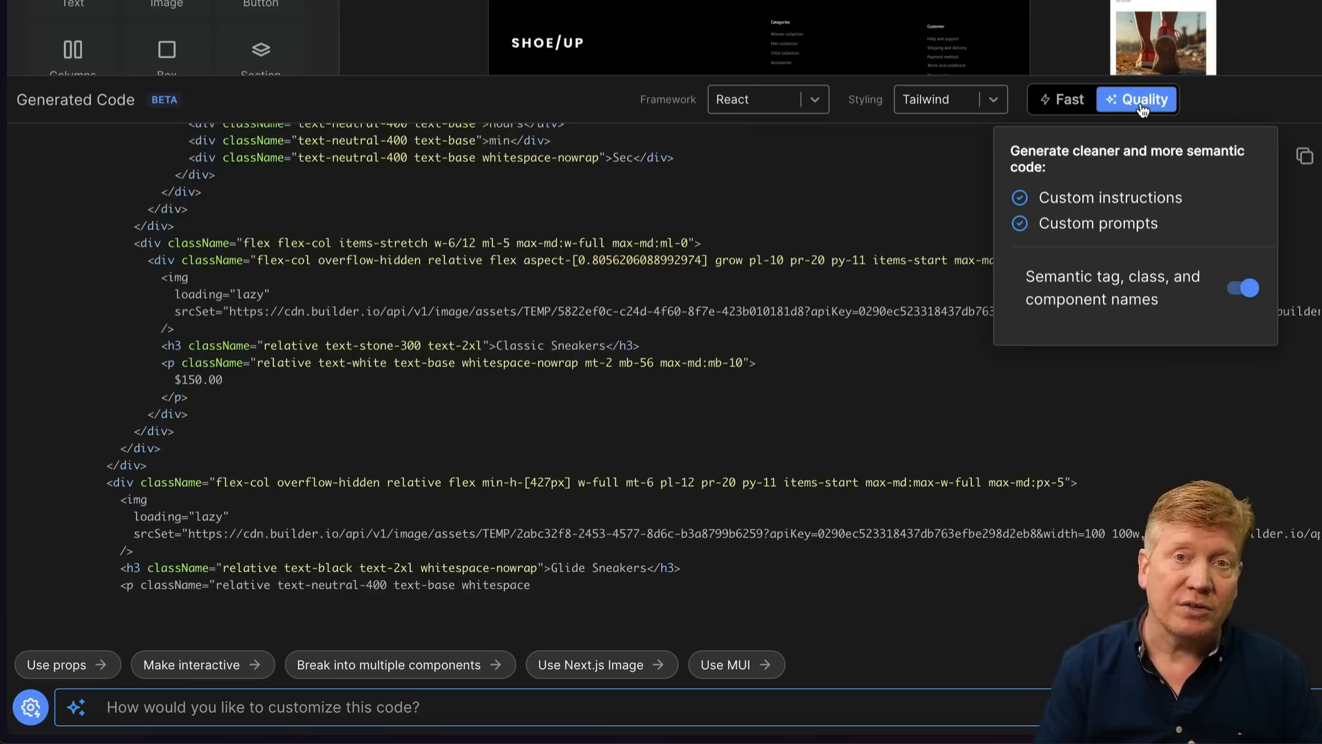
{"action": "scroll", "scroll_direction": "down", "scroll_amount": 3}
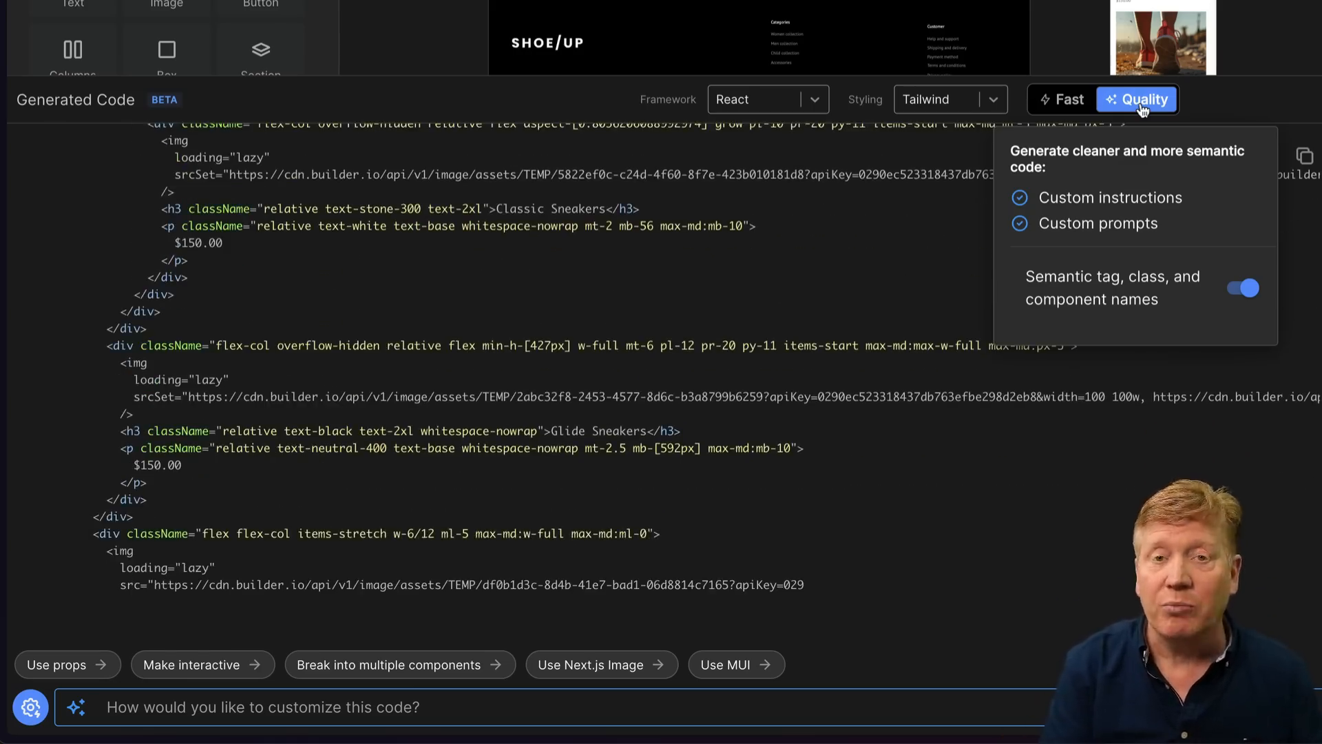
{"action": "scroll", "scroll_direction": "down", "scroll_amount": 3}
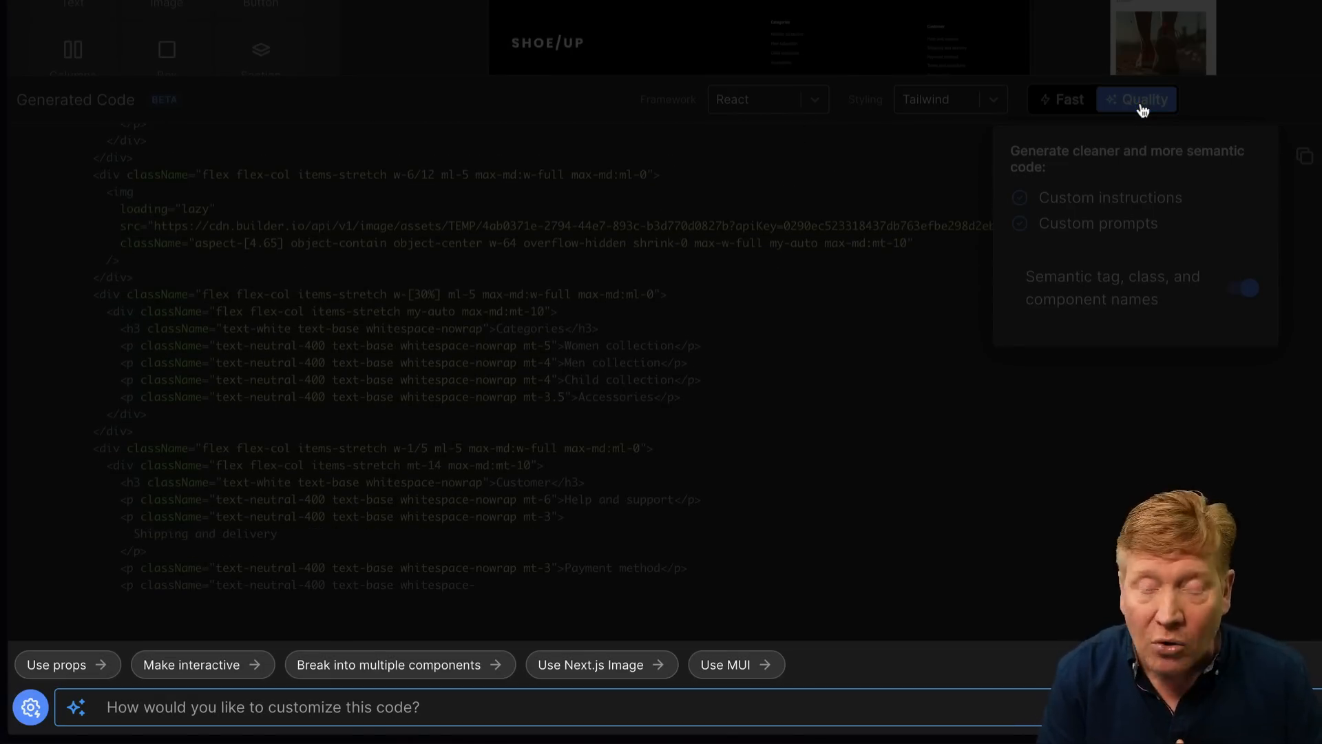
{"action": "scroll", "scroll_direction": "down", "scroll_amount": 3}
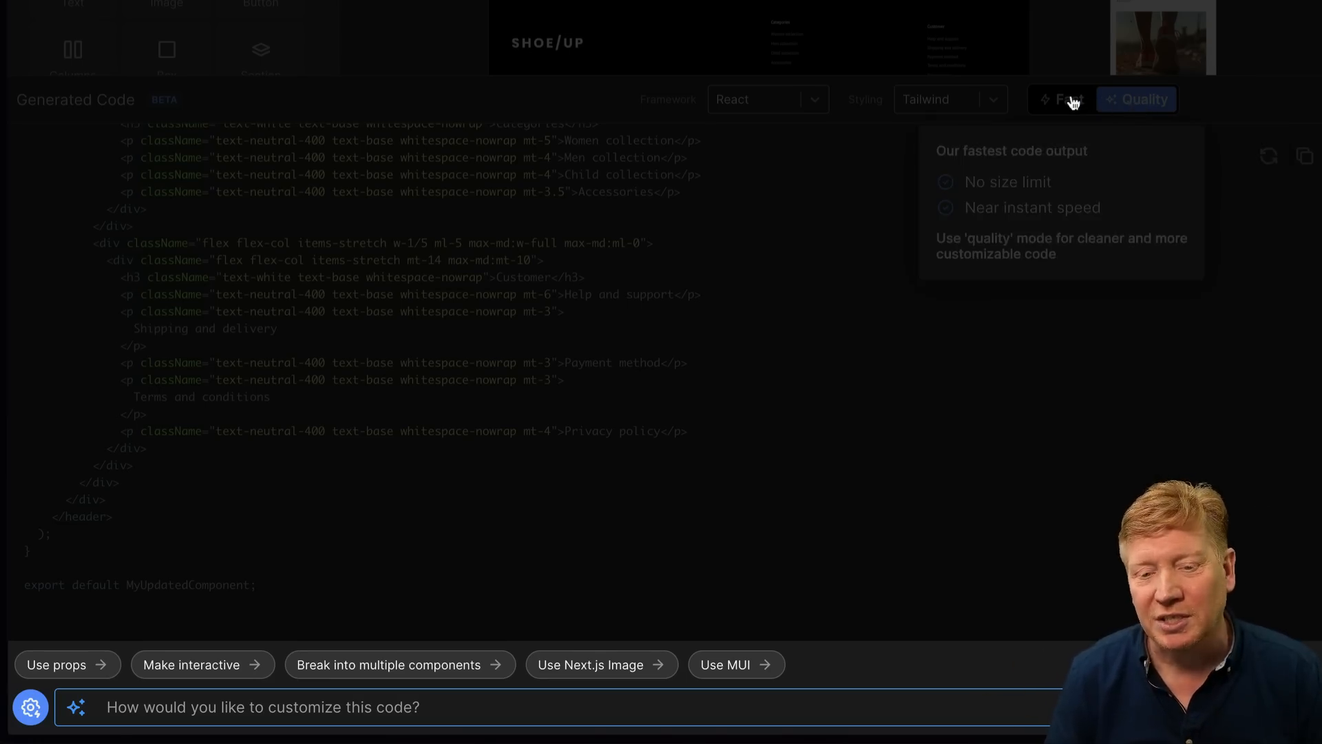
- Switch back to the Fast plain-div MyComponent output
{"action": "left_click", "coordinate": [1060, 99]}
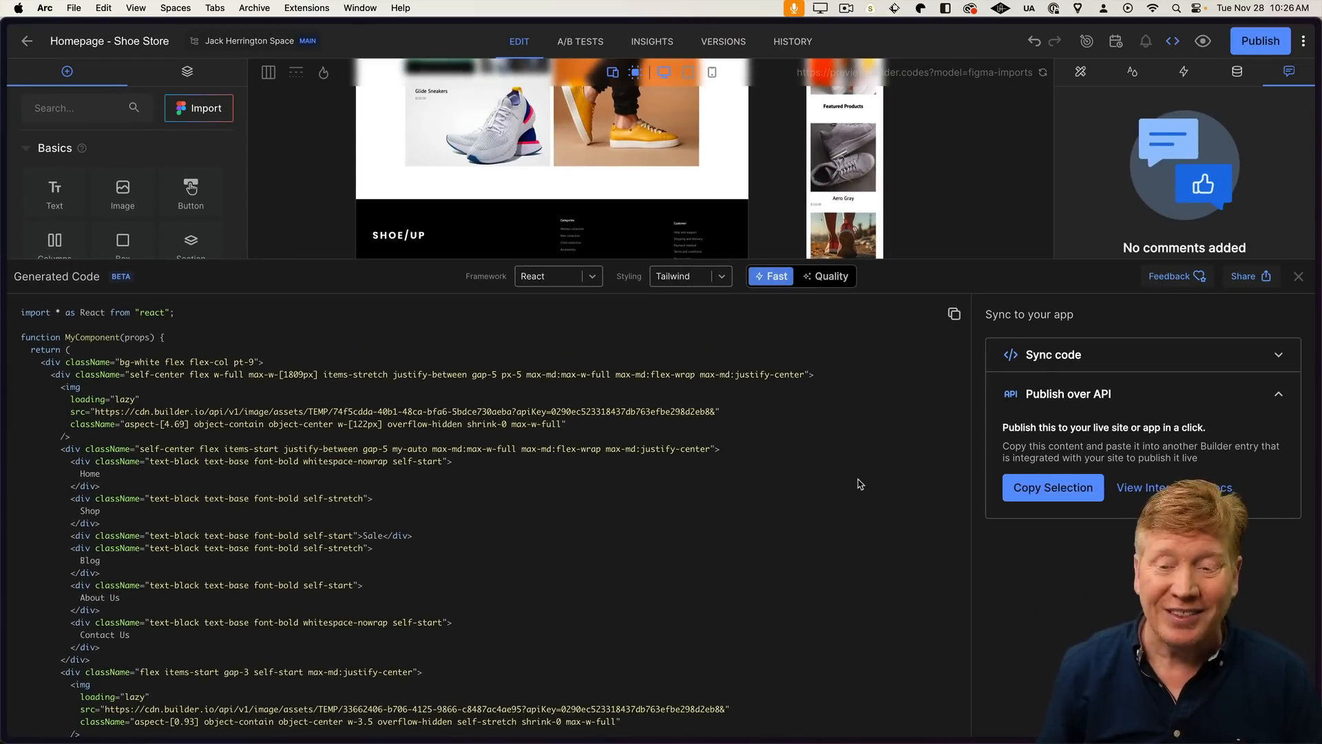
{"action": "left_click", "coordinate": [1051, 487]}
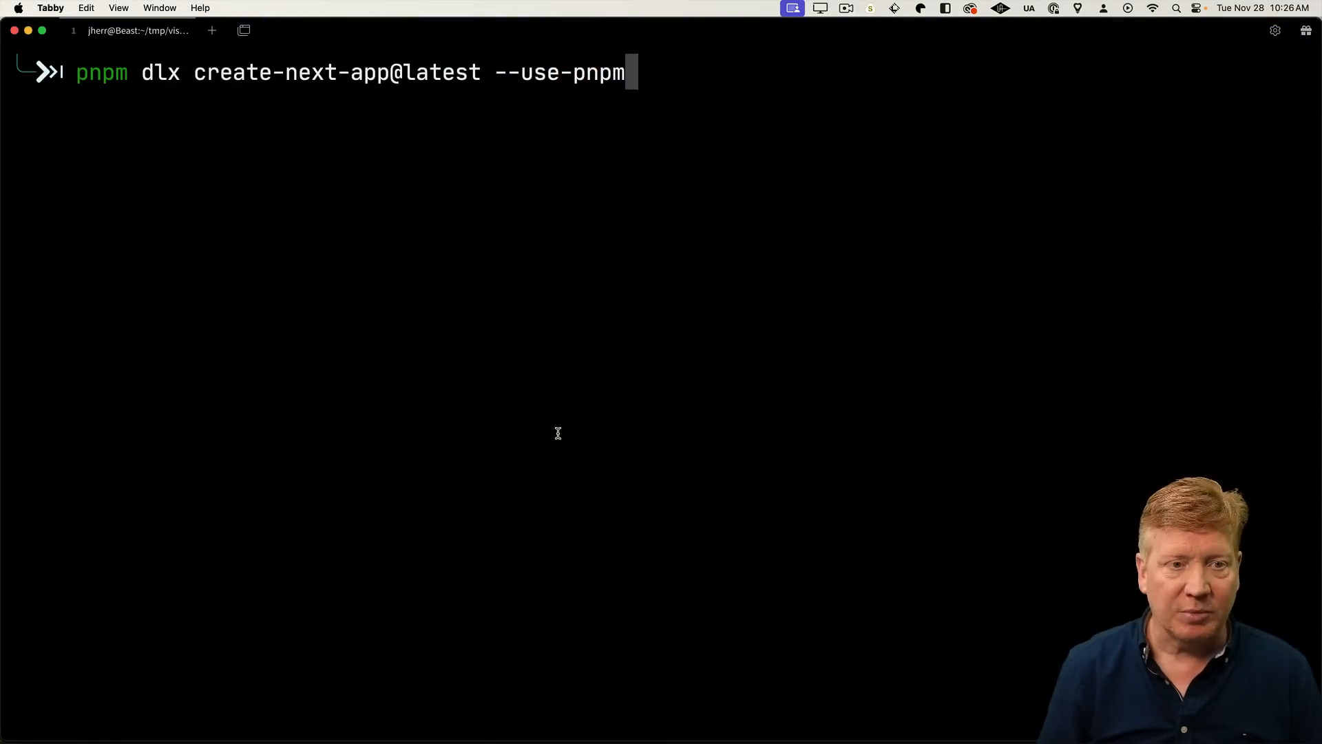
- Run create-next-app for shoe-app with TypeScript accepted
{"action": "key", "text": "Return"}
{"action": "type", "text": "shoe-app"}
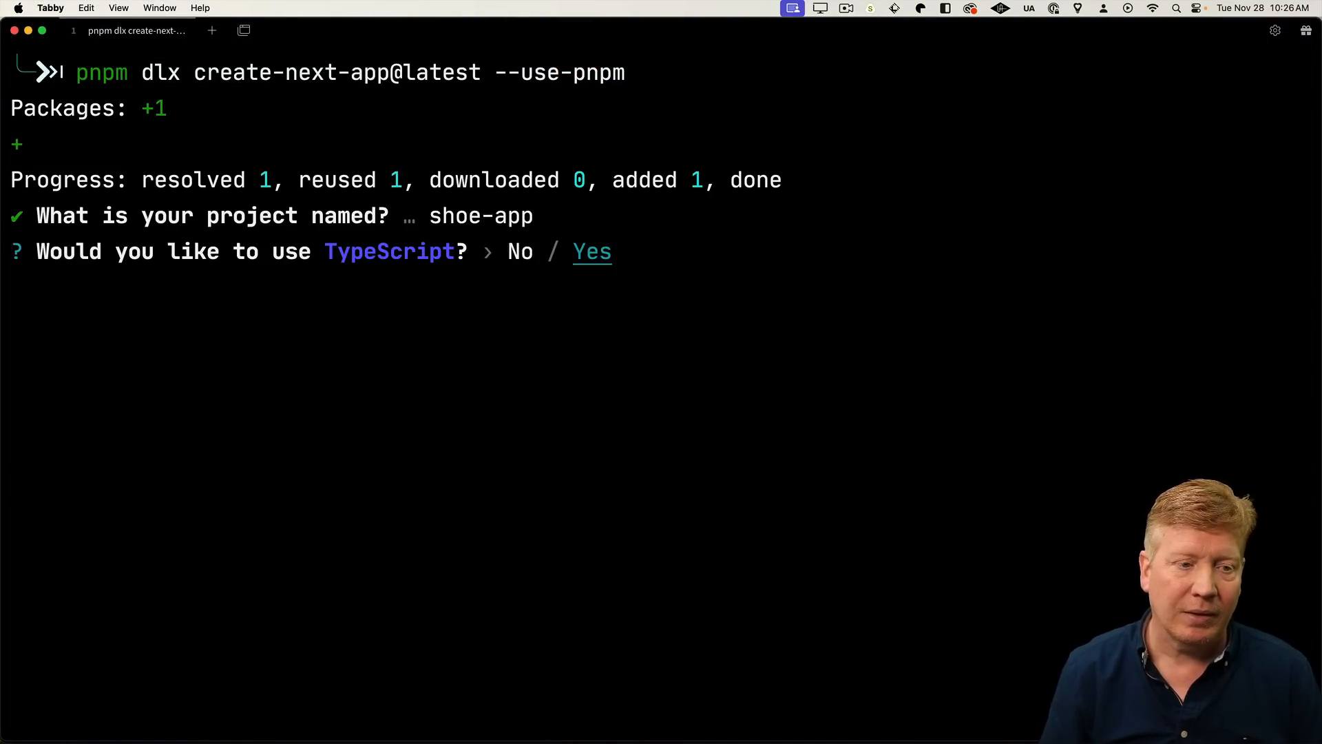
{"action": "key", "text": "Return"}
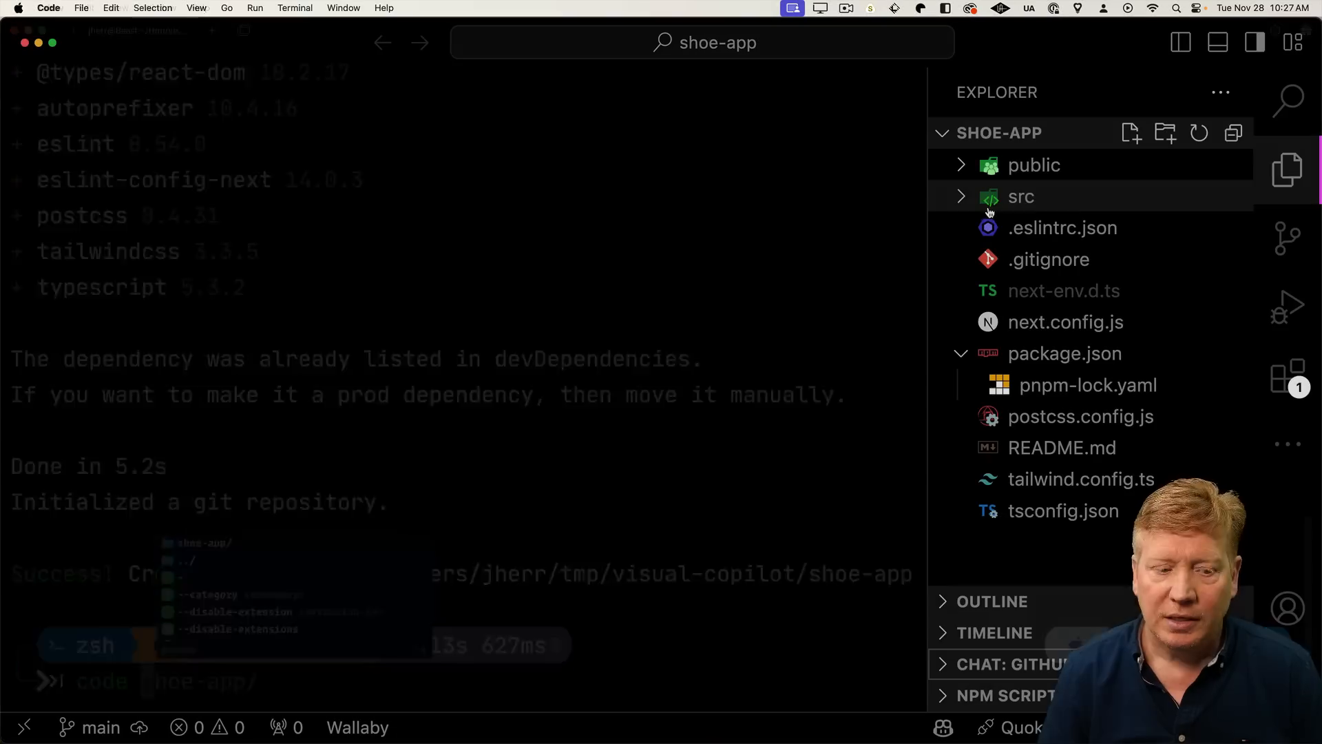
- Replace src/app/page.tsx with the Builder.io code, renaming MyComponent to Home
{"action": "left_click", "coordinate": [1020, 197]}
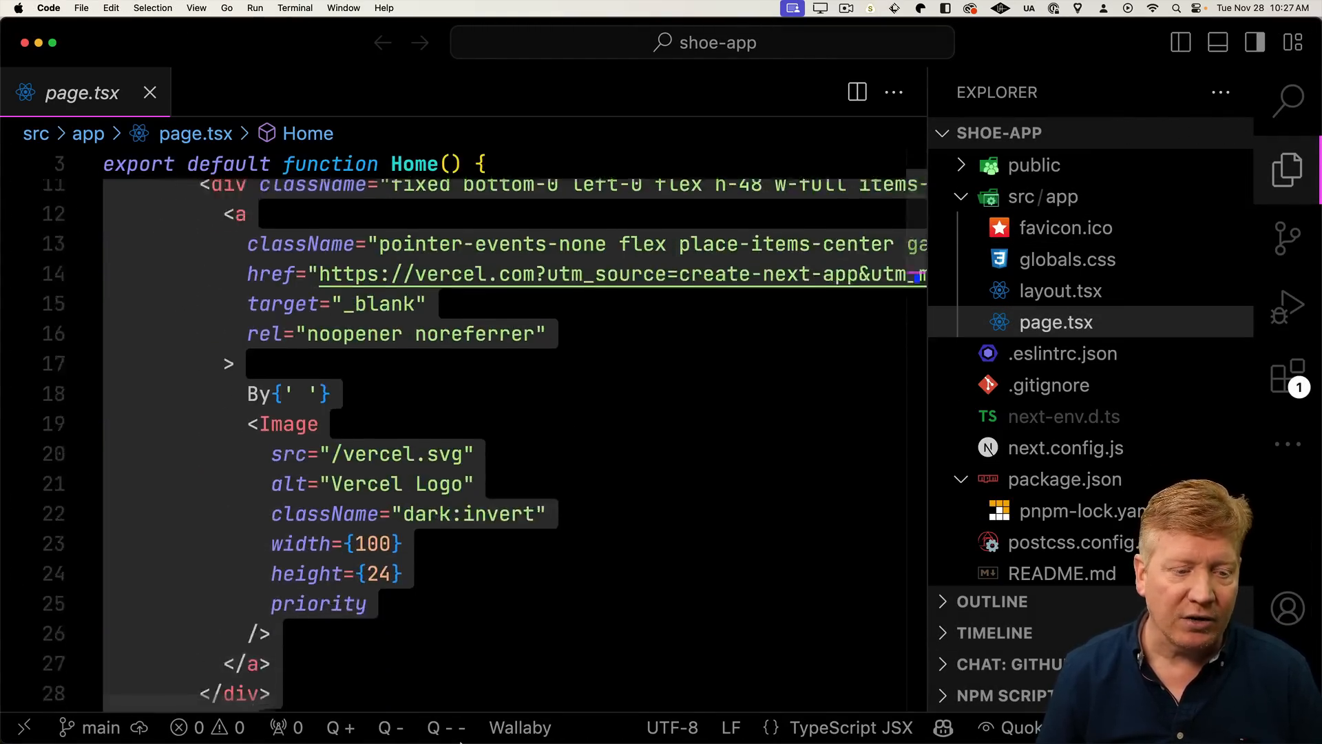
{"action": "scroll", "scroll_direction": "down", "scroll_amount": 3}
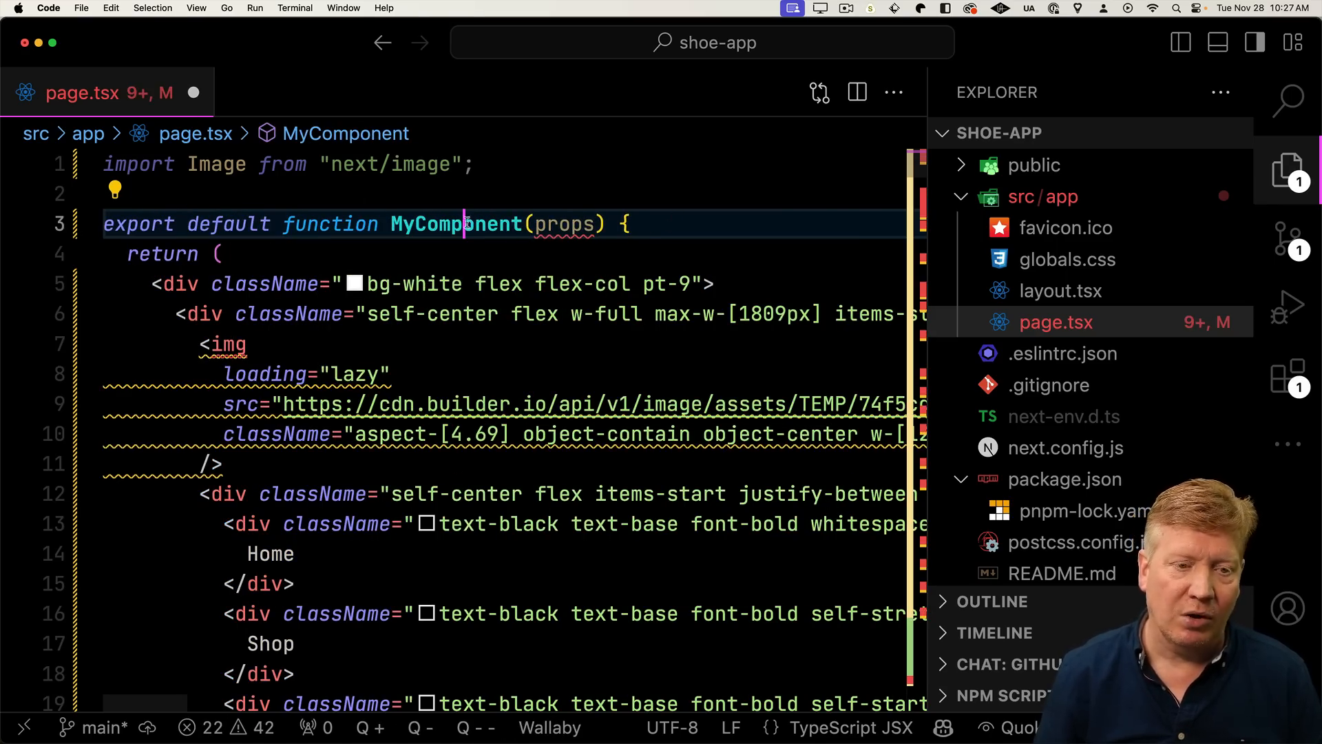
{"action": "type", "text": "Home"}
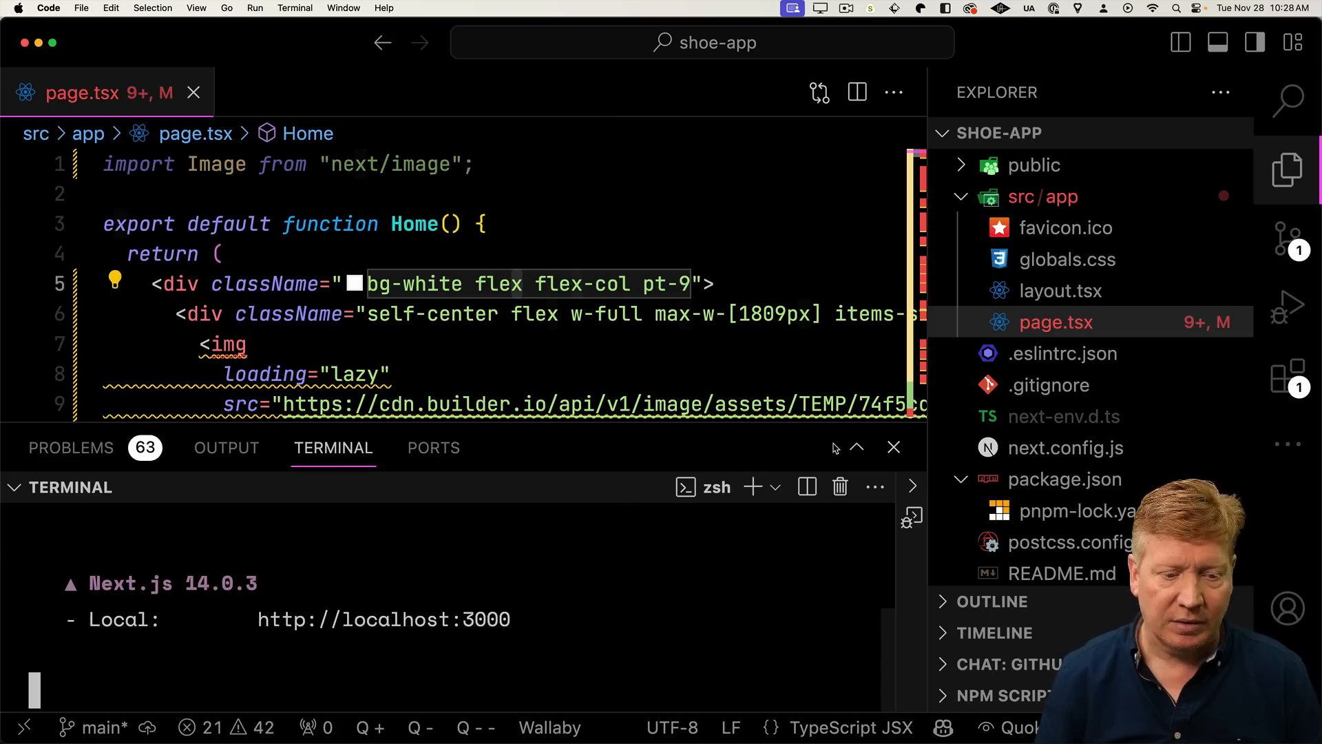
{"action": "mouse_move", "coordinate": [761, 445]}
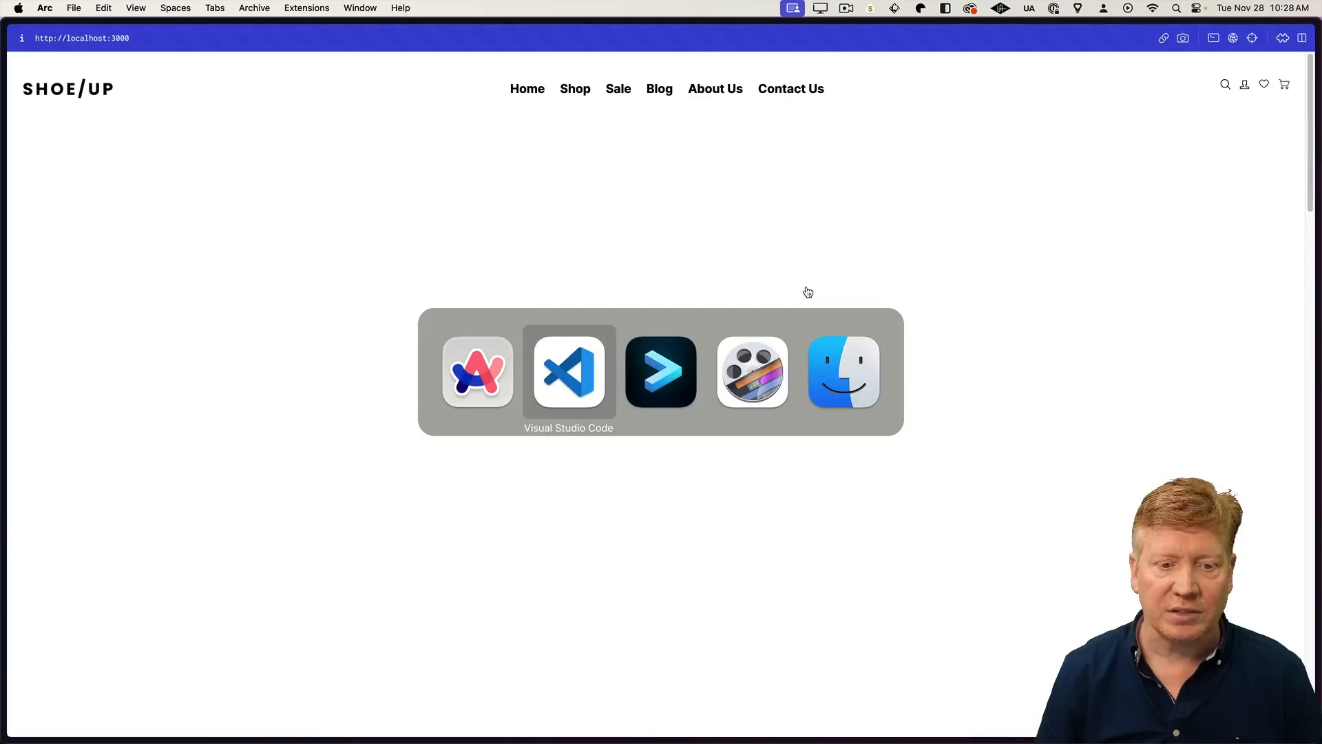
- Return to page.tsx showing the Builder.io-hosted image URLs
{"action": "left_click", "coordinate": [569, 371]}
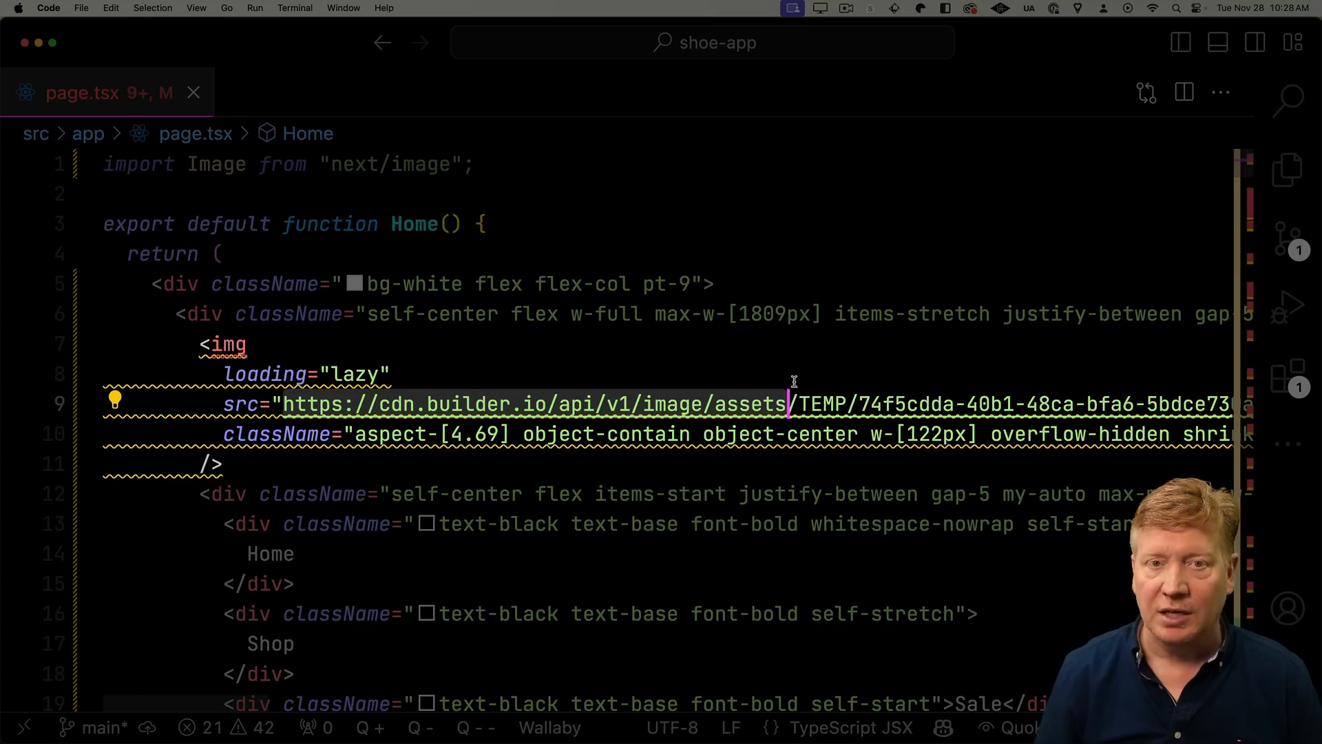
{"action": "left_click", "coordinate": [393, 373]}
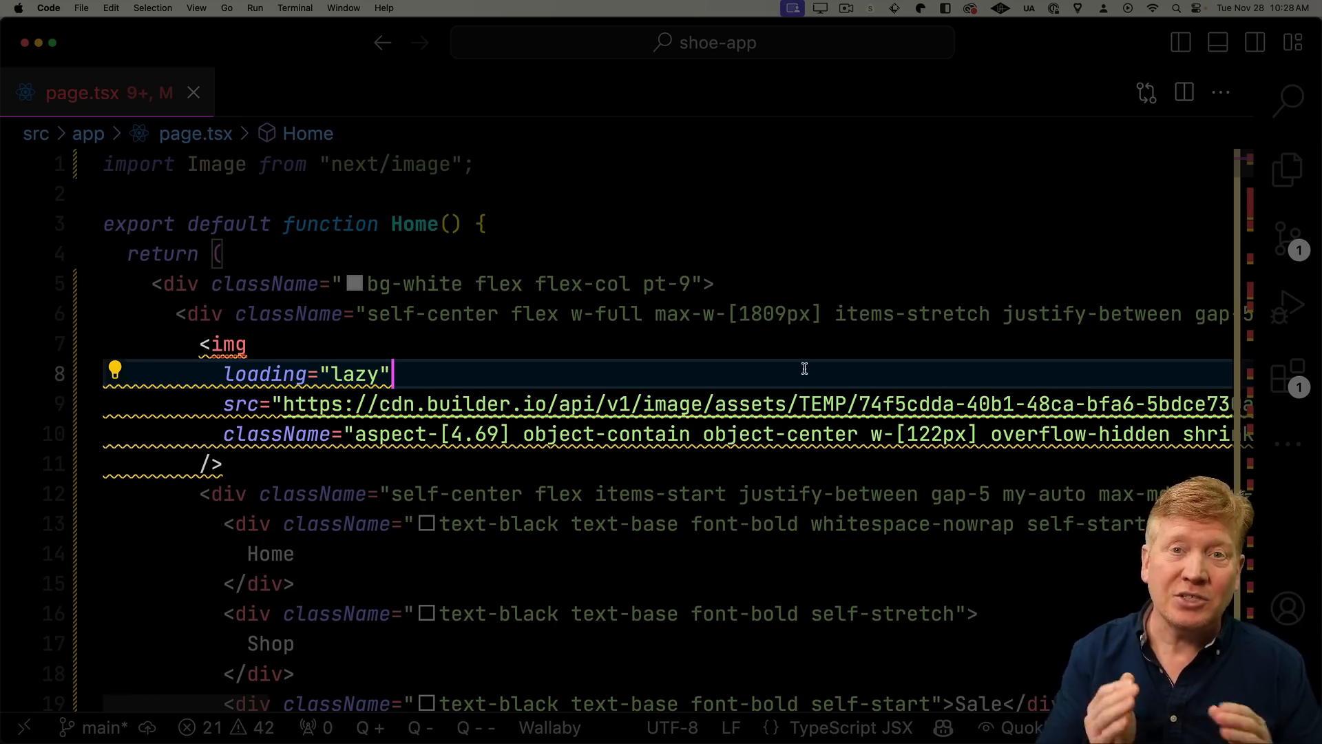
{"action": "mouse_move", "coordinate": [317, 397]}
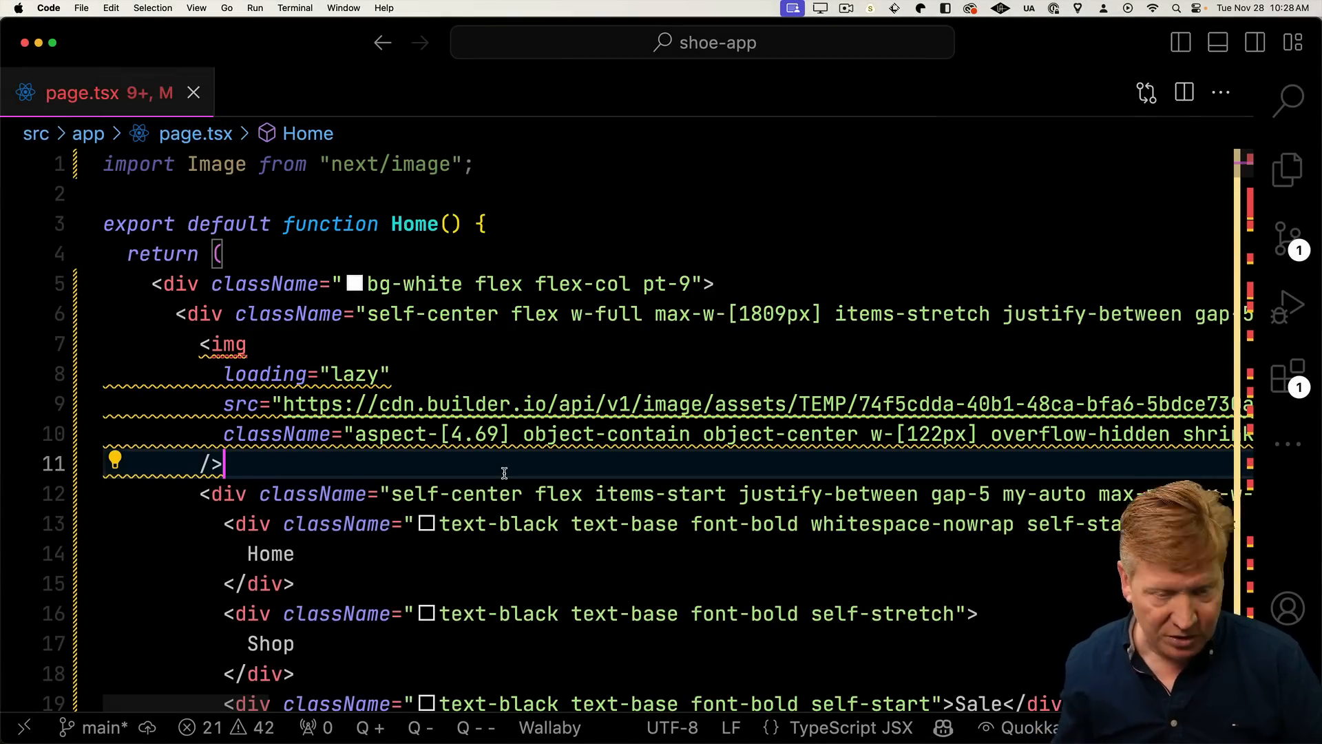
{"action": "mouse_move", "coordinate": [597, 339]}
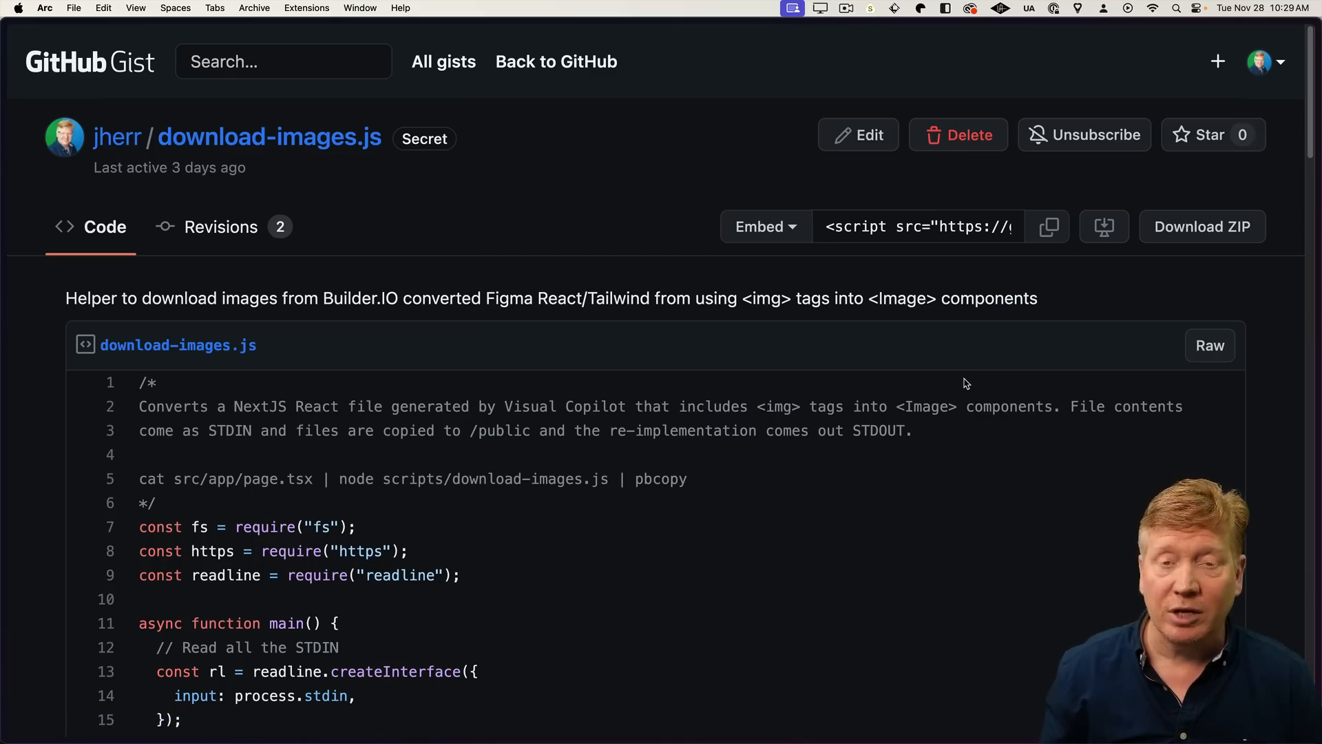
{"action": "mouse_move", "coordinate": [983, 399]}
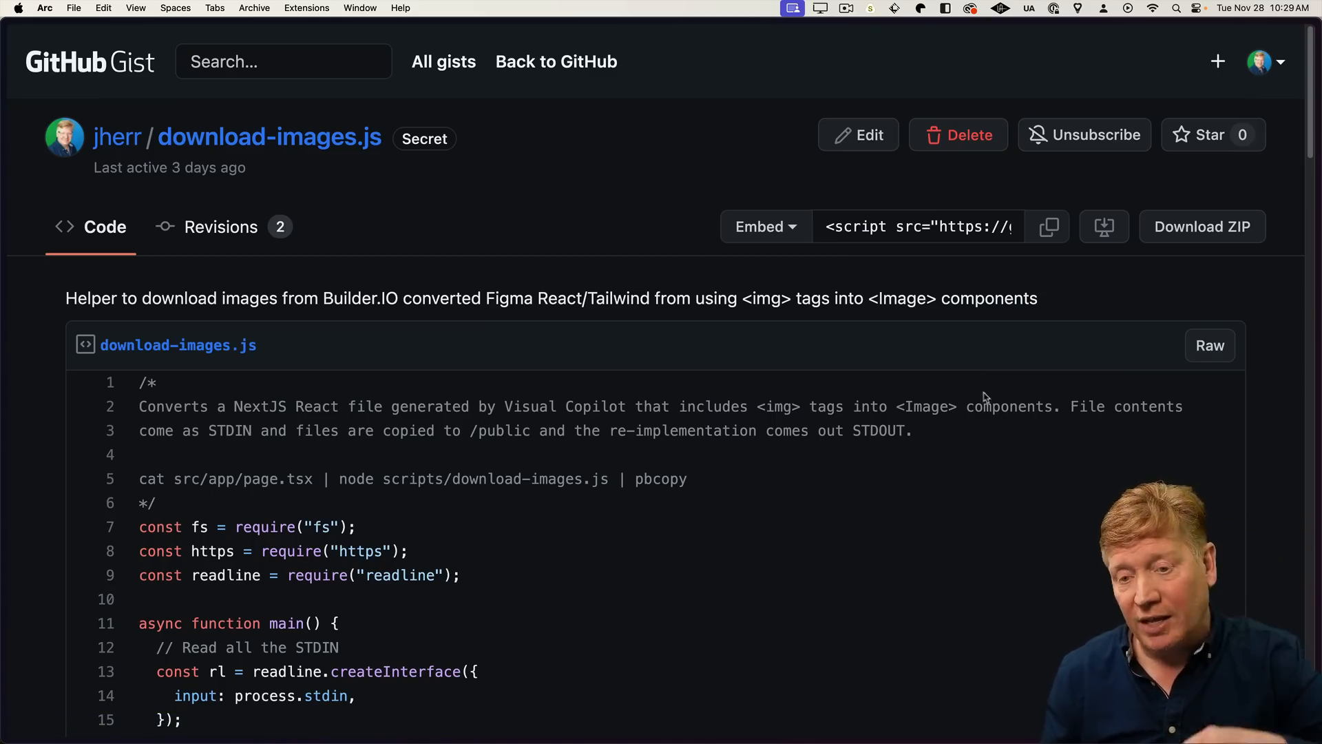
- View the download-images.js gist as raw text and copy the whole script
{"action": "left_click", "coordinate": [1209, 344]}
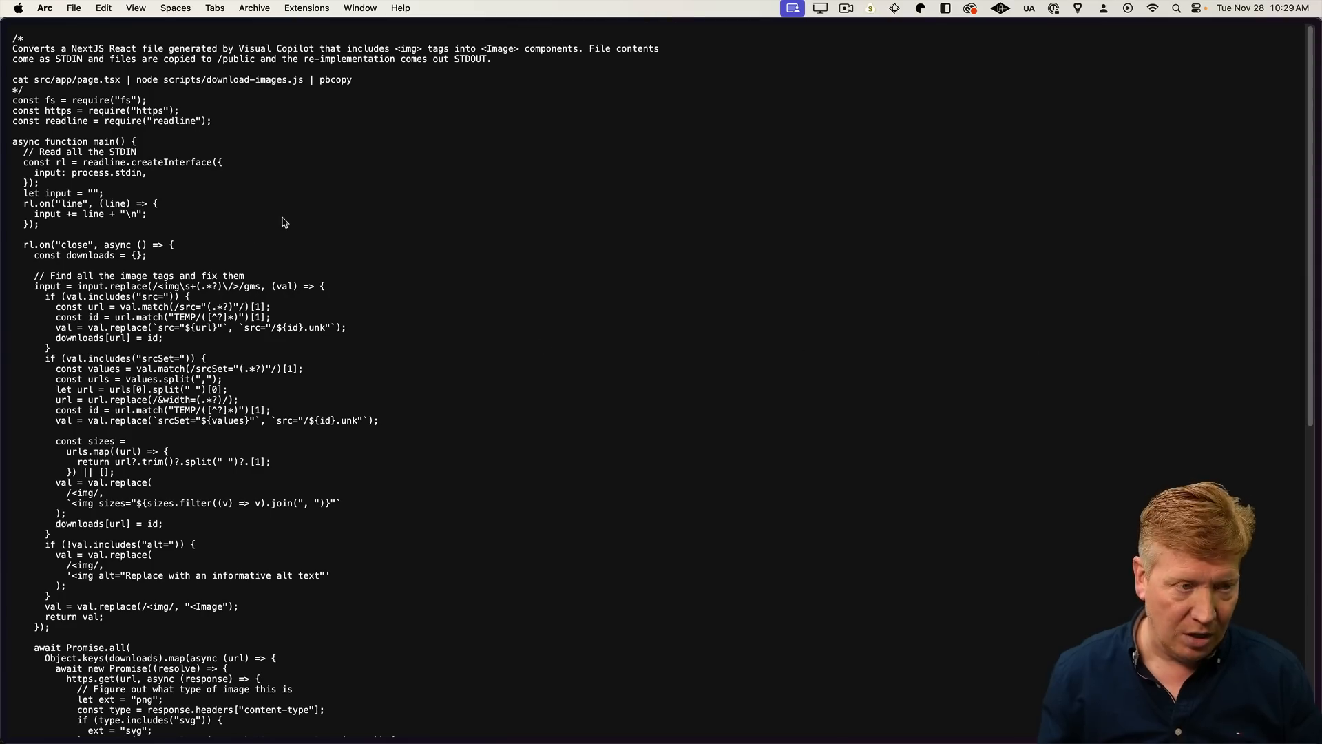
{"action": "key", "text": "cmd+a"}
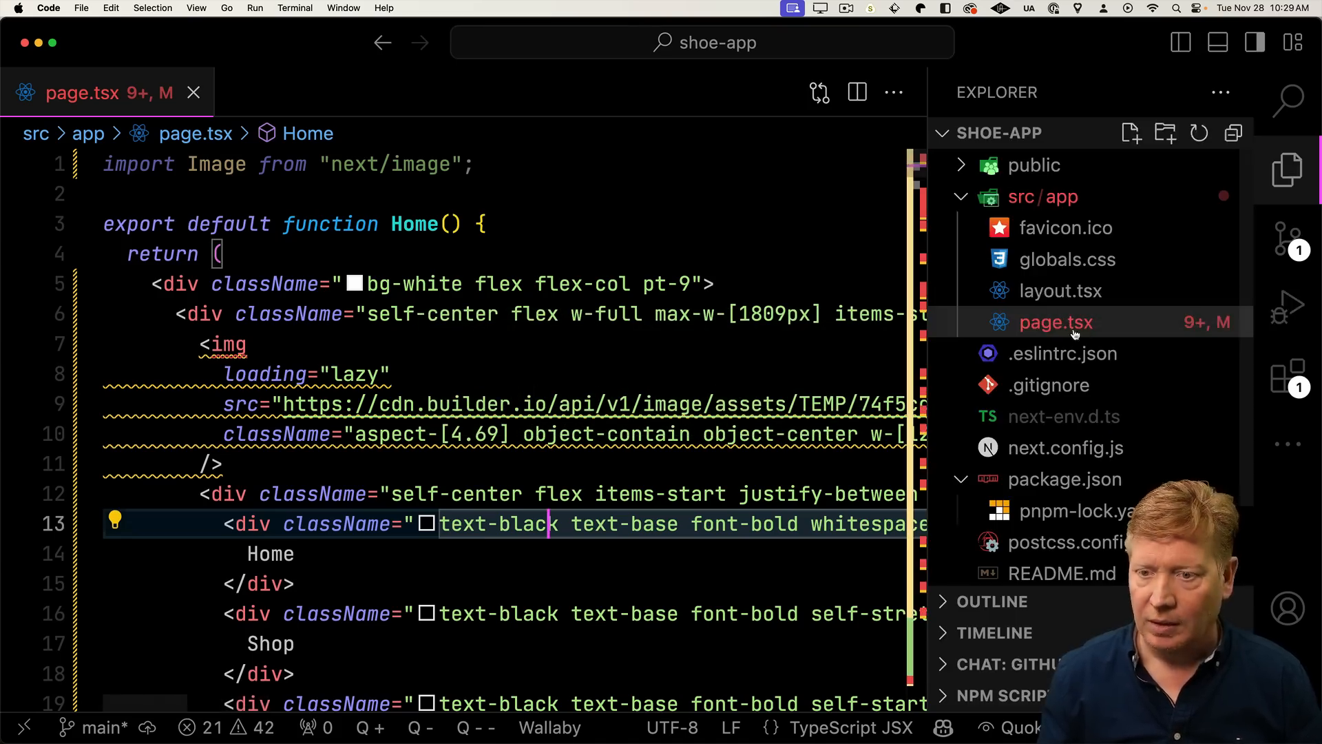
- Create scripts/download-images.js in the project holding the pasted helper script
{"action": "right_click", "coordinate": [1079, 477]}
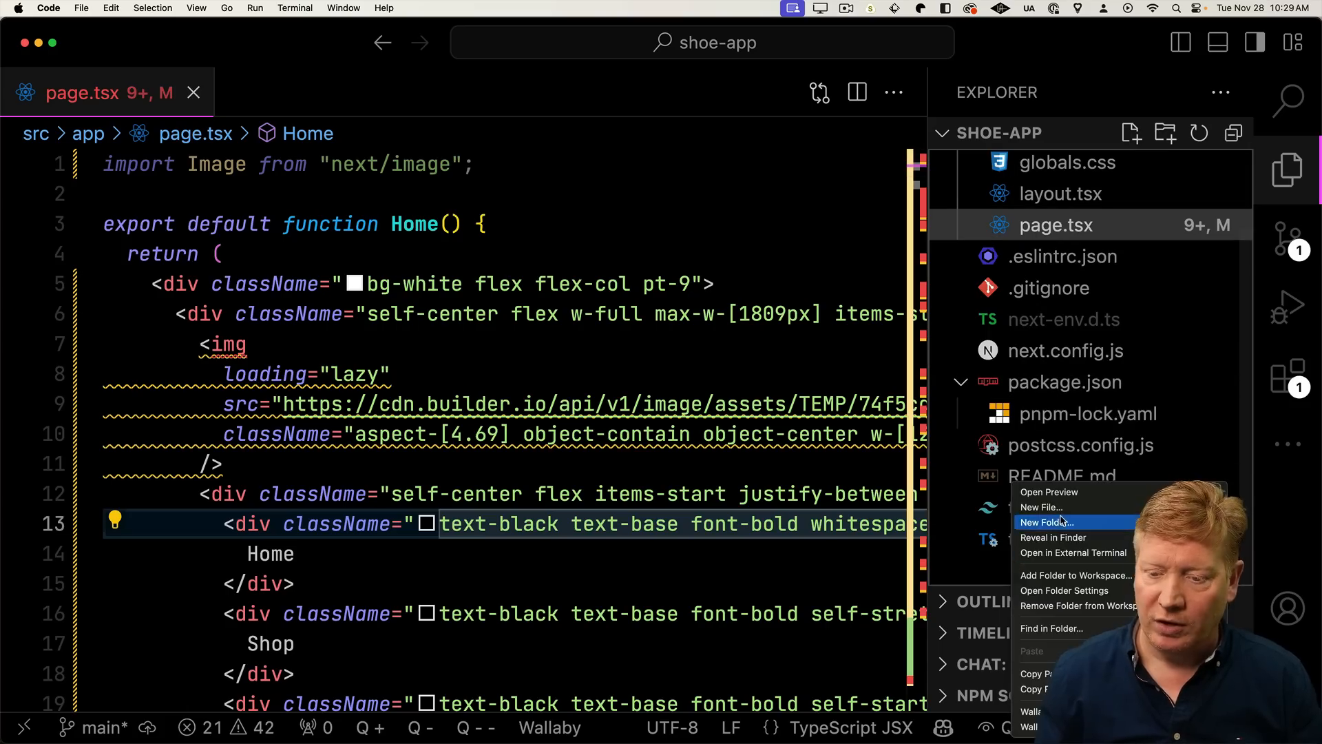
{"action": "type", "text": "scip"}
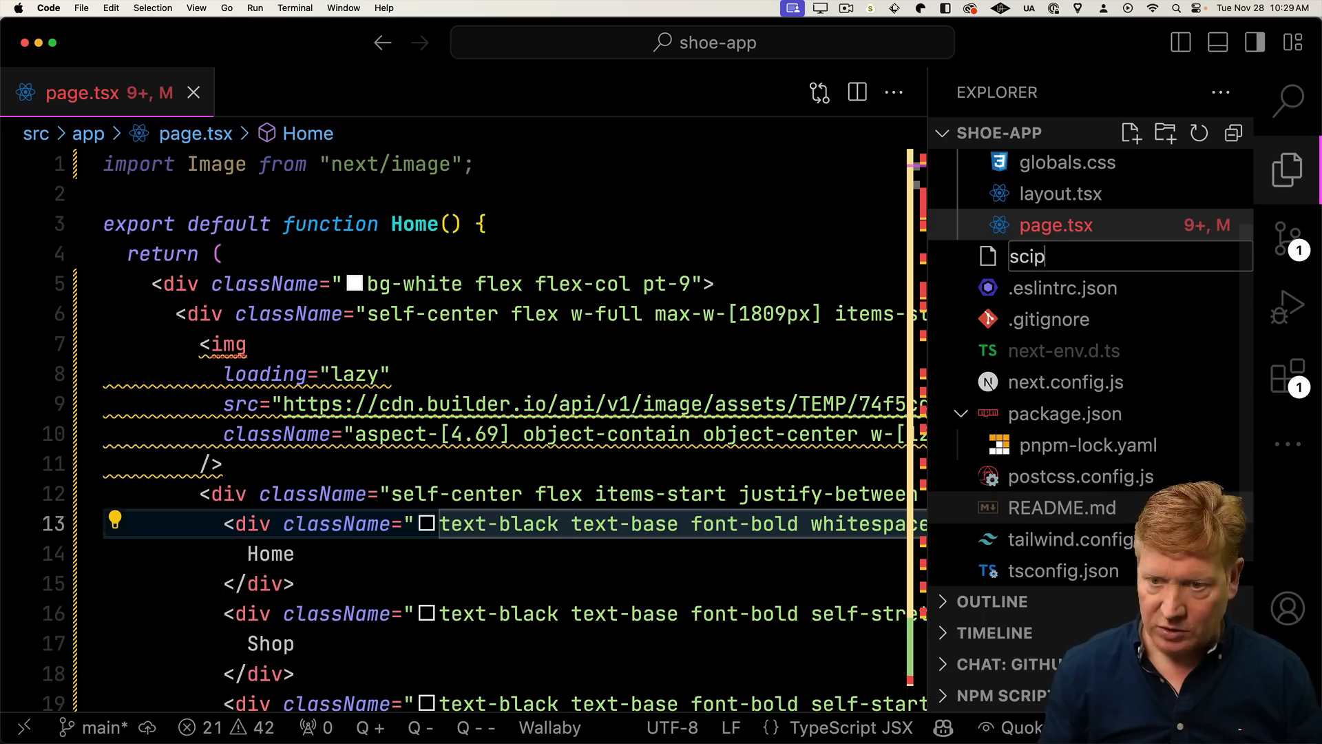
{"action": "type", "text": "scripts/"}
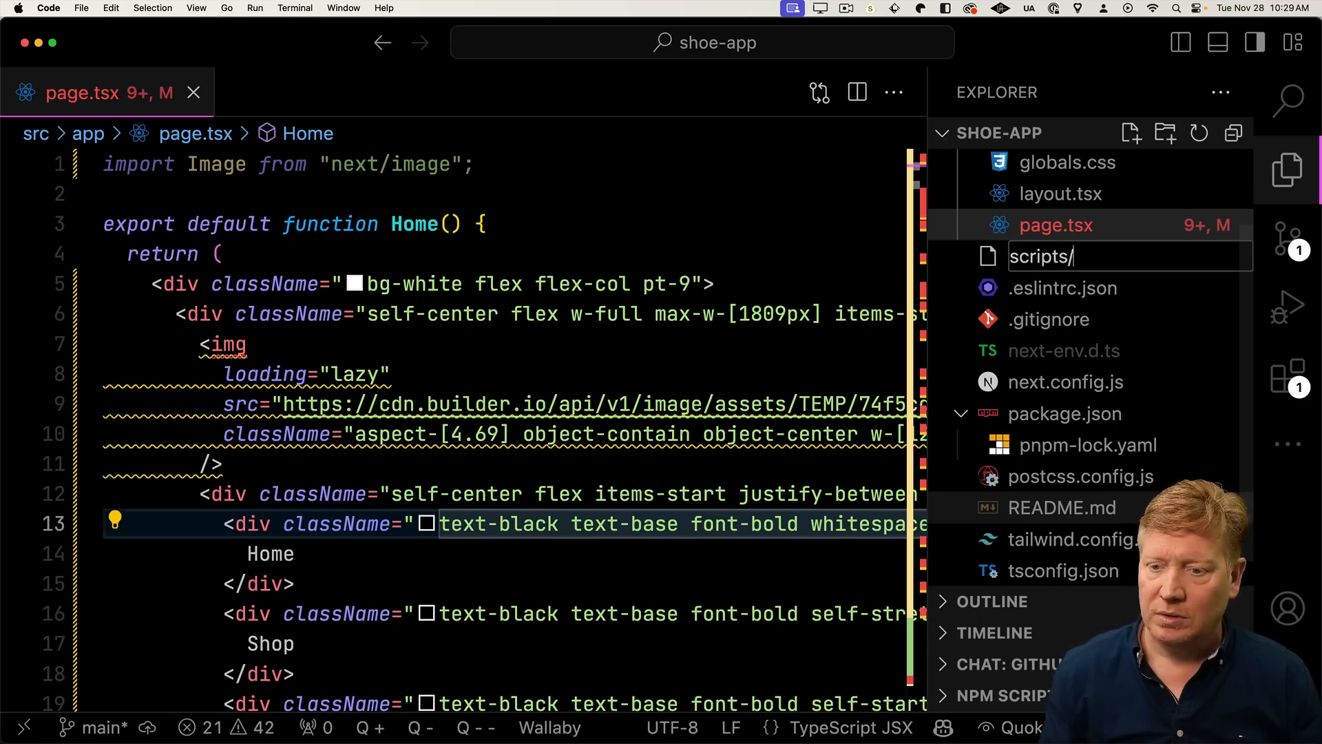
{"action": "type", "text": "download-image"}
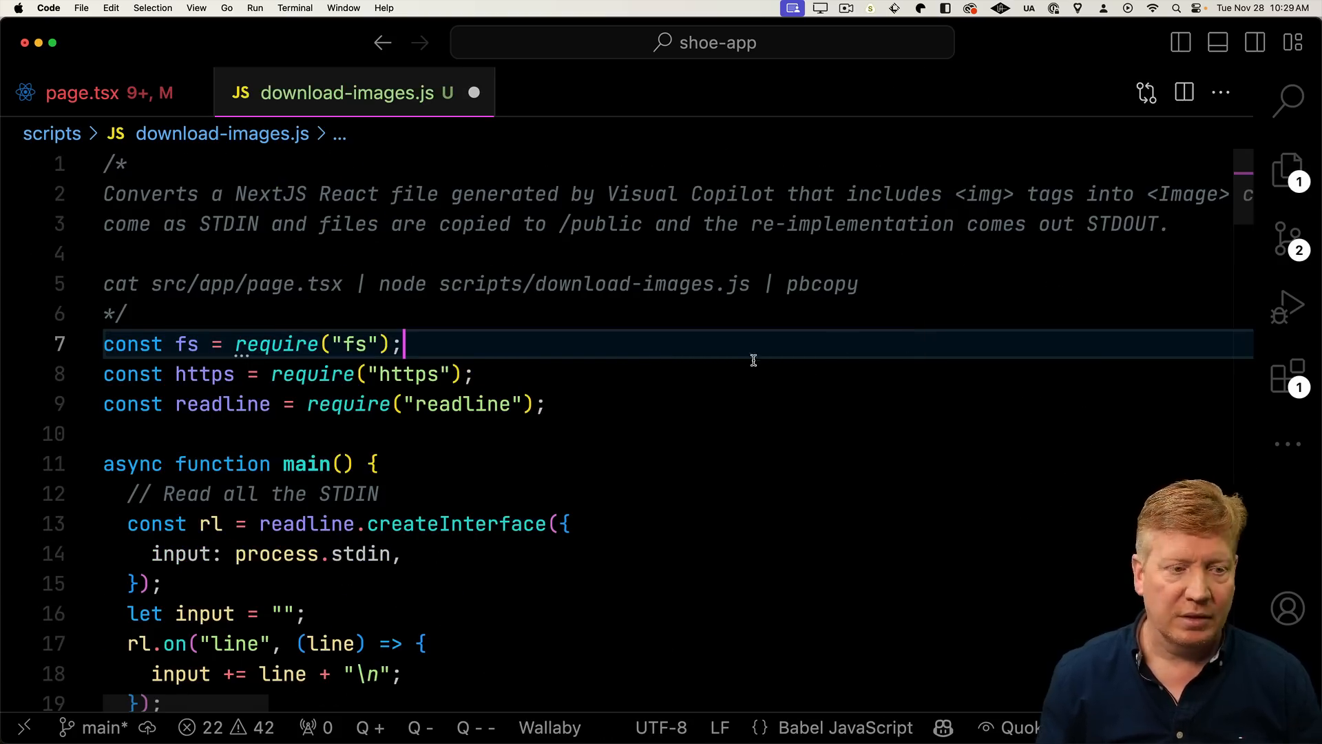
- Select the cat … | node scripts/download-images.js | pbcopy usage command from the header comment
{"action": "left_click", "coordinate": [477, 373]}
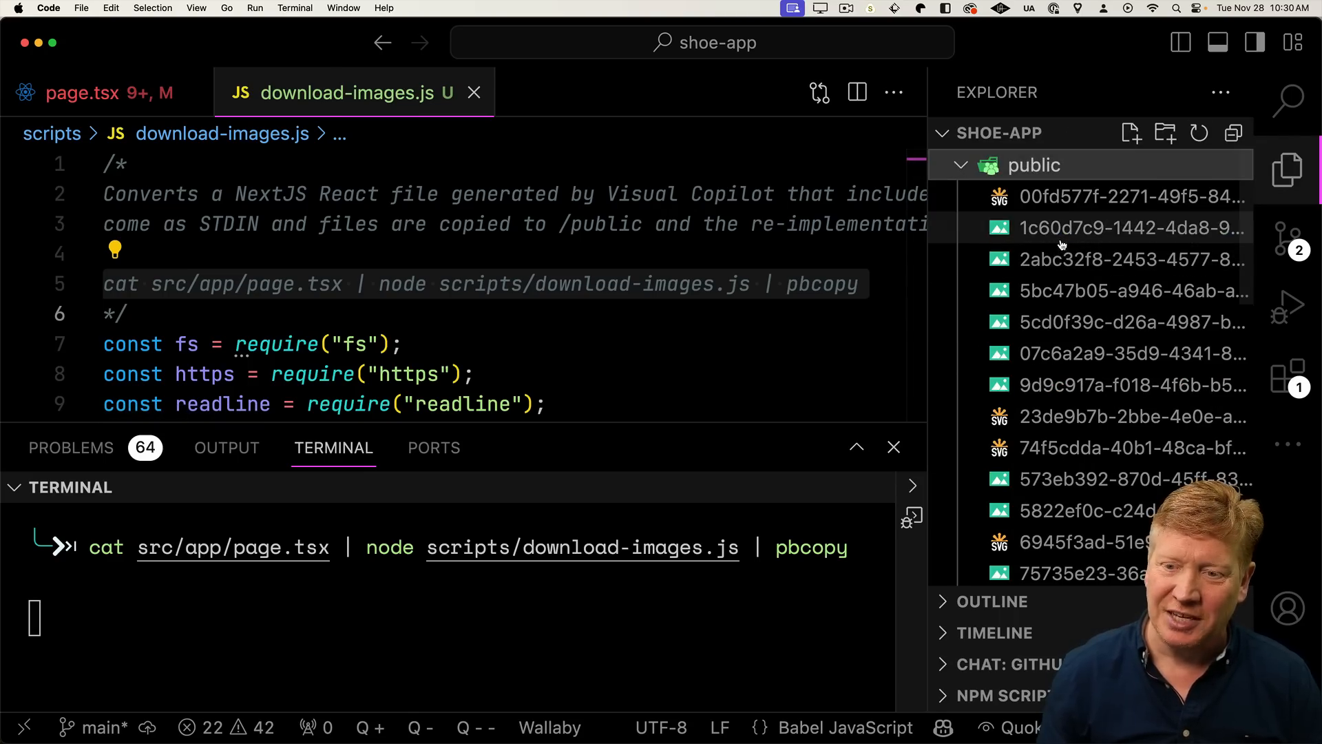
- Preview the downloaded sneaker photos and SVG icons from the public folder
{"action": "left_click", "coordinate": [1132, 385]}
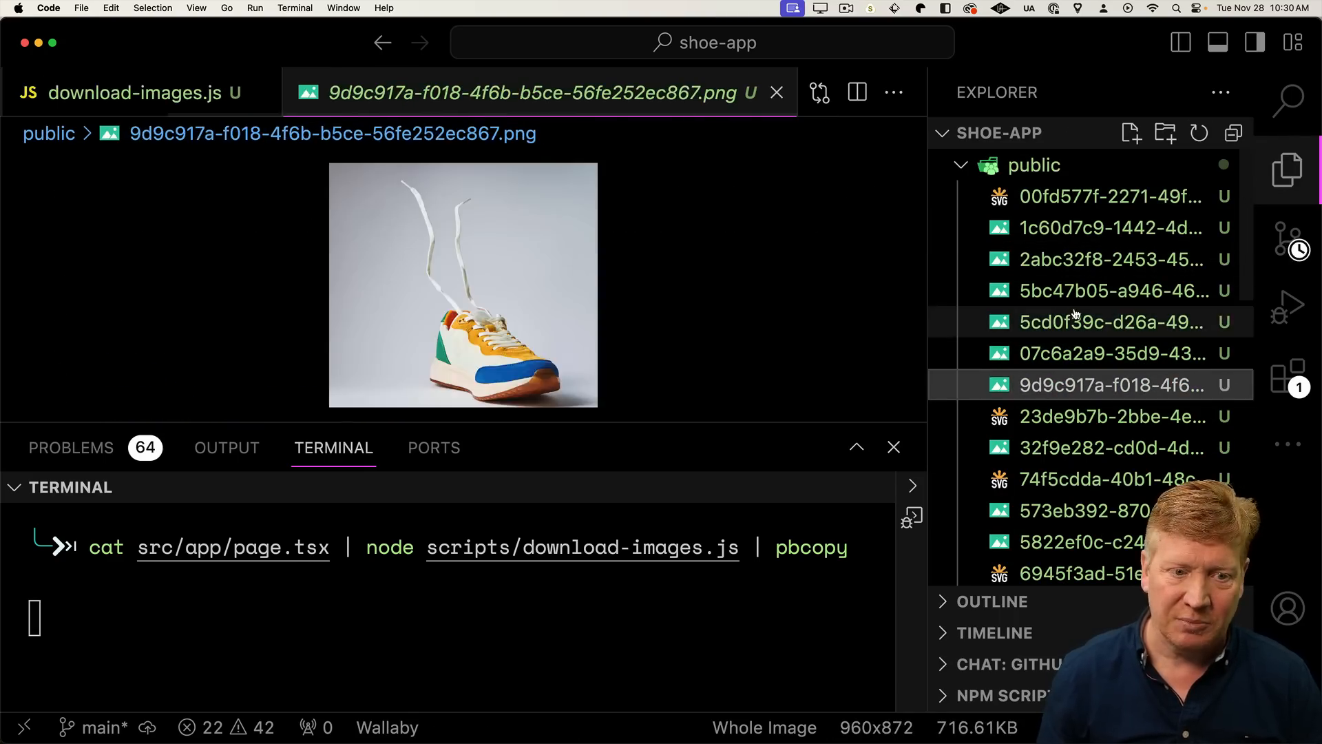
{"action": "left_click", "coordinate": [1107, 354]}
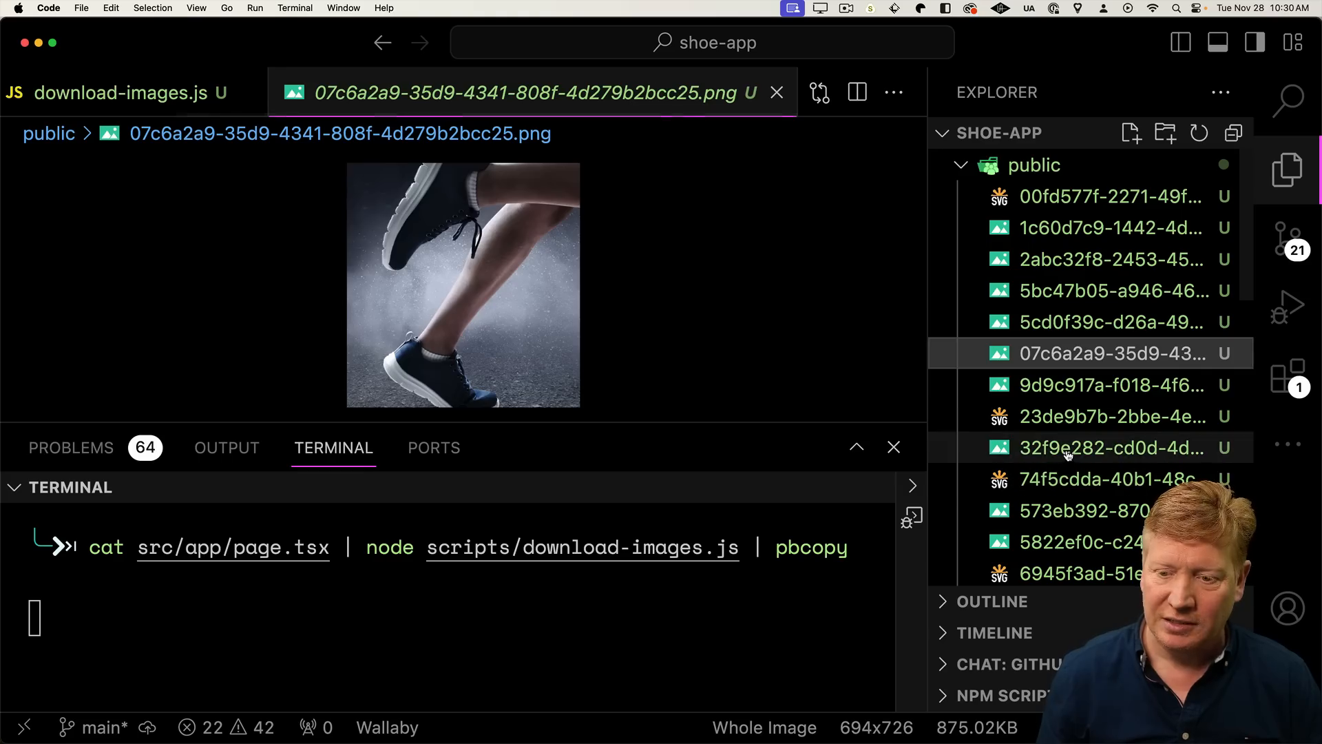
{"action": "left_click", "coordinate": [1109, 416]}
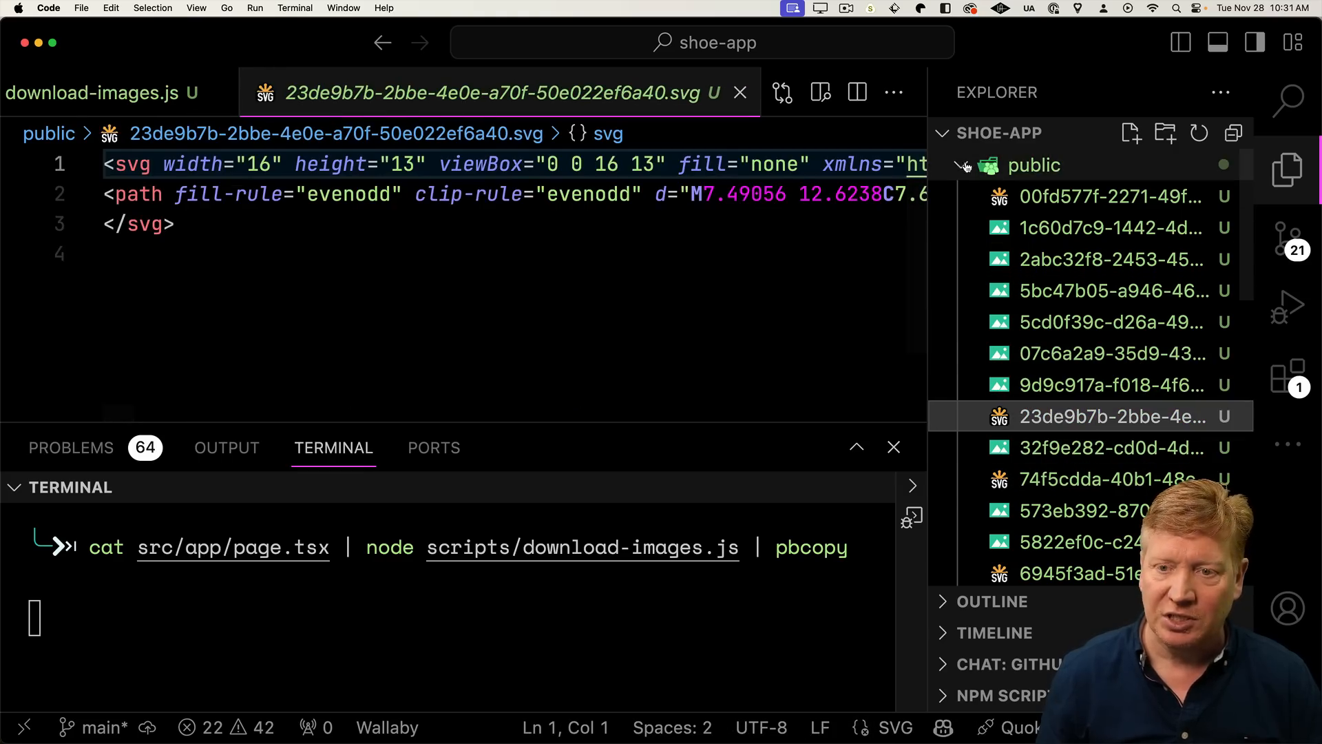
{"action": "left_click", "coordinate": [964, 165]}
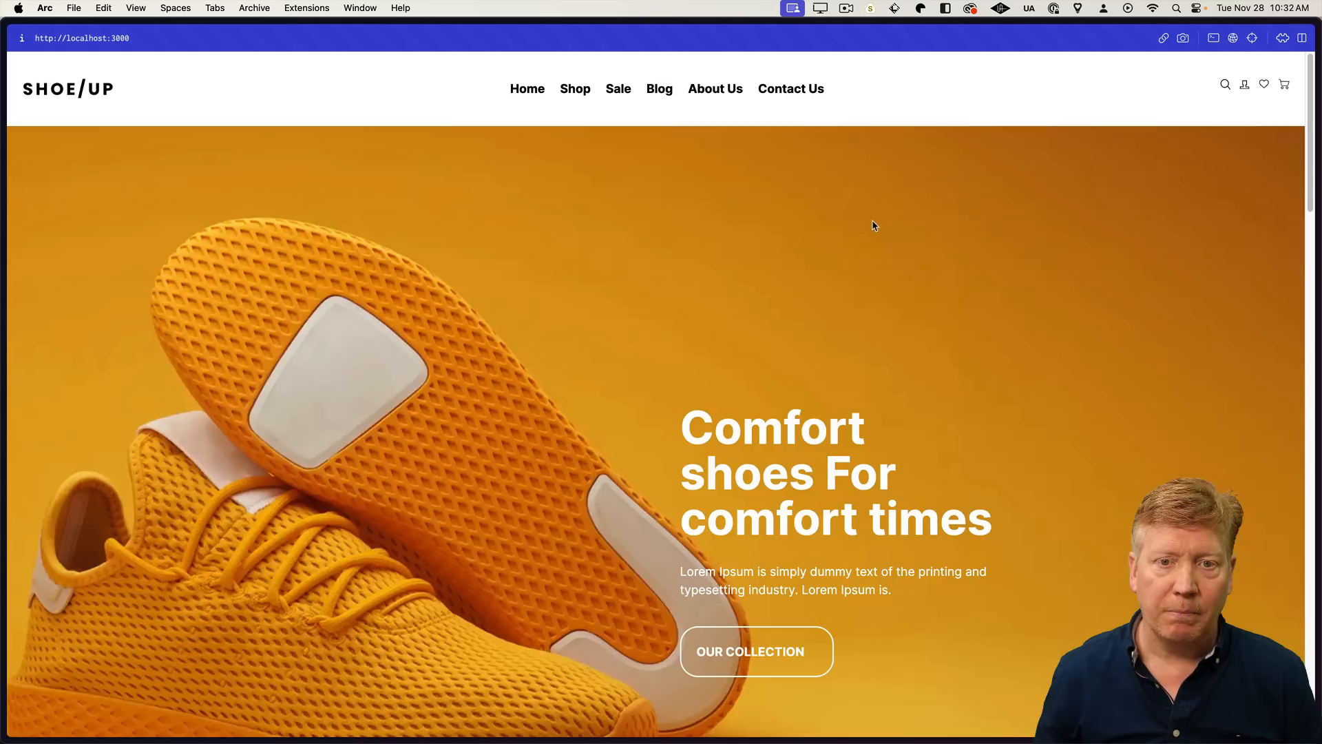
- Scroll through the localhost:3000 home page past Featured and Best seller Products, then back to top
{"action": "scroll", "scroll_direction": "down", "scroll_amount": 3}
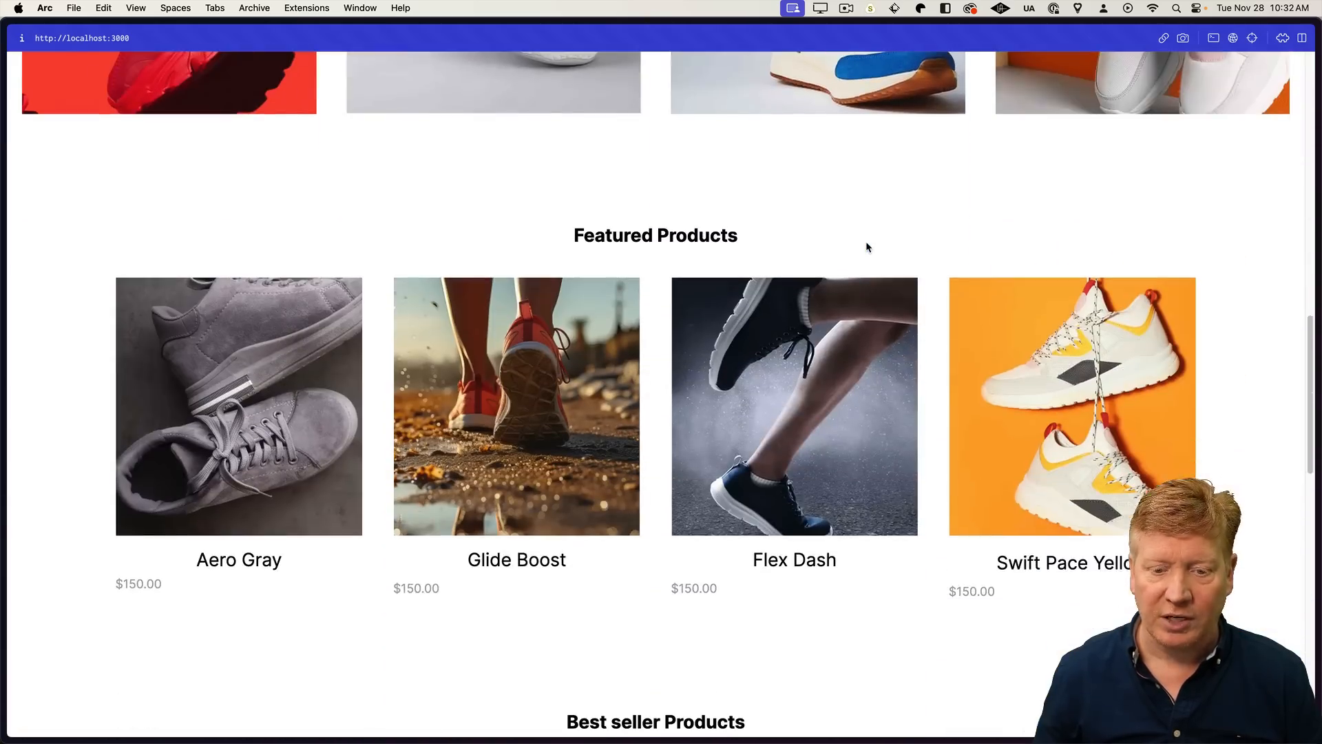
{"action": "scroll", "scroll_direction": "down", "scroll_amount": 3}
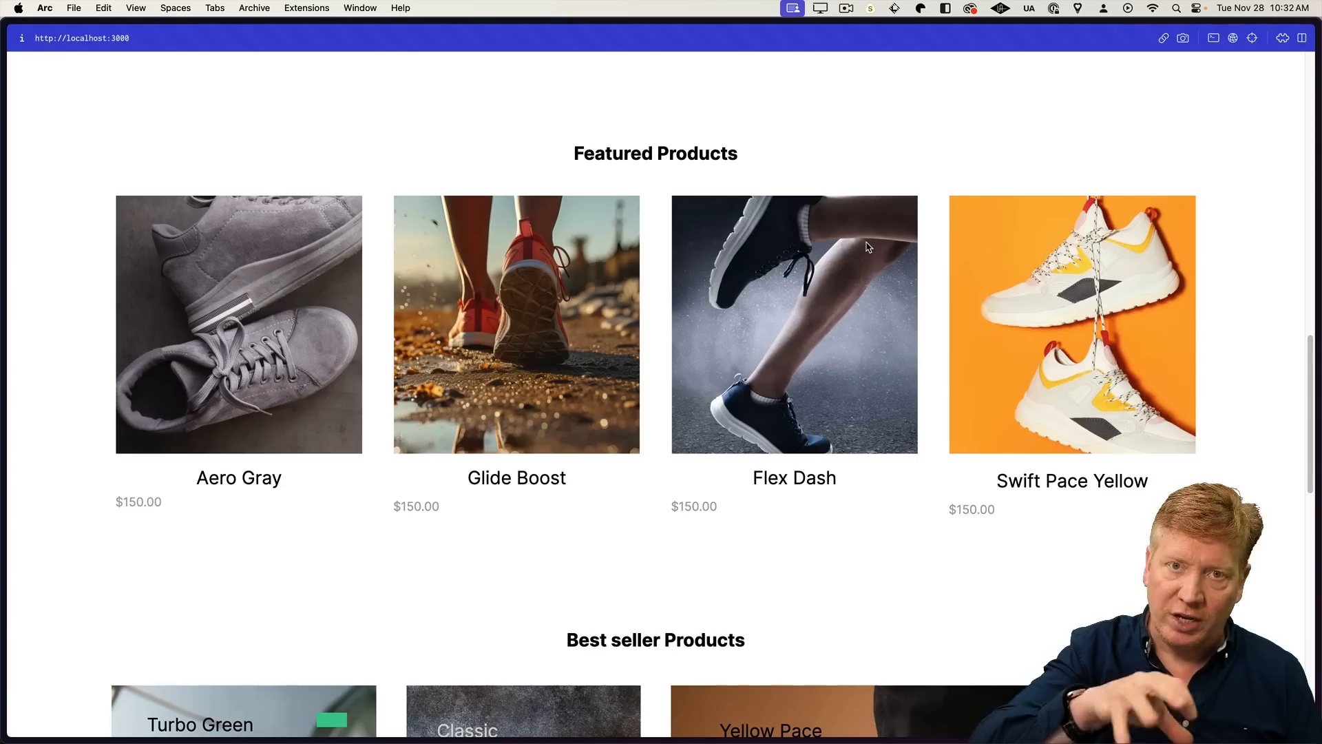
{"action": "scroll", "scroll_direction": "down", "scroll_amount": 3}
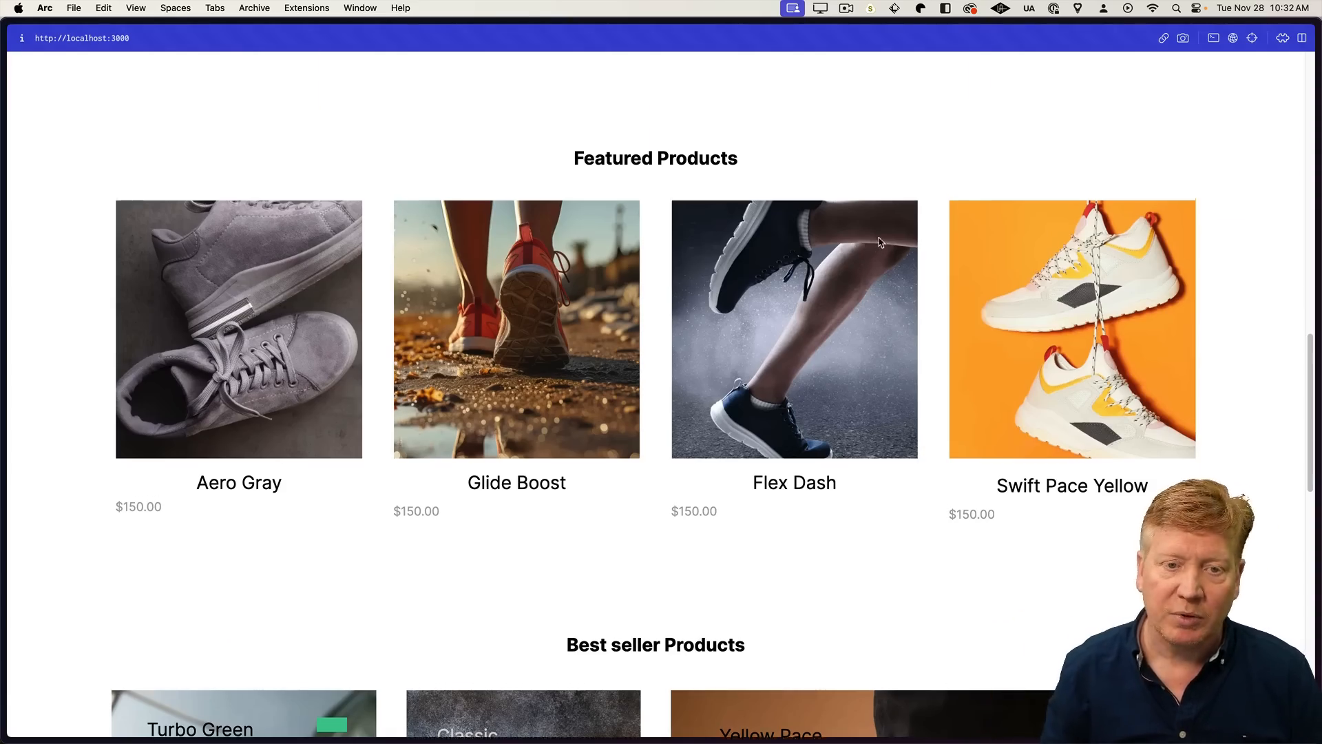
{"action": "scroll", "scroll_direction": "up", "scroll_amount": 3}
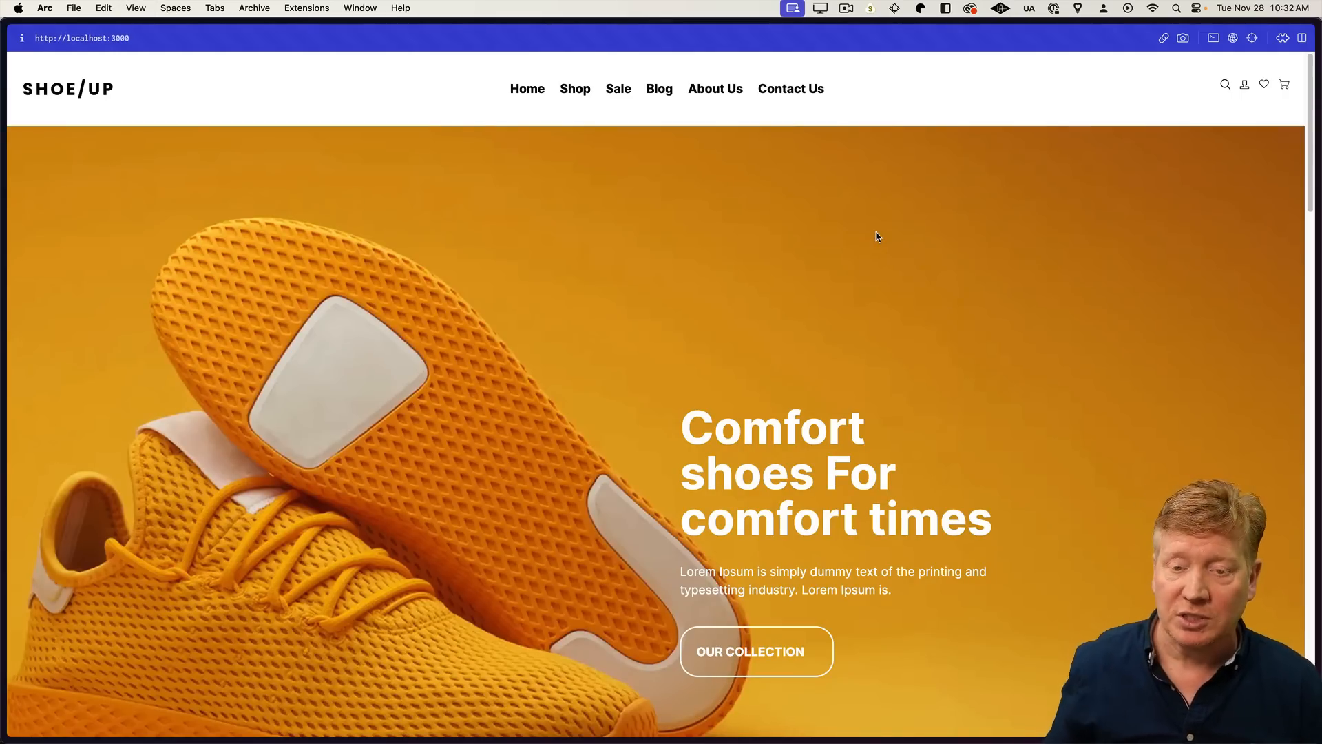
{"action": "mouse_move", "coordinate": [765, 257]}
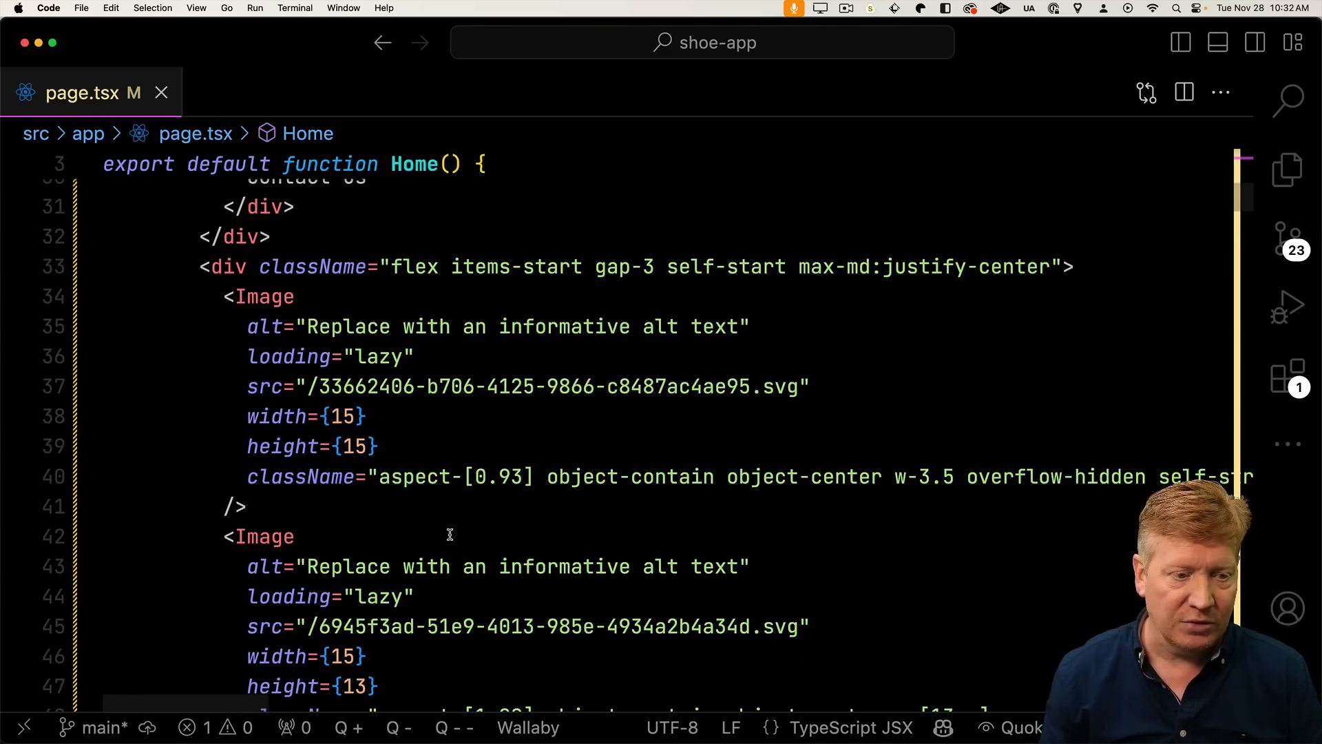
- Review the converted Image tags in page.tsx and add a blank line above the footer div
{"action": "scroll", "scroll_direction": "down", "scroll_amount": 3}
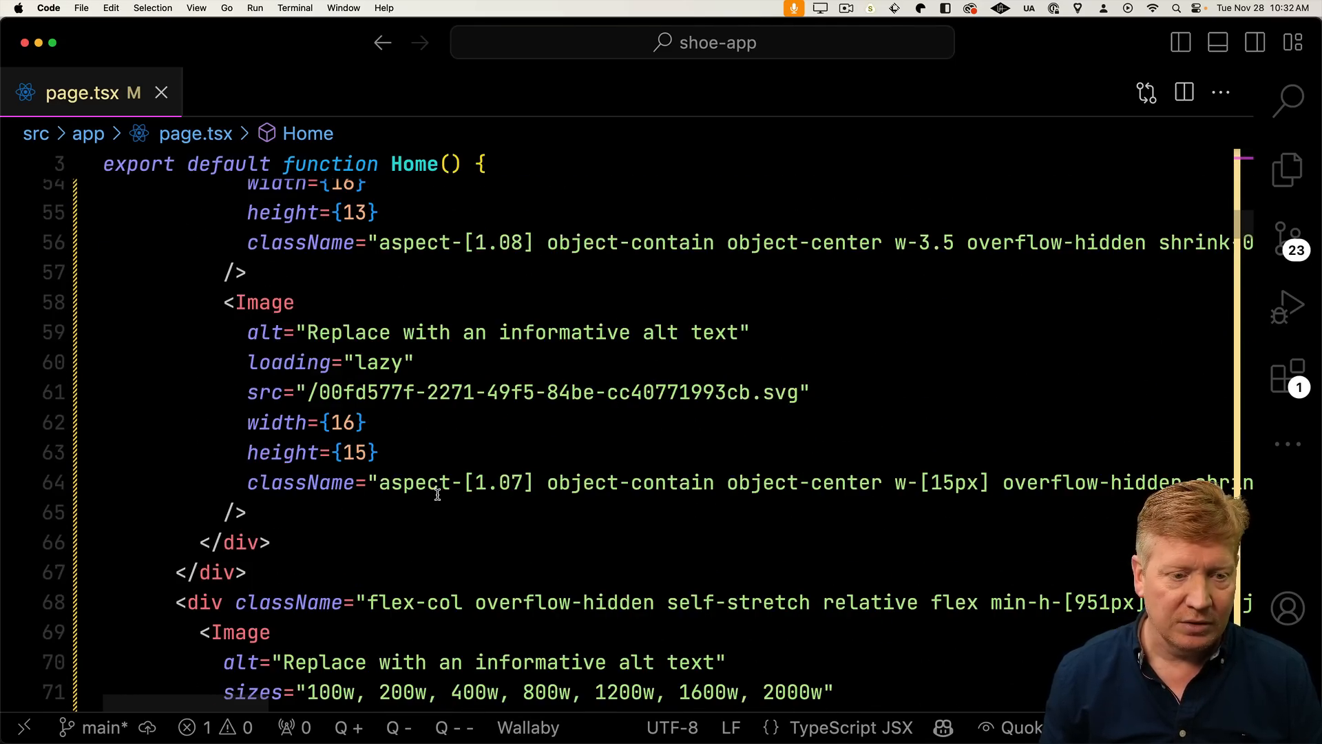
{"action": "left_click_drag", "start_coordinate": [223, 301], "coordinate": [246, 513]}
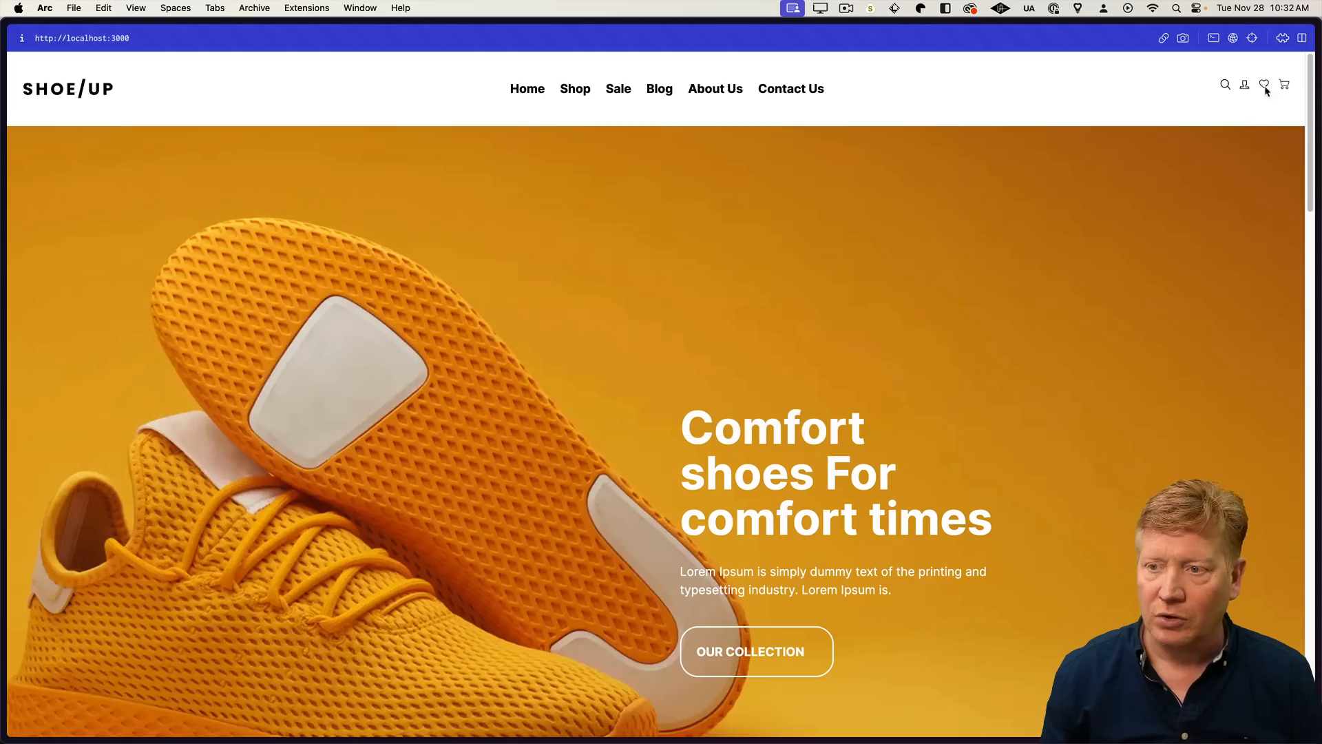
{"action": "mouse_move", "coordinate": [1212, 110]}
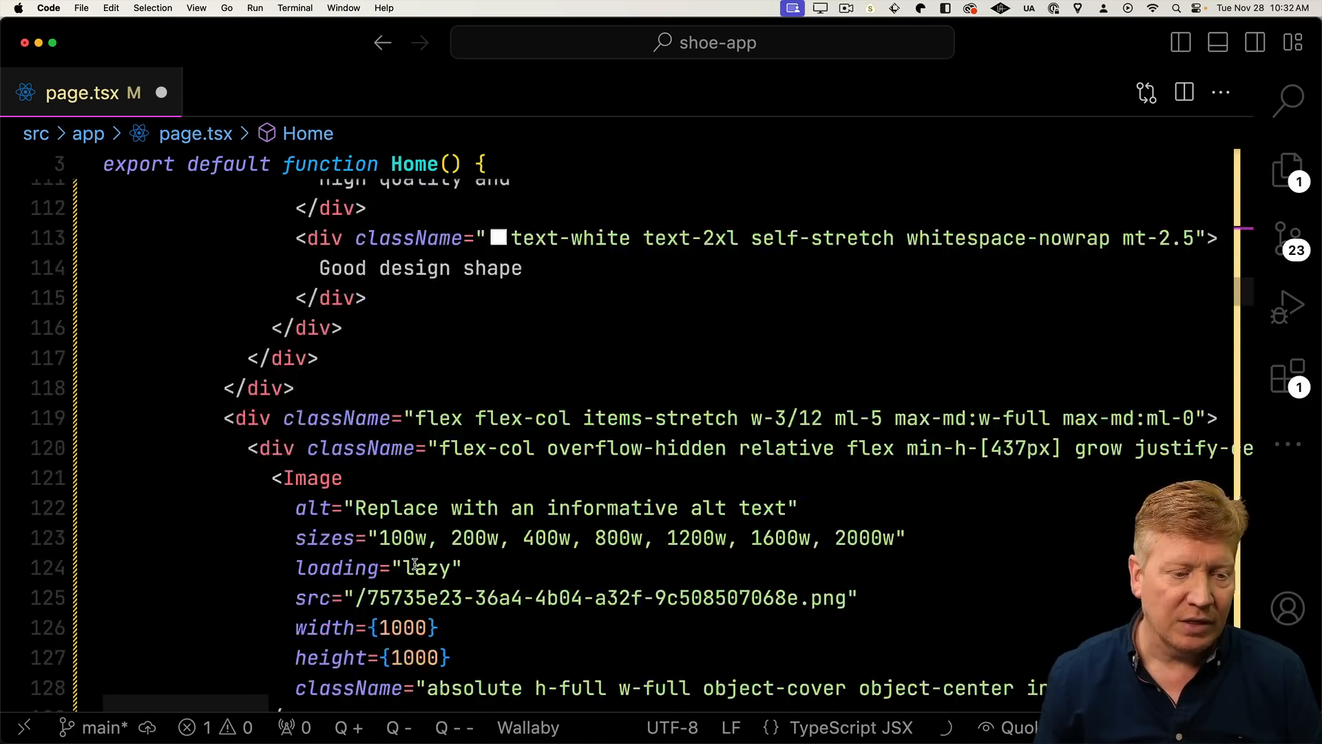
{"action": "scroll", "scroll_direction": "down", "scroll_amount": 3}
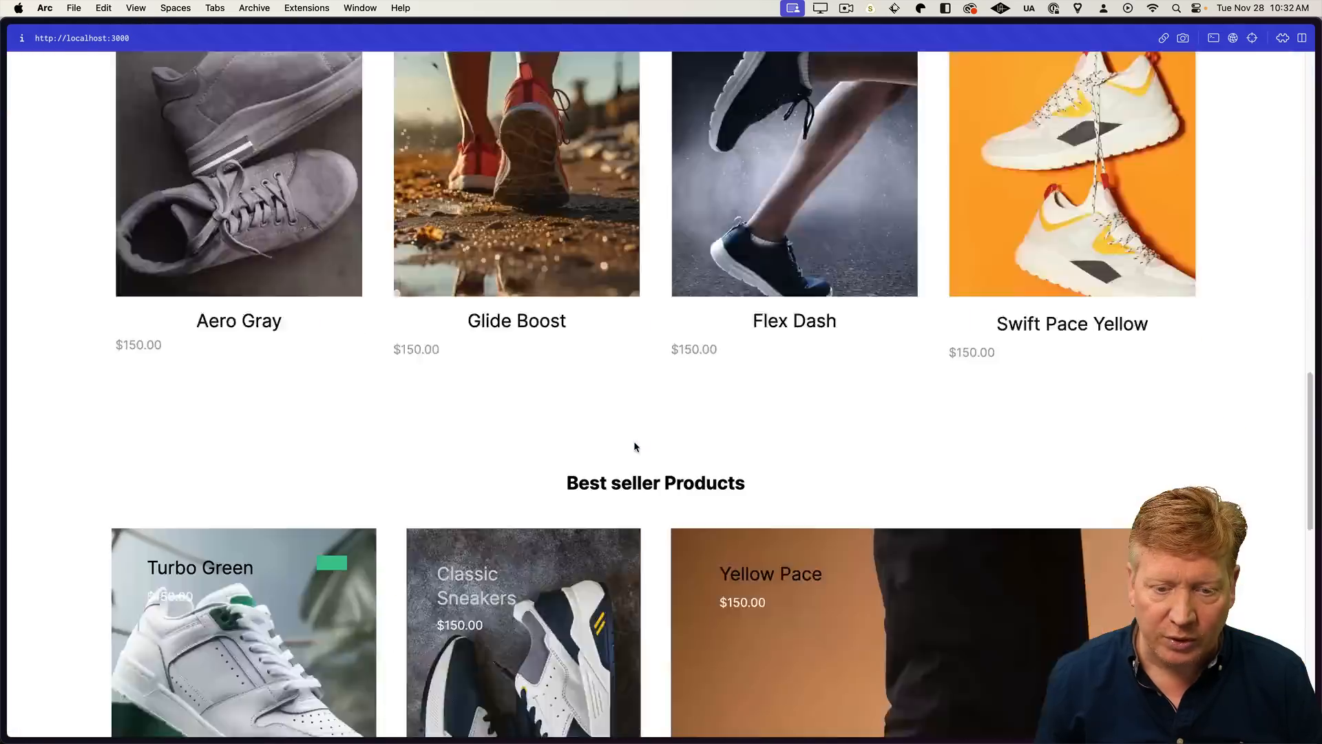
{"action": "scroll", "scroll_direction": "down", "scroll_amount": 3}
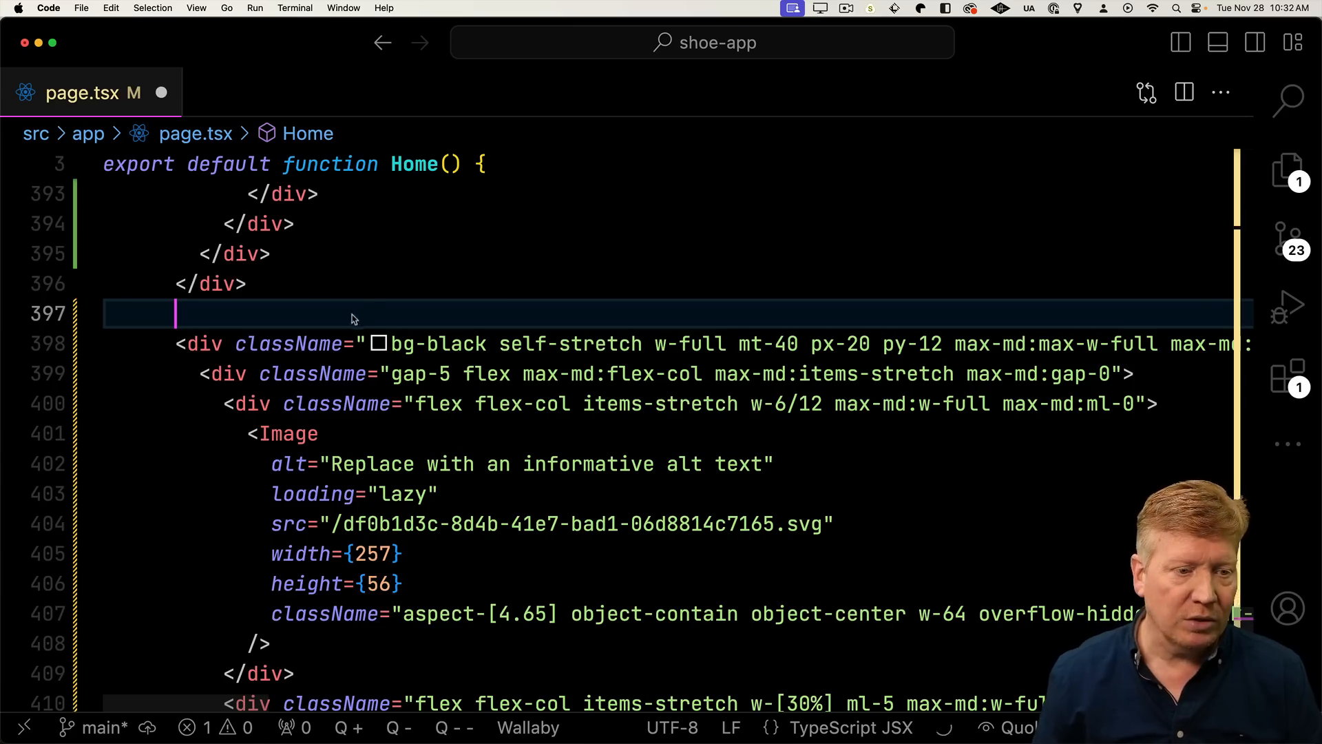
{"action": "mouse_move", "coordinate": [397, 321]}
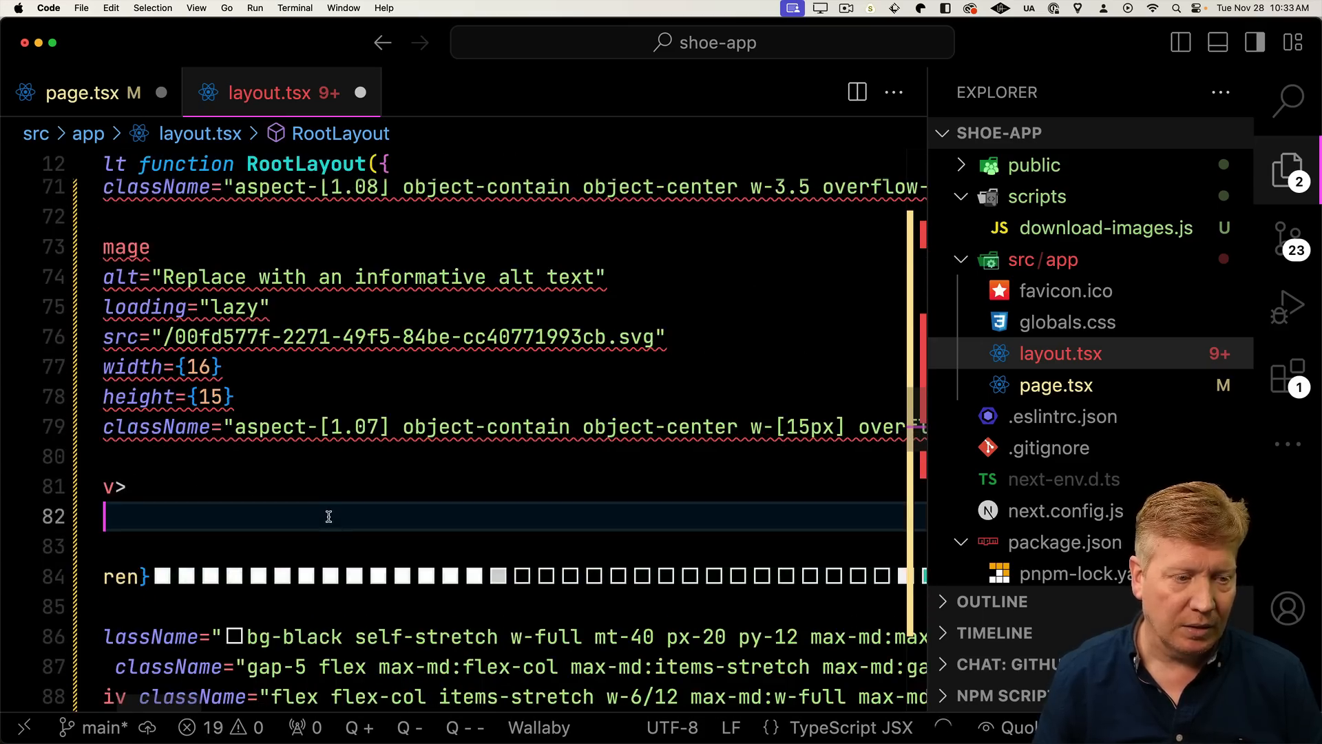
- Place the header and footer JSX inside the RootLayout body in layout.tsx
{"action": "left_click", "coordinate": [89, 92]}
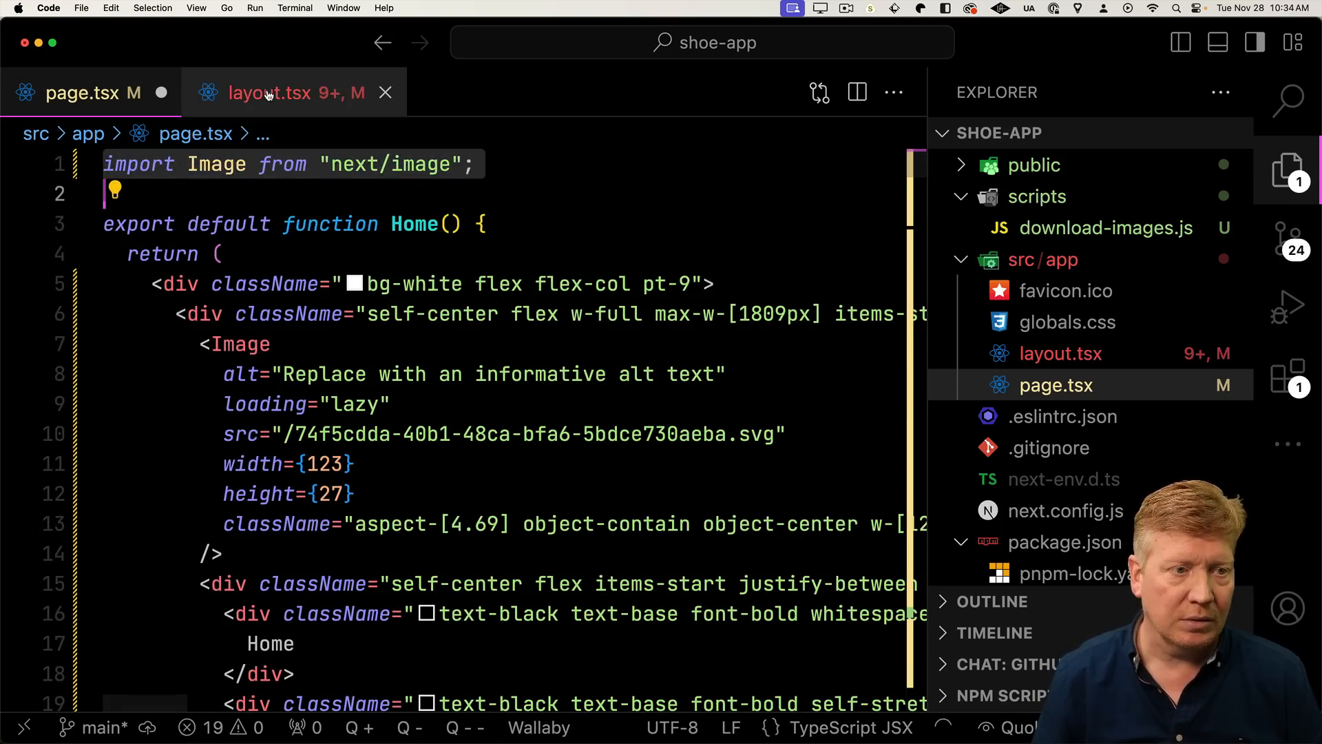
- Wrap the home page.tsx returned JSX in a <> </> fragment to clear the errors
{"action": "left_click", "coordinate": [282, 93]}
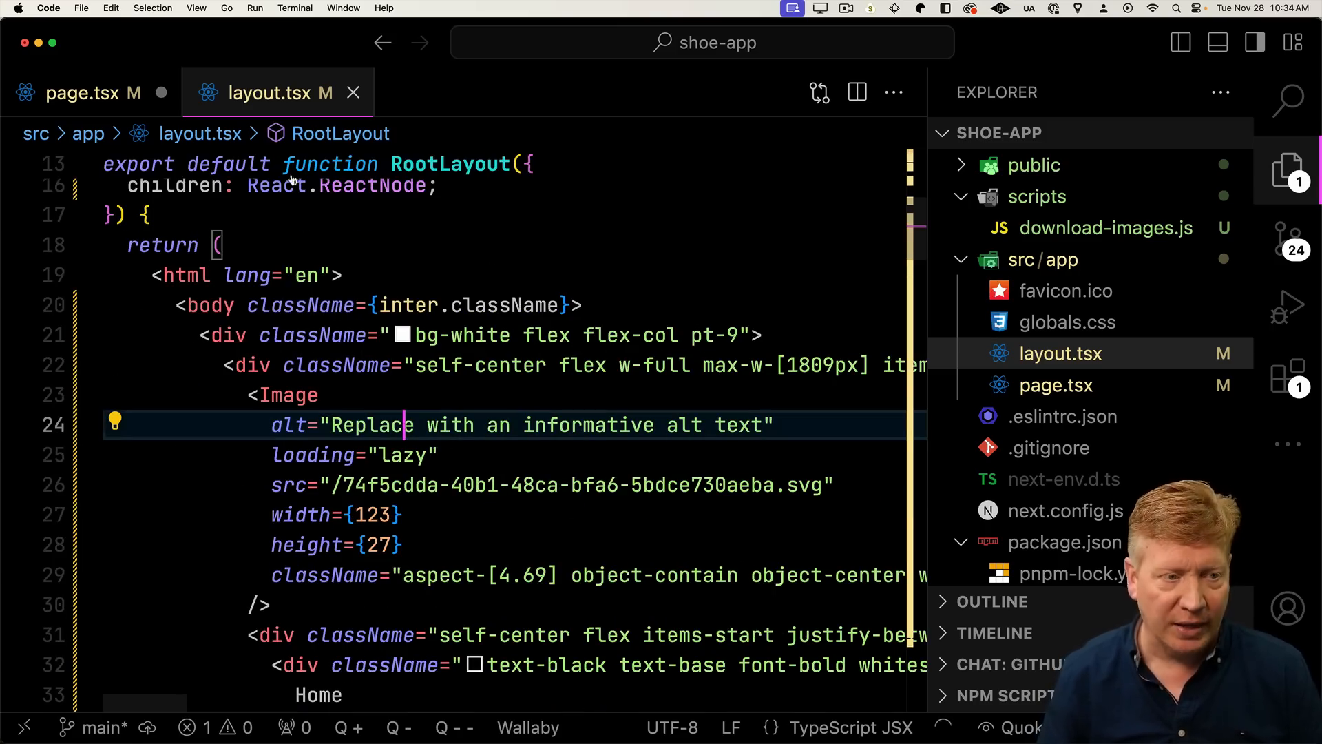
{"action": "left_click", "coordinate": [71, 92]}
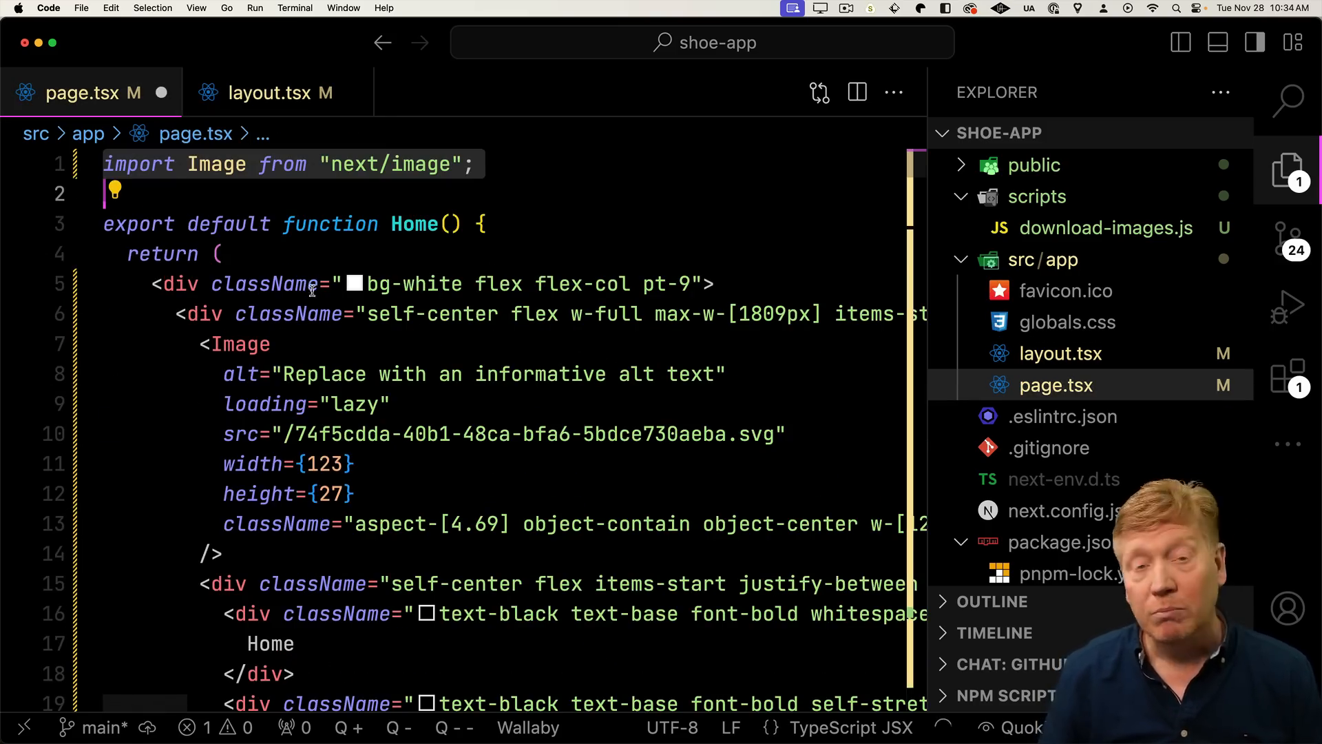
{"action": "mouse_move", "coordinate": [178, 284]}
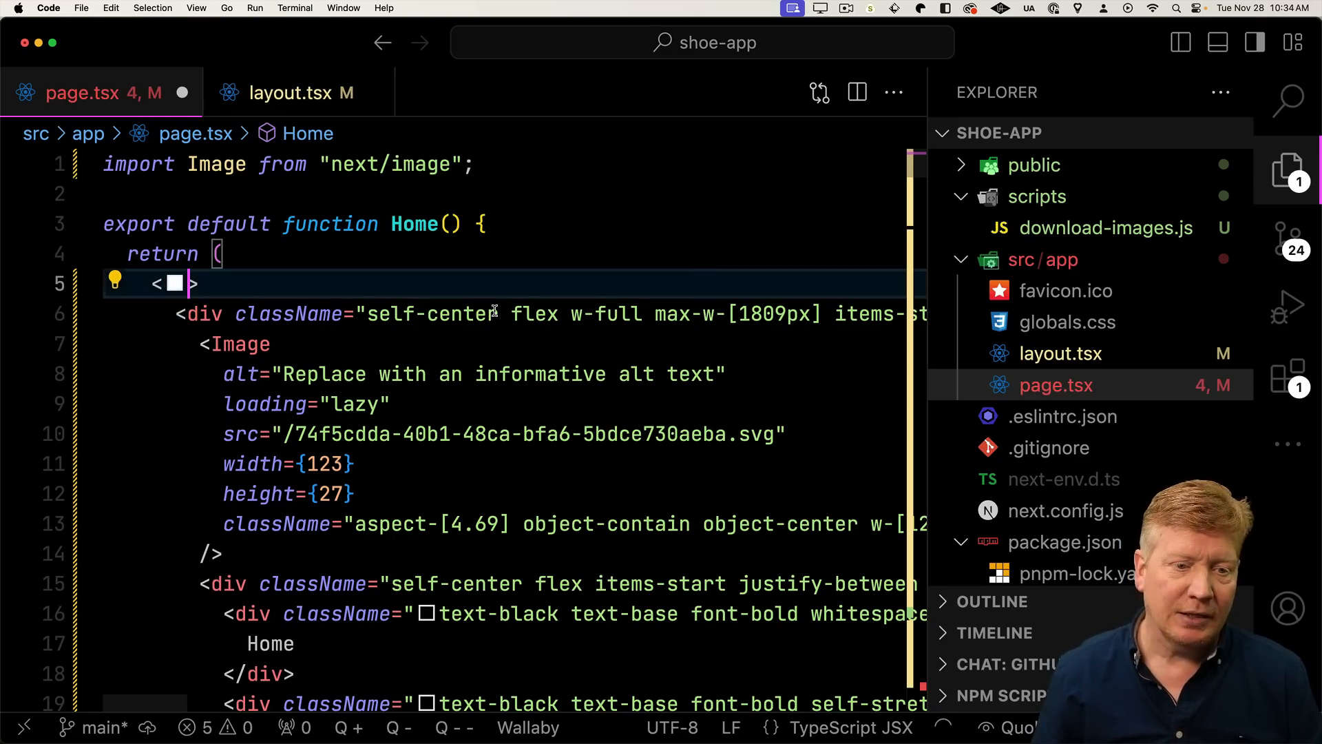
{"action": "scroll", "scroll_direction": "down", "scroll_amount": 3}
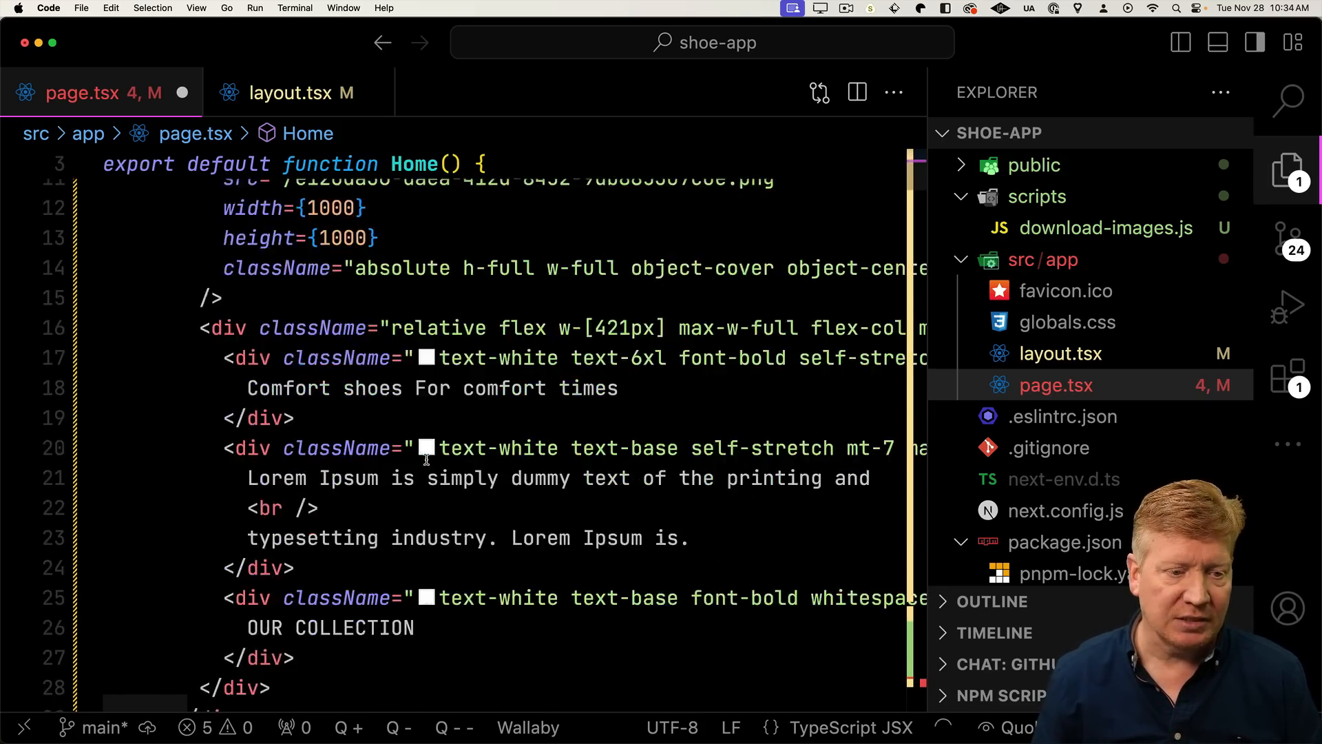
{"action": "scroll", "scroll_direction": "down", "scroll_amount": 3}
{"action": "type", "text": "<>"}
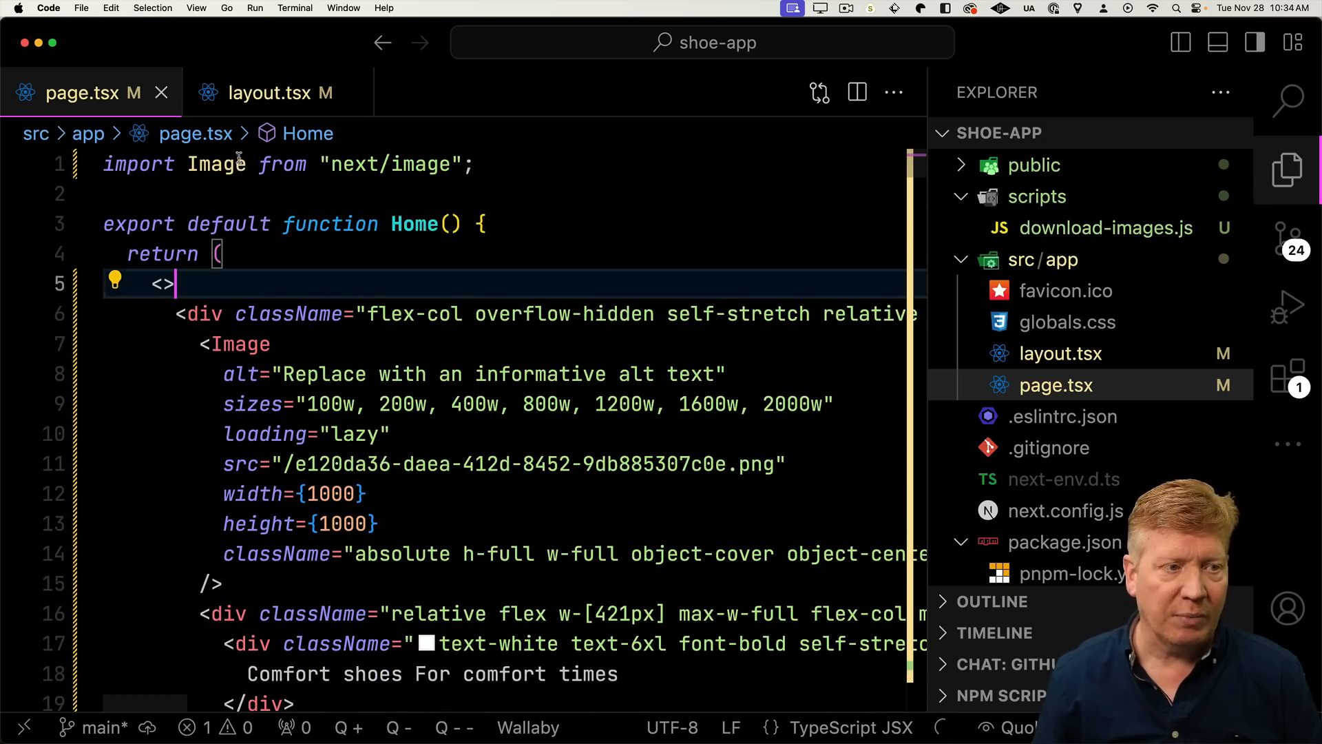
{"action": "left_click", "coordinate": [273, 92]}
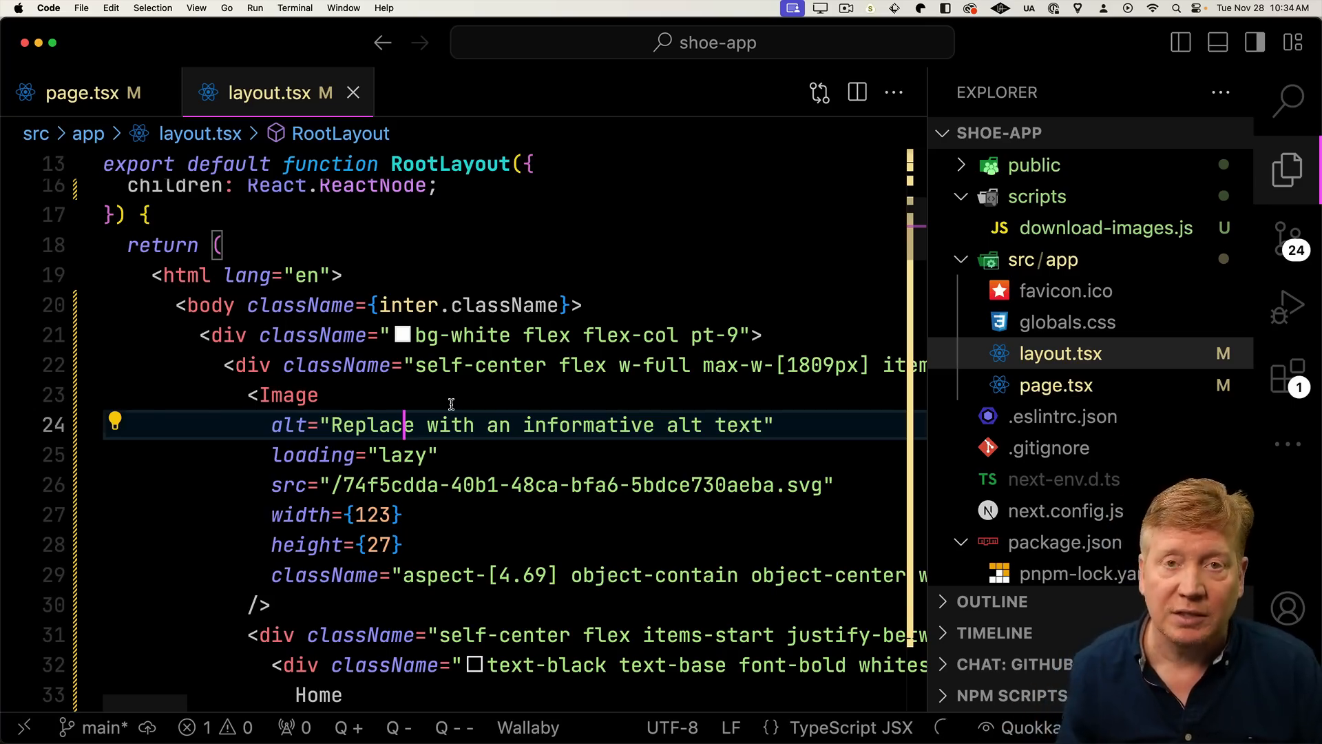
{"action": "mouse_move", "coordinate": [504, 306]}
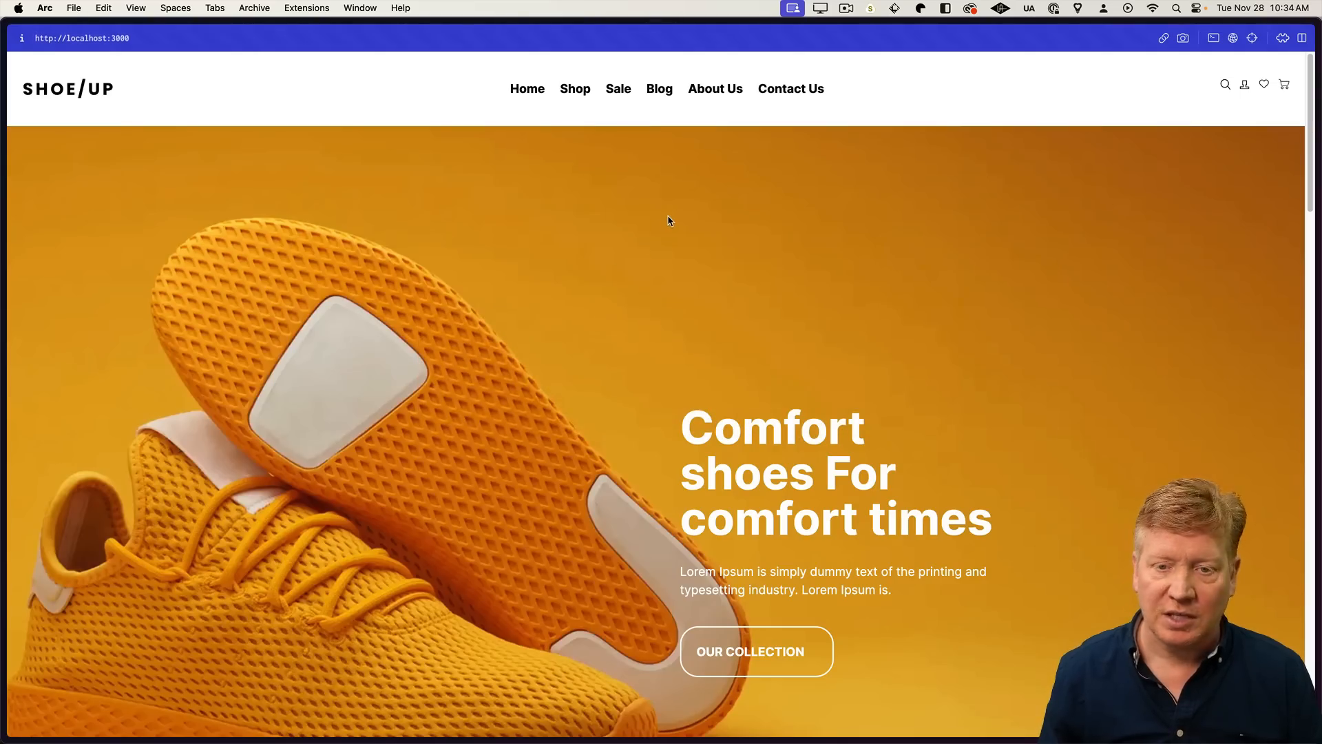
{"action": "mouse_move", "coordinate": [613, 286]}
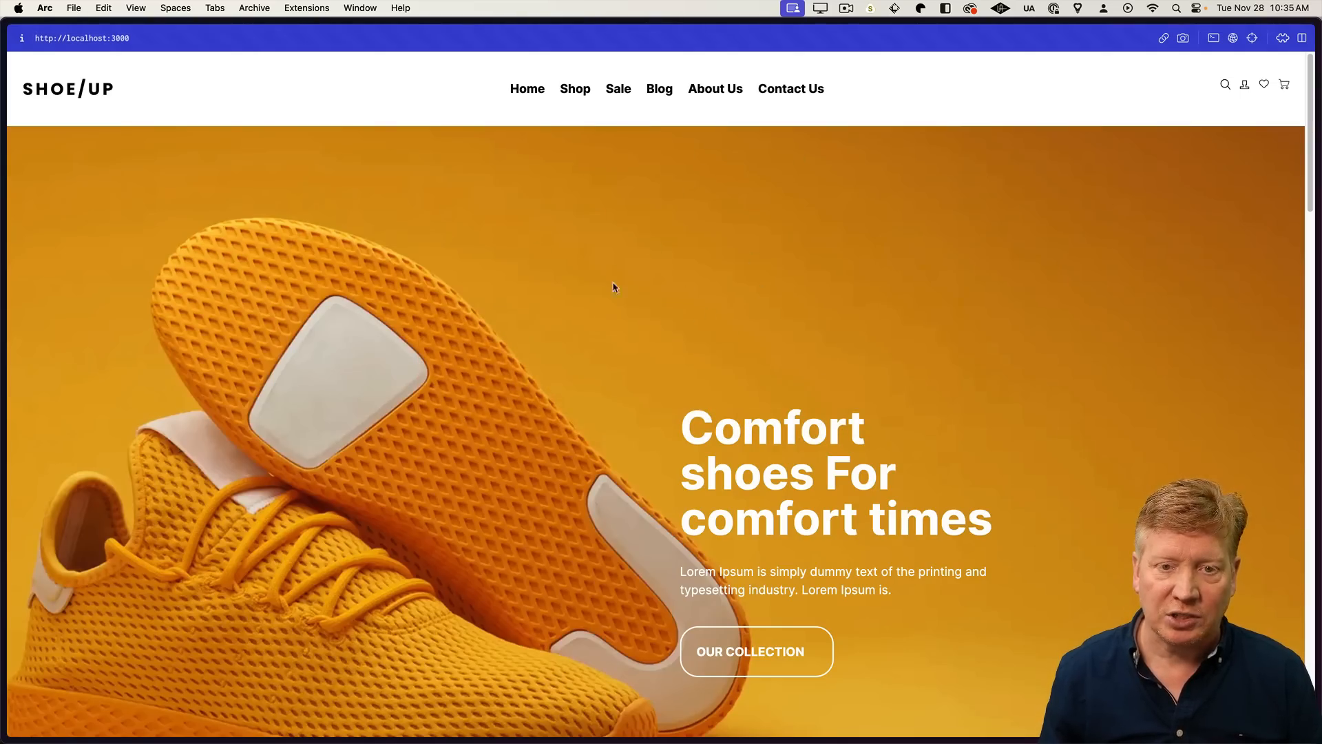
- Check the rendered SHOE/UP header and hero on localhost:3000, then Cmd+Tab back to the editor
{"action": "key", "text": "cmd+tab"}
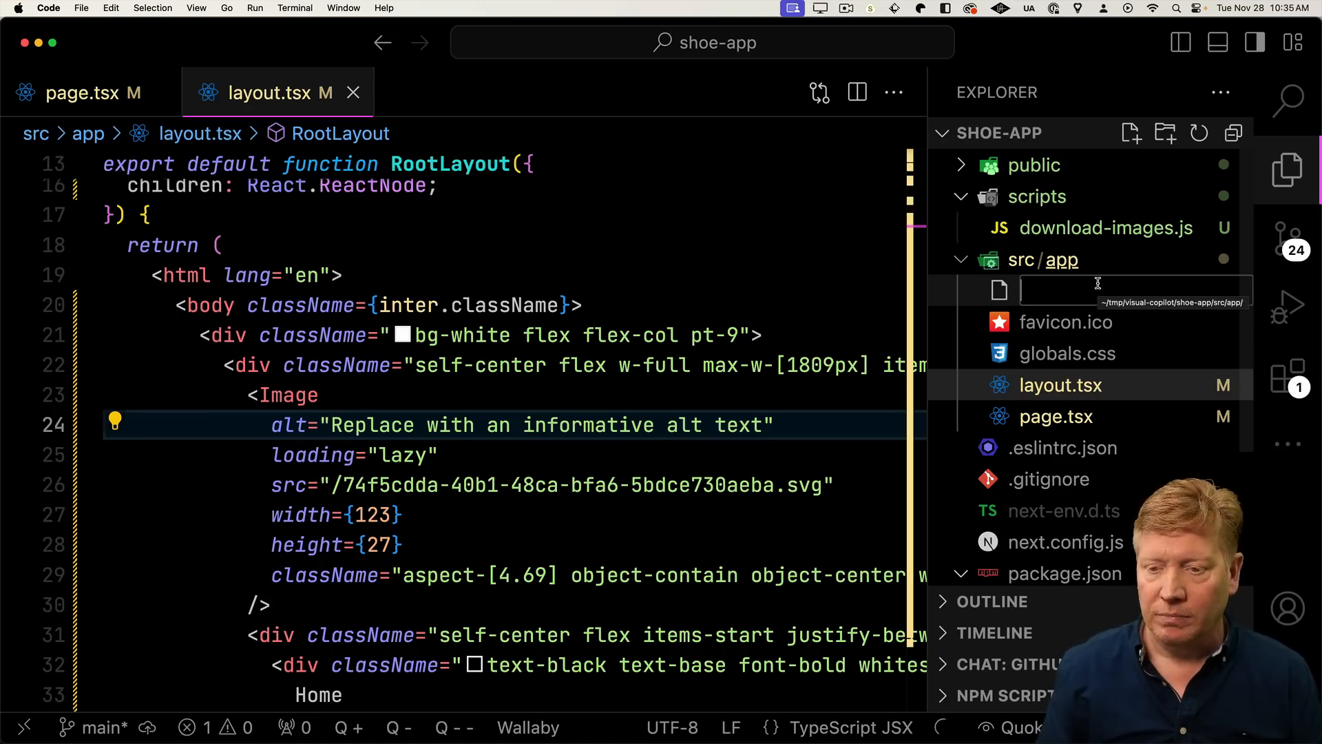
- Create products/[id]/page.tsx with an export default function PDP returning a Hello div
{"action": "type", "text": "products/["}
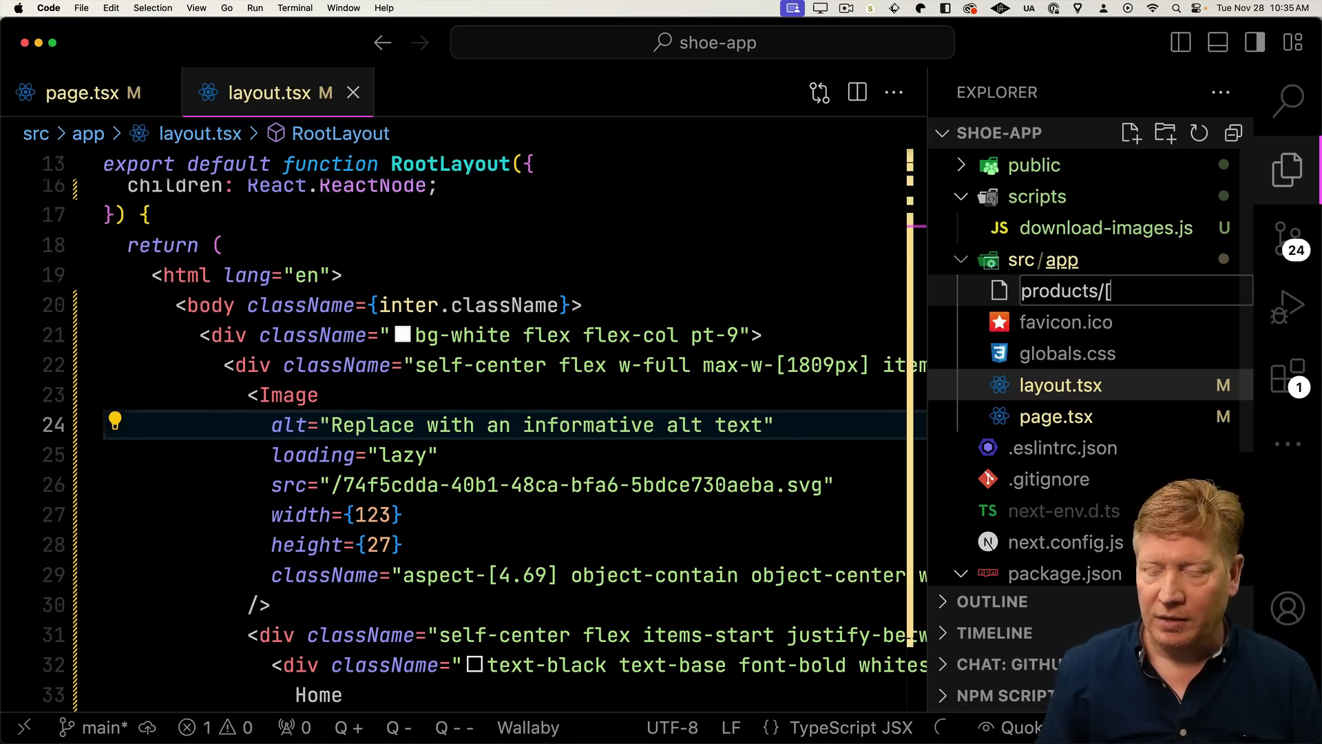
{"action": "type", "text": "id]/pag"}
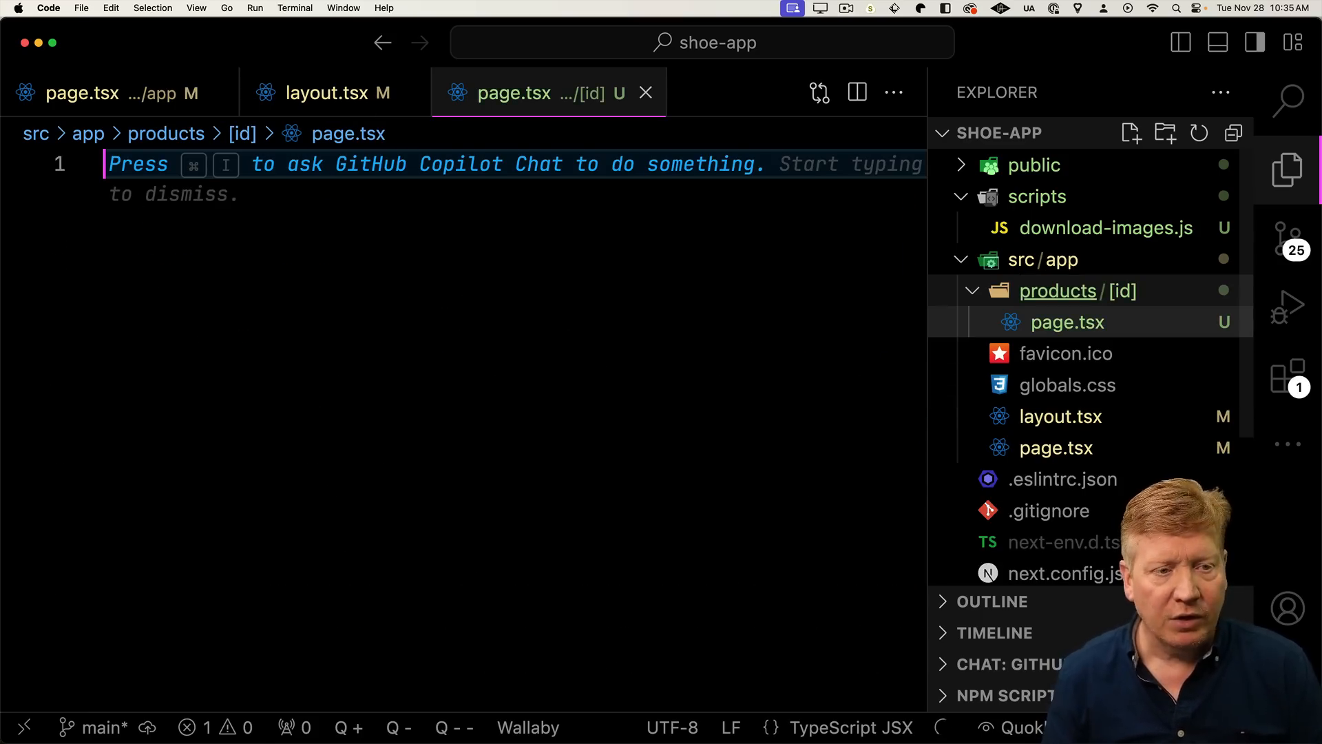
{"action": "type", "text": "export default function PDP() {"}
{"action": "type", "text": "<"}
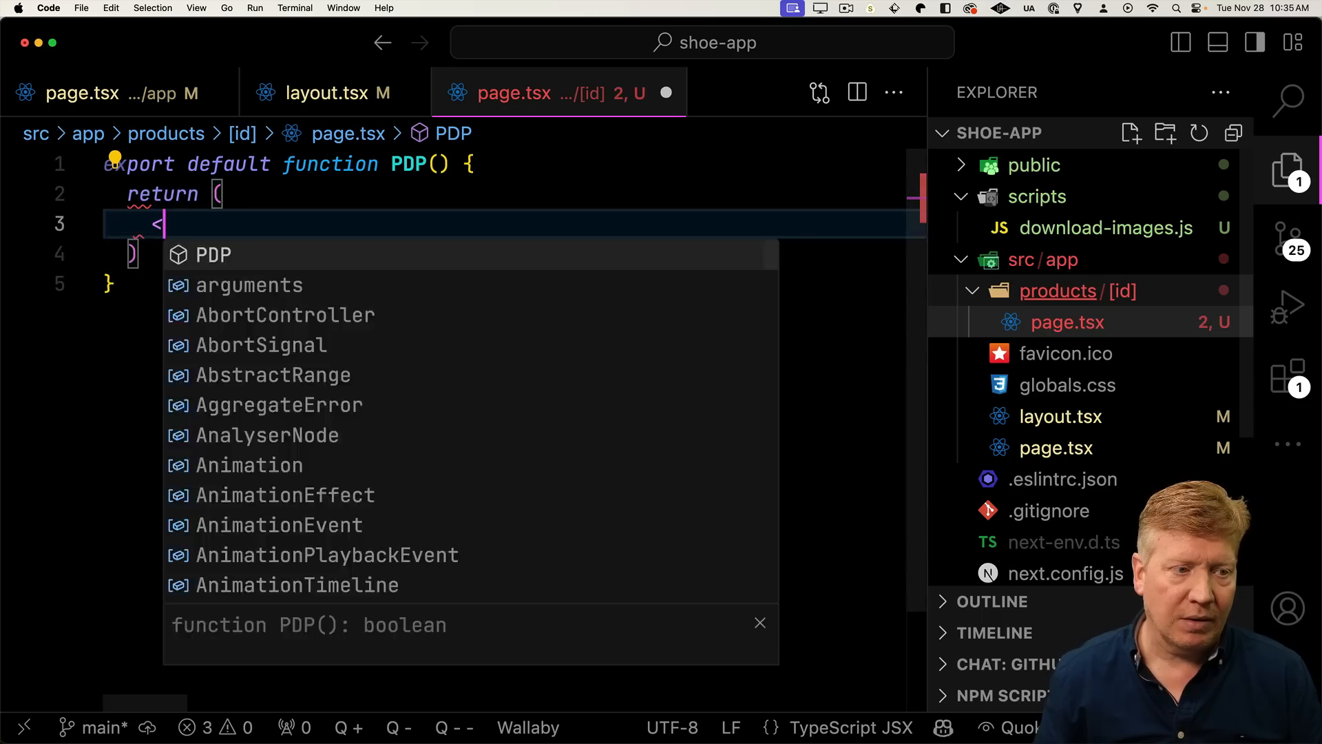
{"action": "type", "text": "div>"}
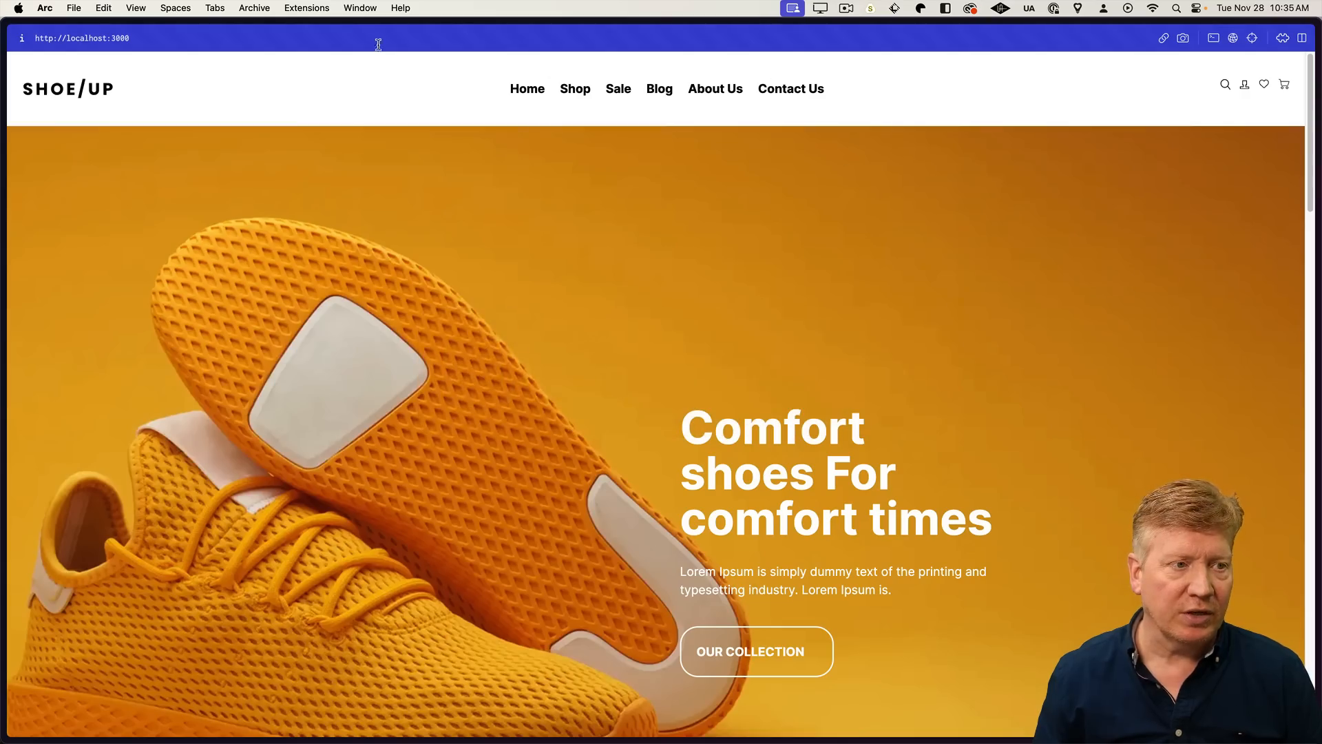
- Give the PDP placeholder div className="text-black"
{"action": "left_click", "coordinate": [81, 38]}
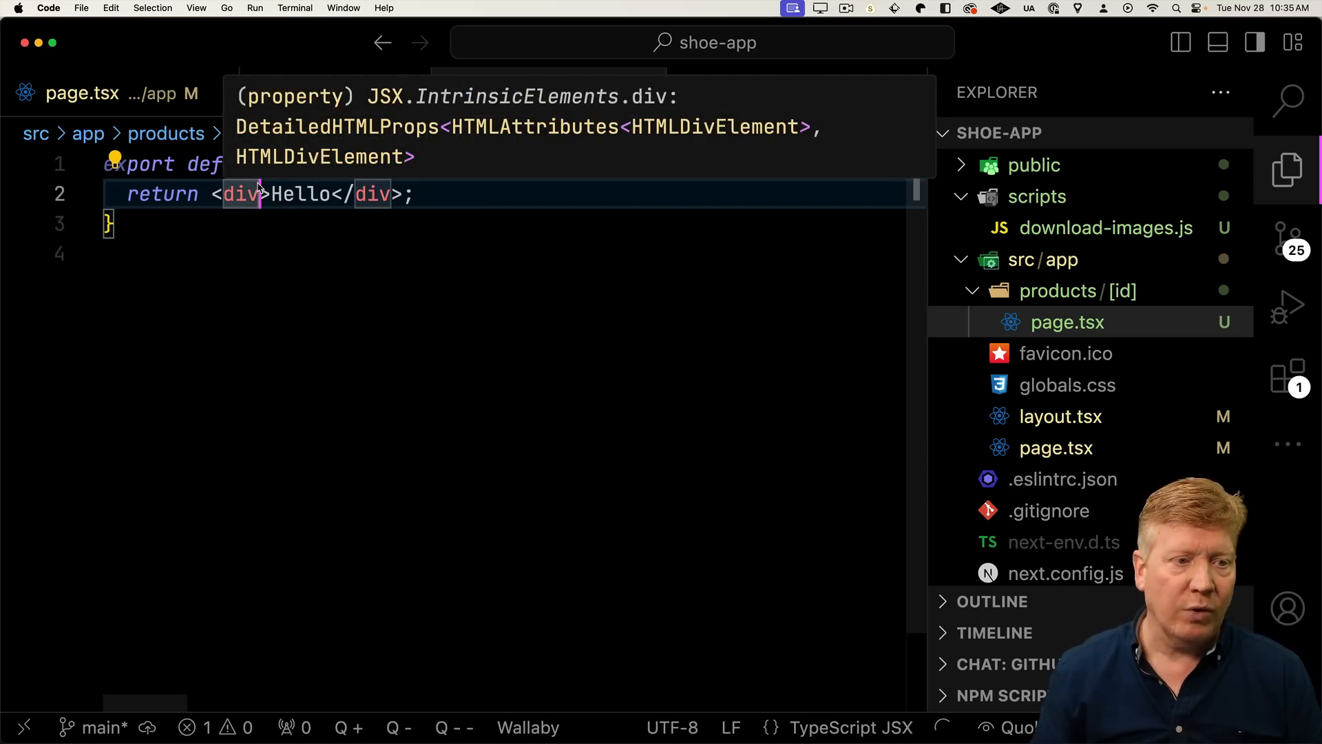
{"action": "type", "text": "className"}
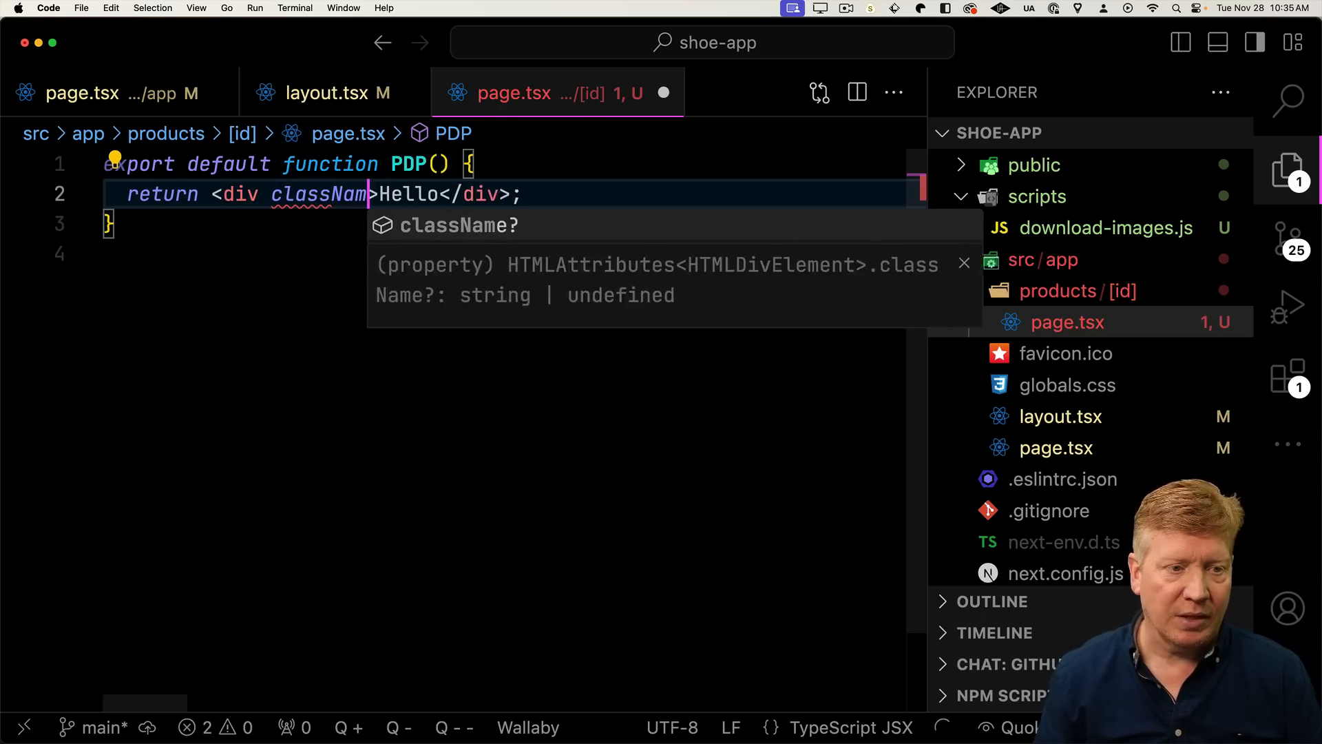
{"action": "type", "text": "=\"text-black\""}
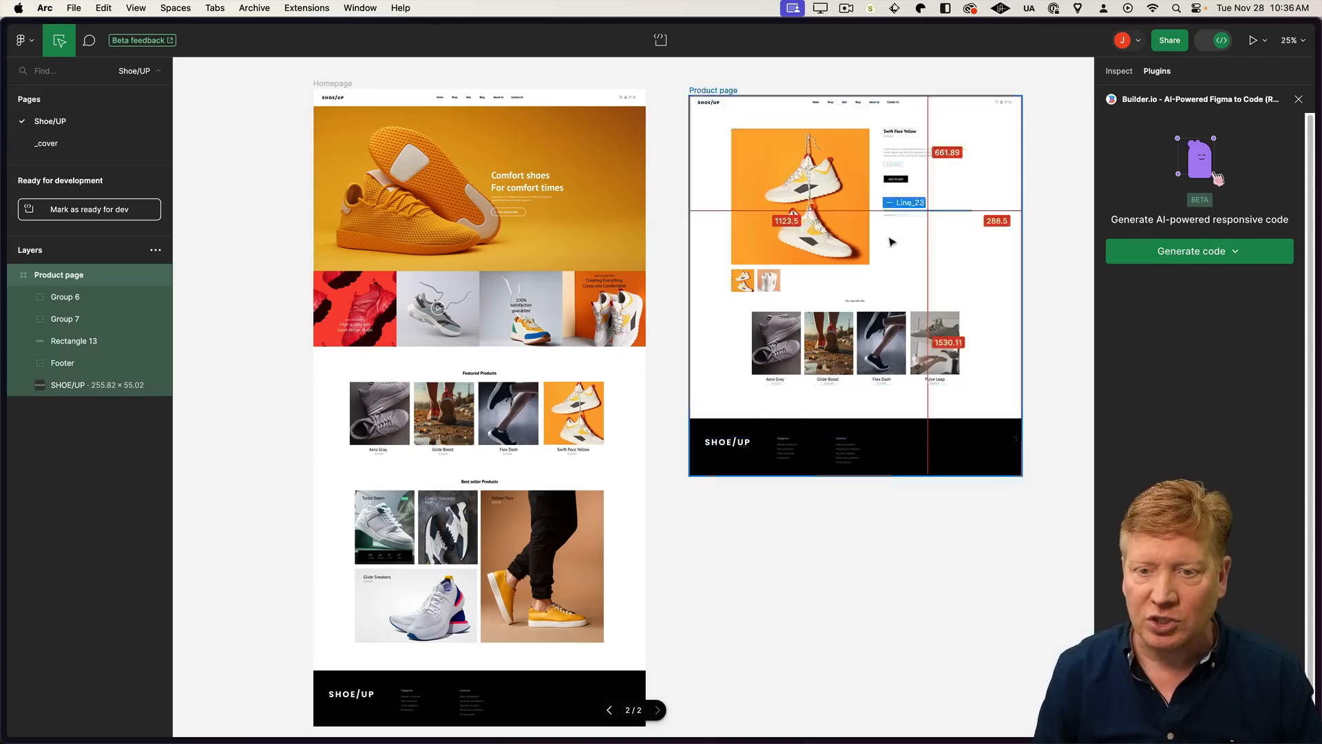
- Select Group 7 in the Product page design and generate code with the Builder.io plugin
{"action": "left_click", "coordinate": [74, 340]}
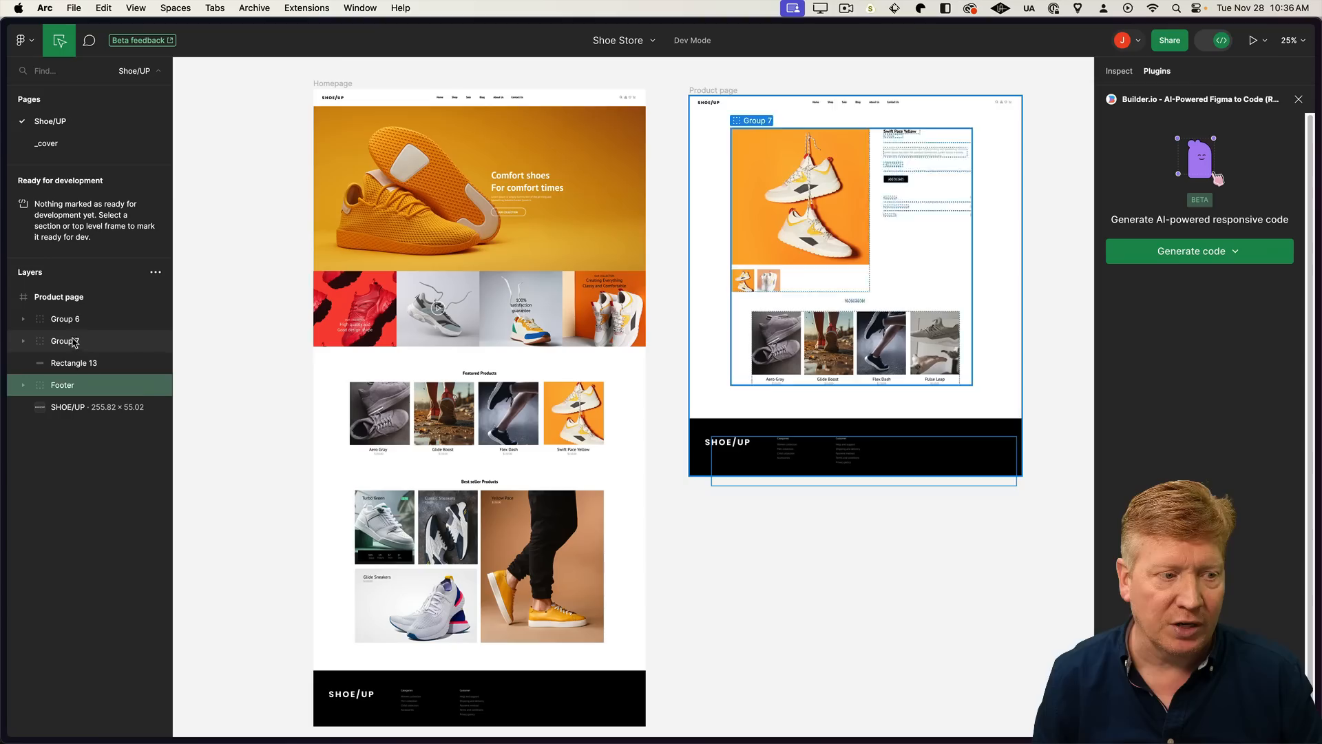
{"action": "left_click", "coordinate": [65, 340]}
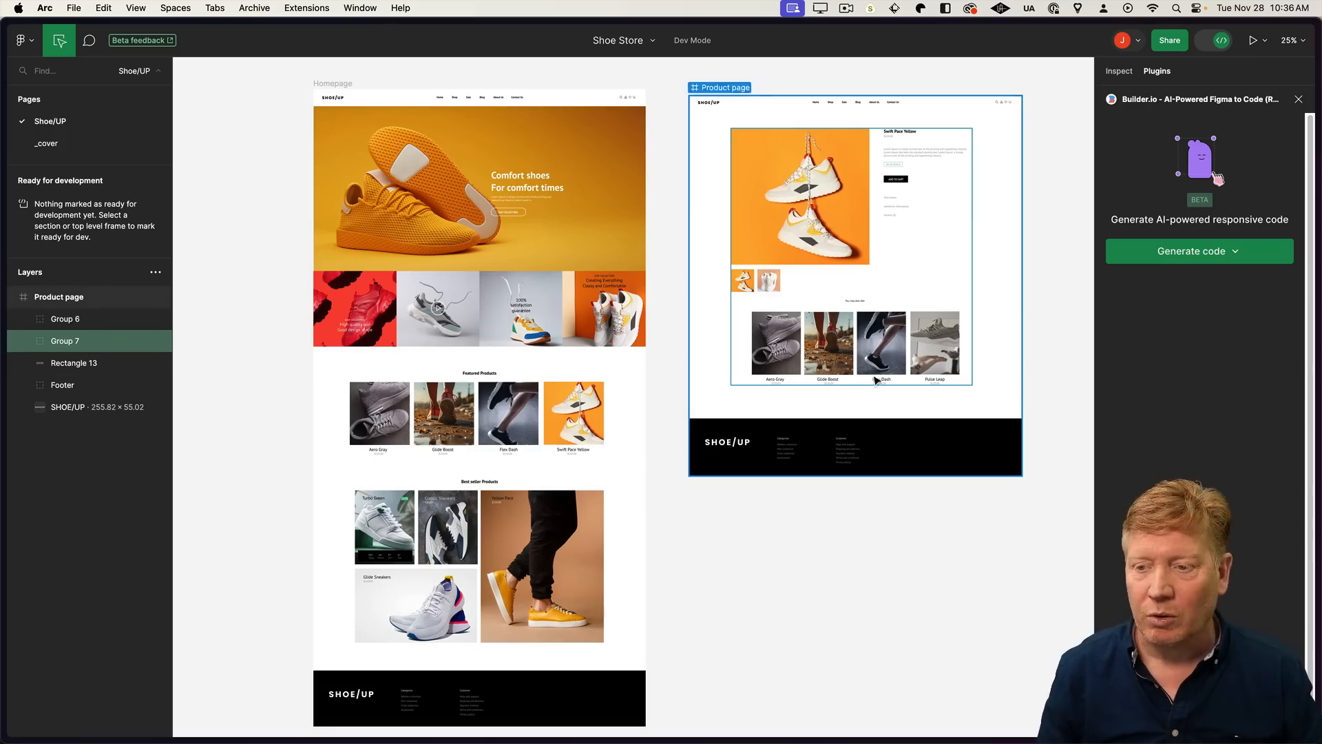
{"action": "left_click", "coordinate": [1198, 251]}
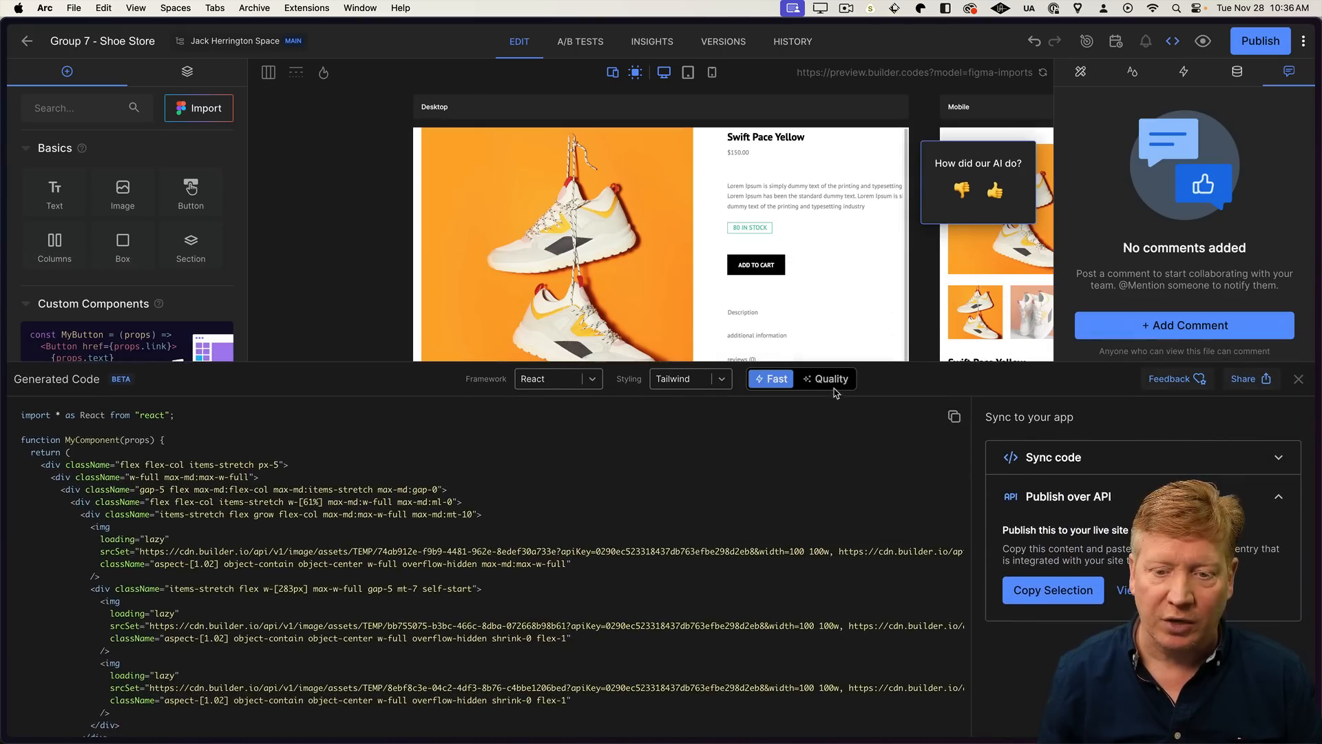
- Compare Quality and Fast output, copy the Fast generated component code, and switch to the editor
{"action": "left_click", "coordinate": [829, 378]}
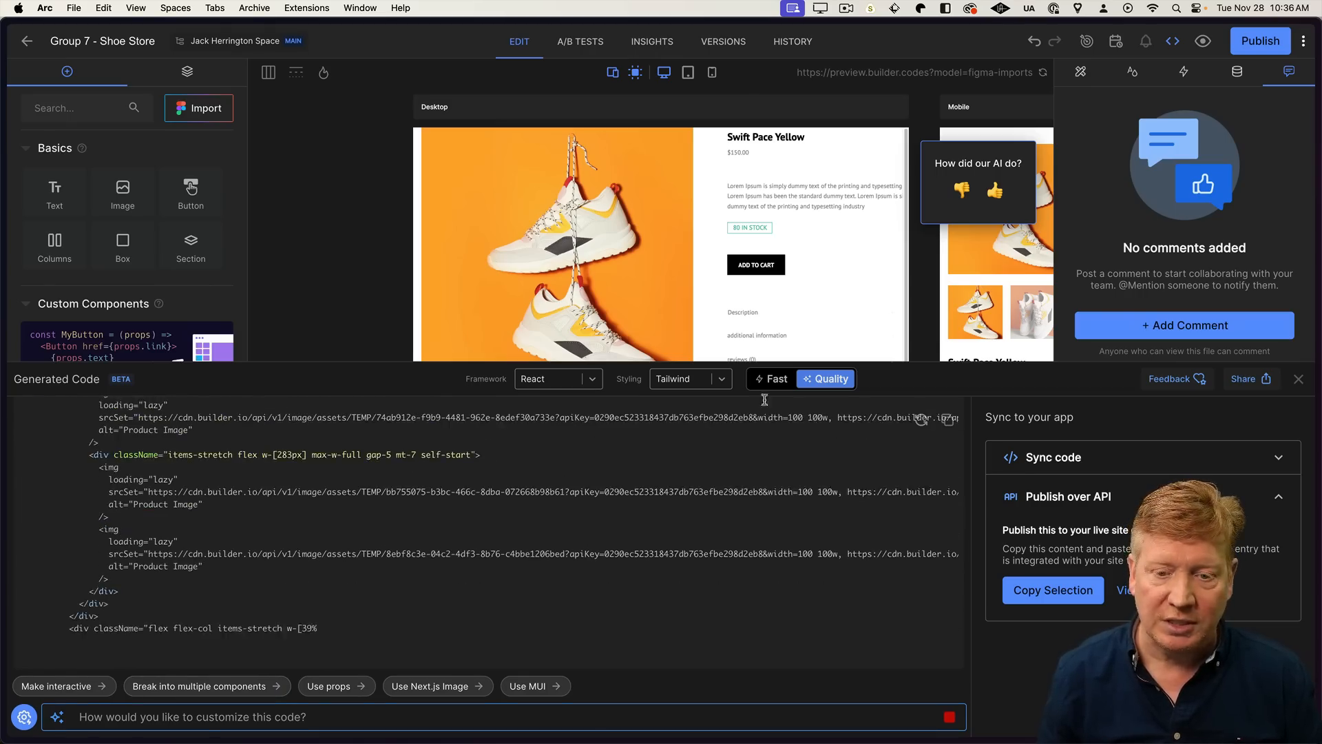
{"action": "left_click", "coordinate": [769, 378]}
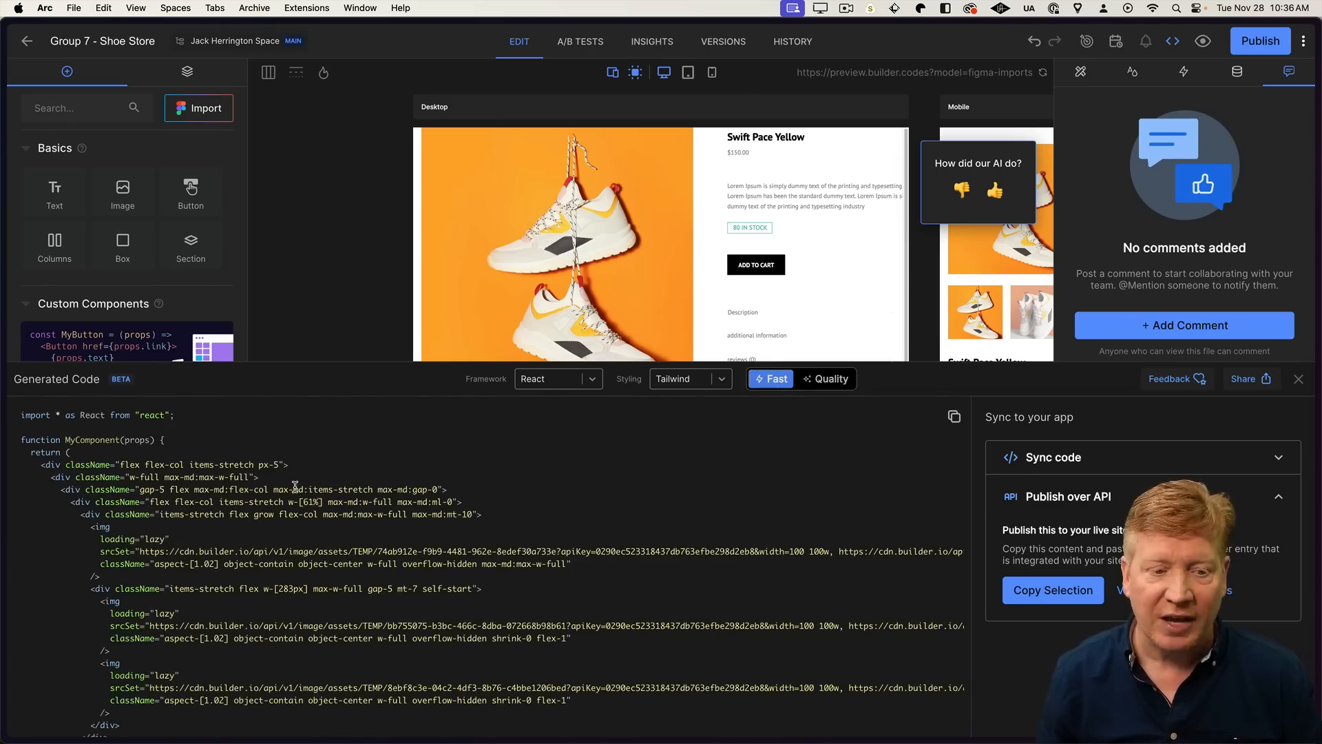
{"action": "left_click", "coordinate": [953, 416]}
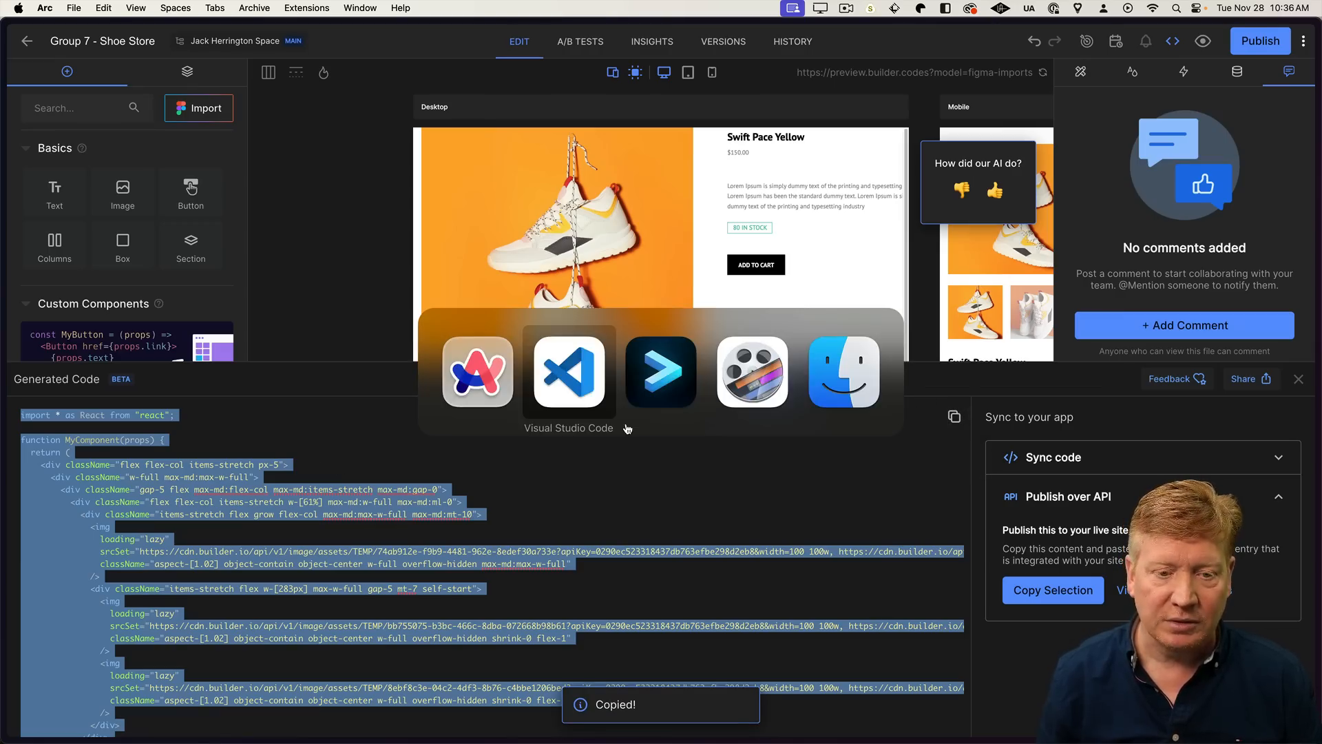
{"action": "left_click", "coordinate": [568, 372]}
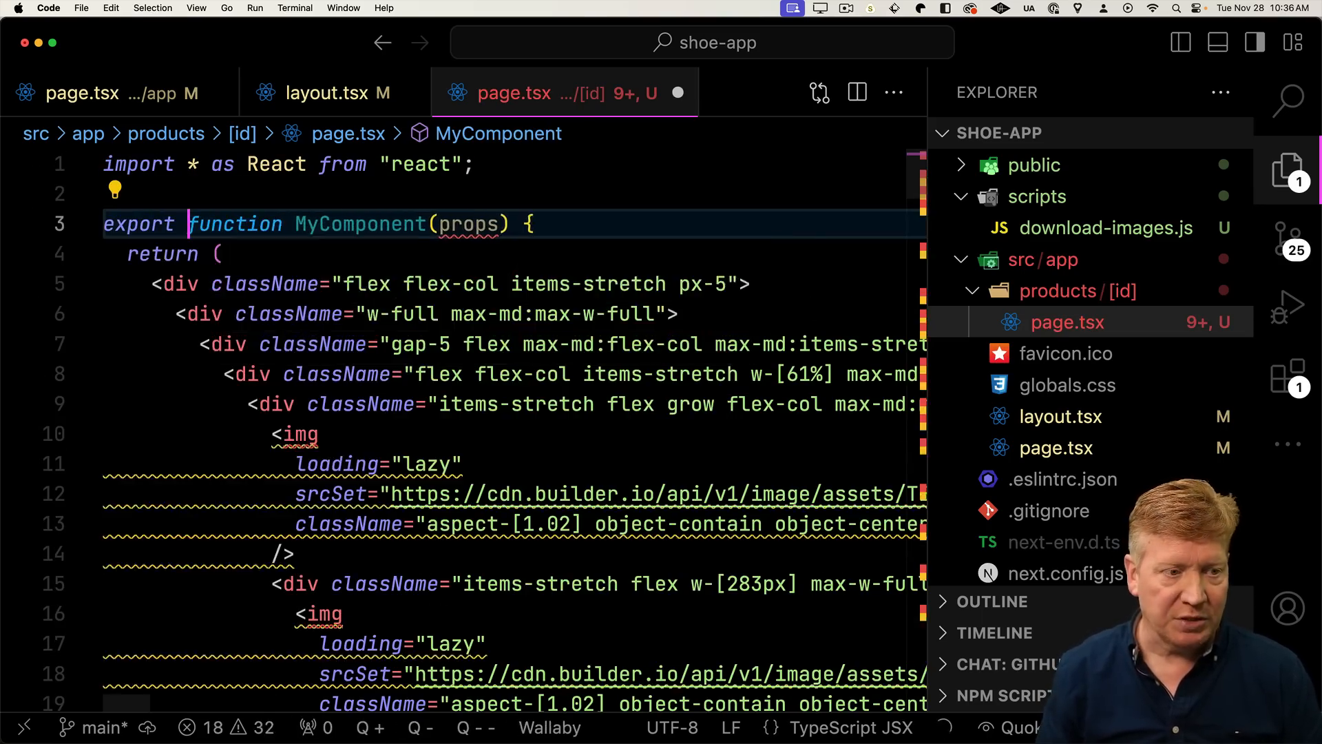
- Rename the pasted MyComponent(props) to export default function PDP() with no props
{"action": "type", "text": "default"}
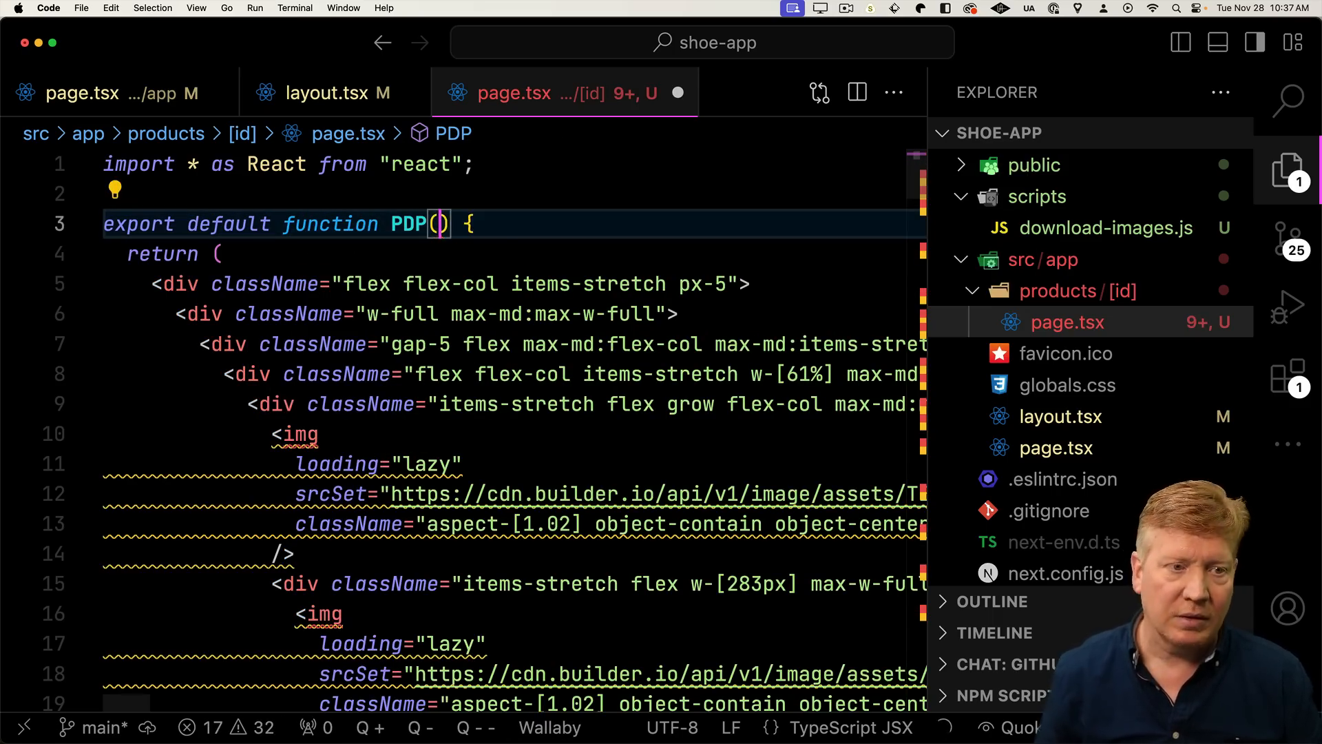
{"action": "left_click", "coordinate": [81, 92]}
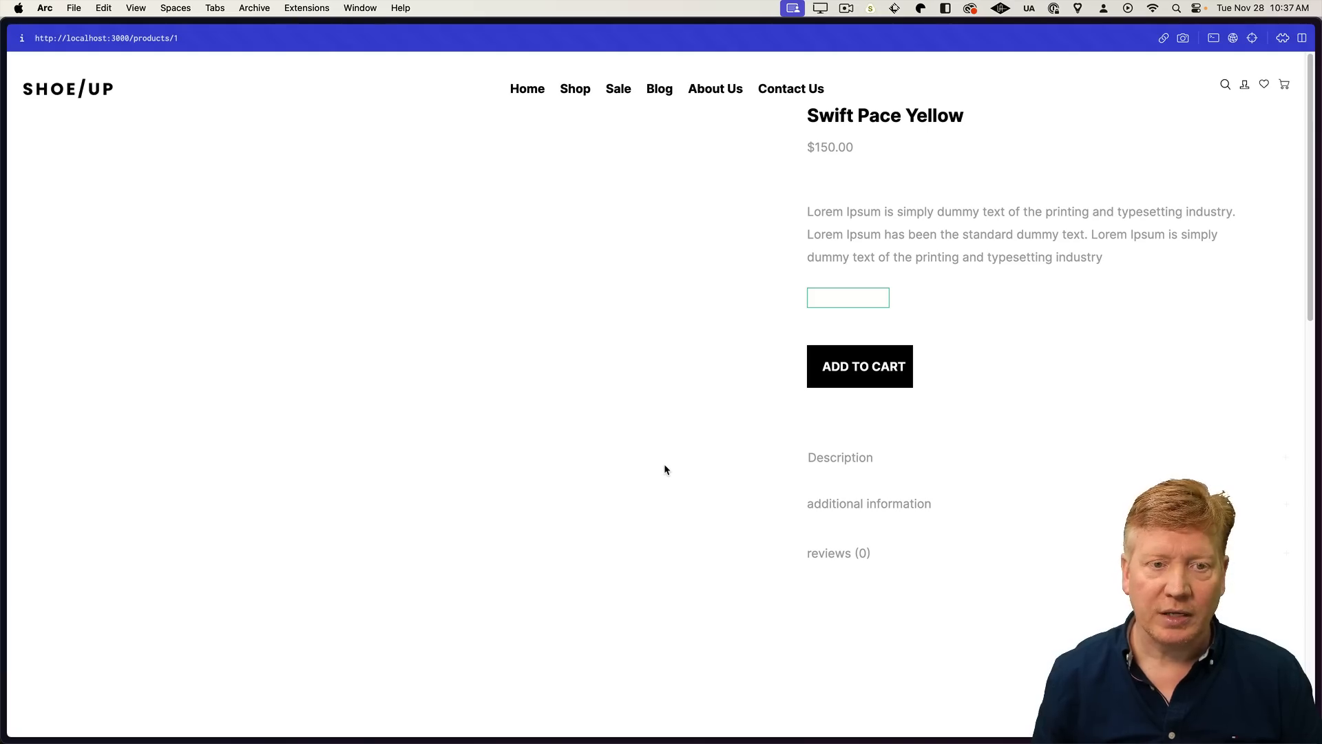
- Scroll the products/1 page past the Swift Pace Yellow photos to the 'You may also like' row
{"action": "scroll", "scroll_direction": "down", "scroll_amount": 3}
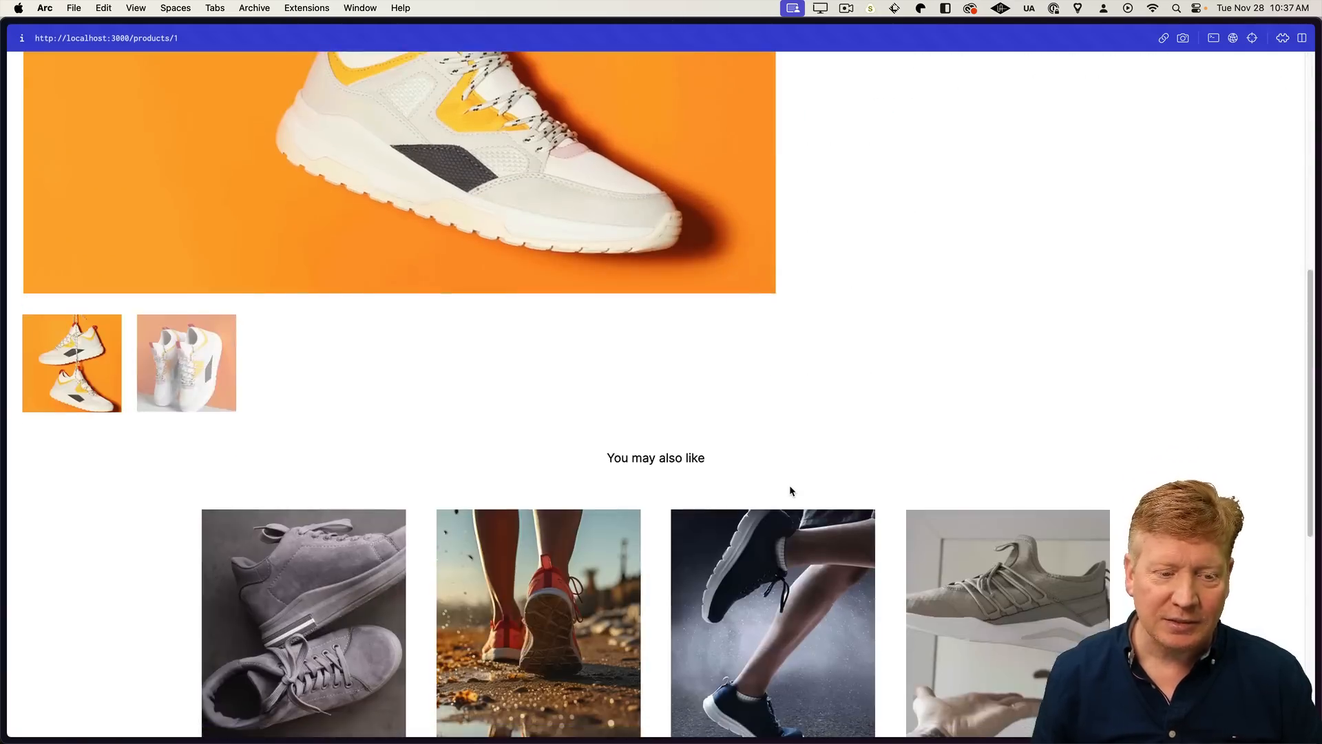
{"action": "scroll", "scroll_direction": "down", "scroll_amount": 3}
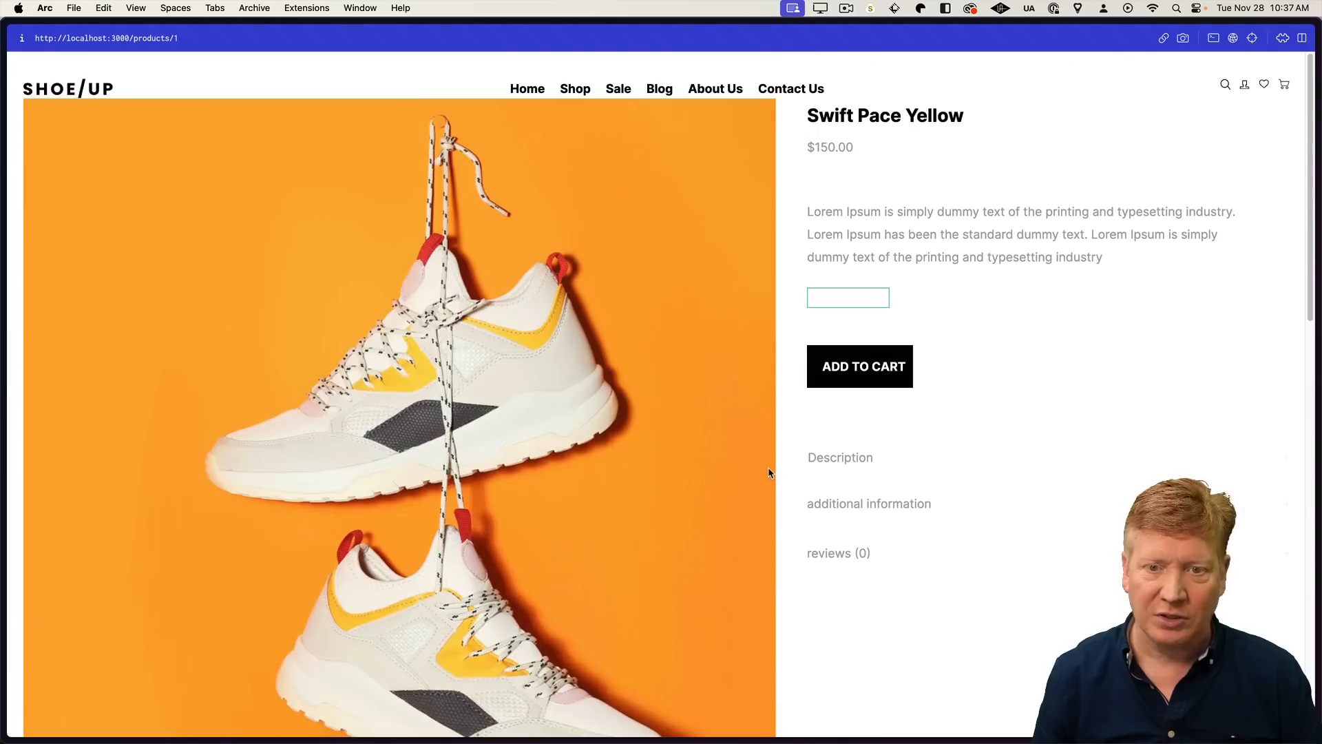
{"action": "mouse_move", "coordinate": [742, 208]}
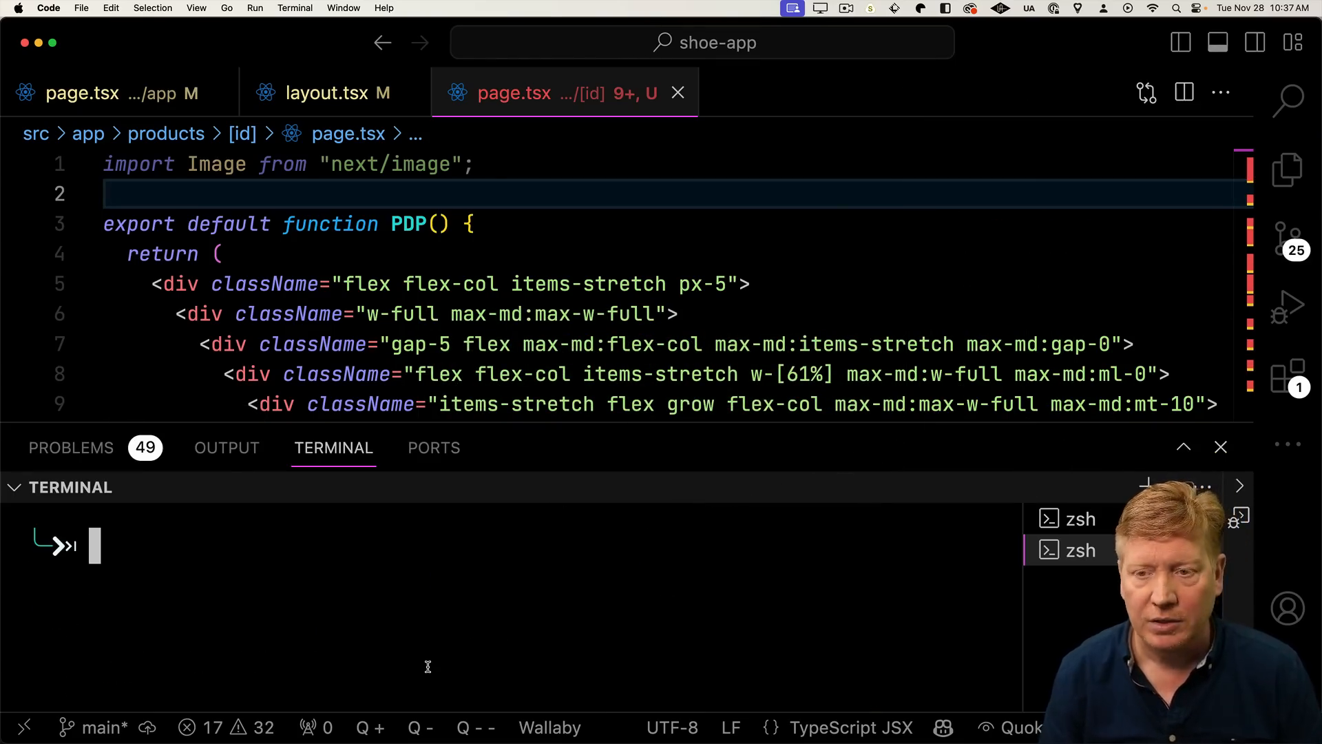
- Run cat src/app/page.tsx | node scripts/download-images.js | pbcopy in the terminal
{"action": "type", "text": "cat src/app/page.tsx | node scripts/download-images.js | pbcopy"}
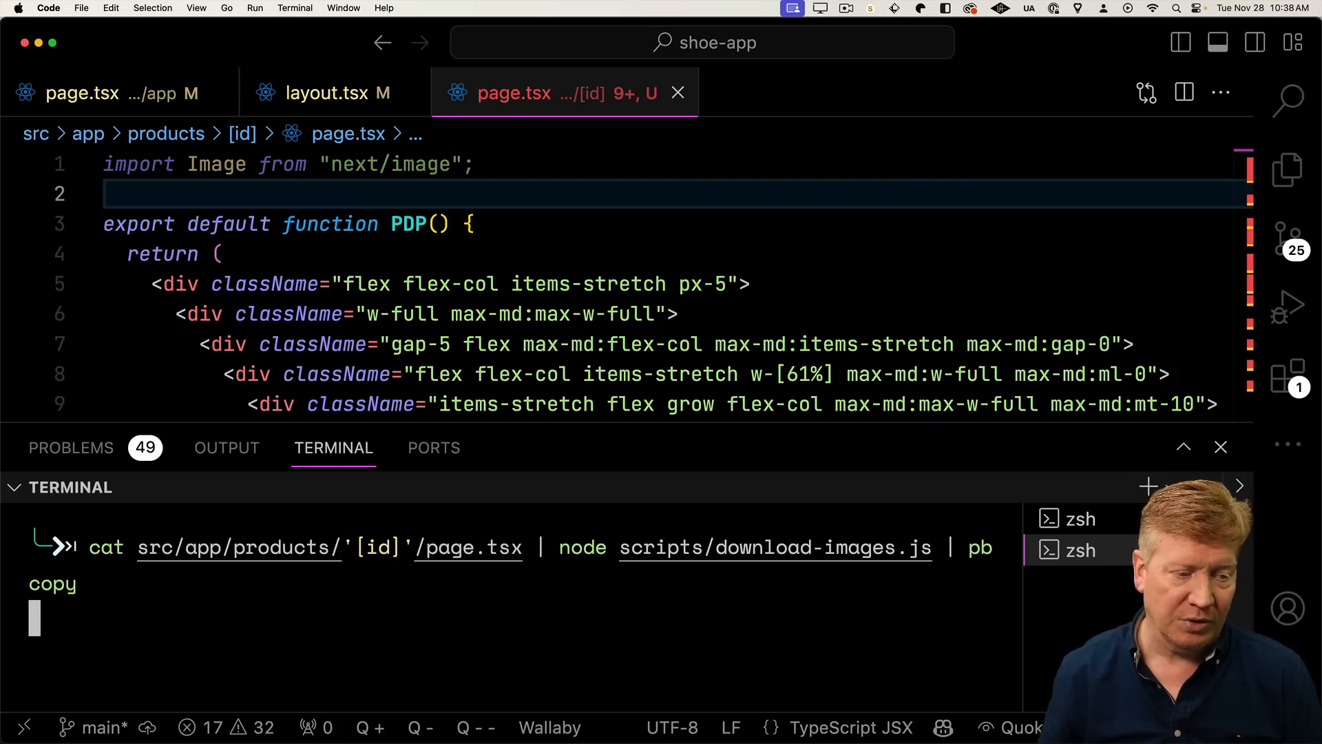
{"action": "mouse_move", "coordinate": [431, 635]}
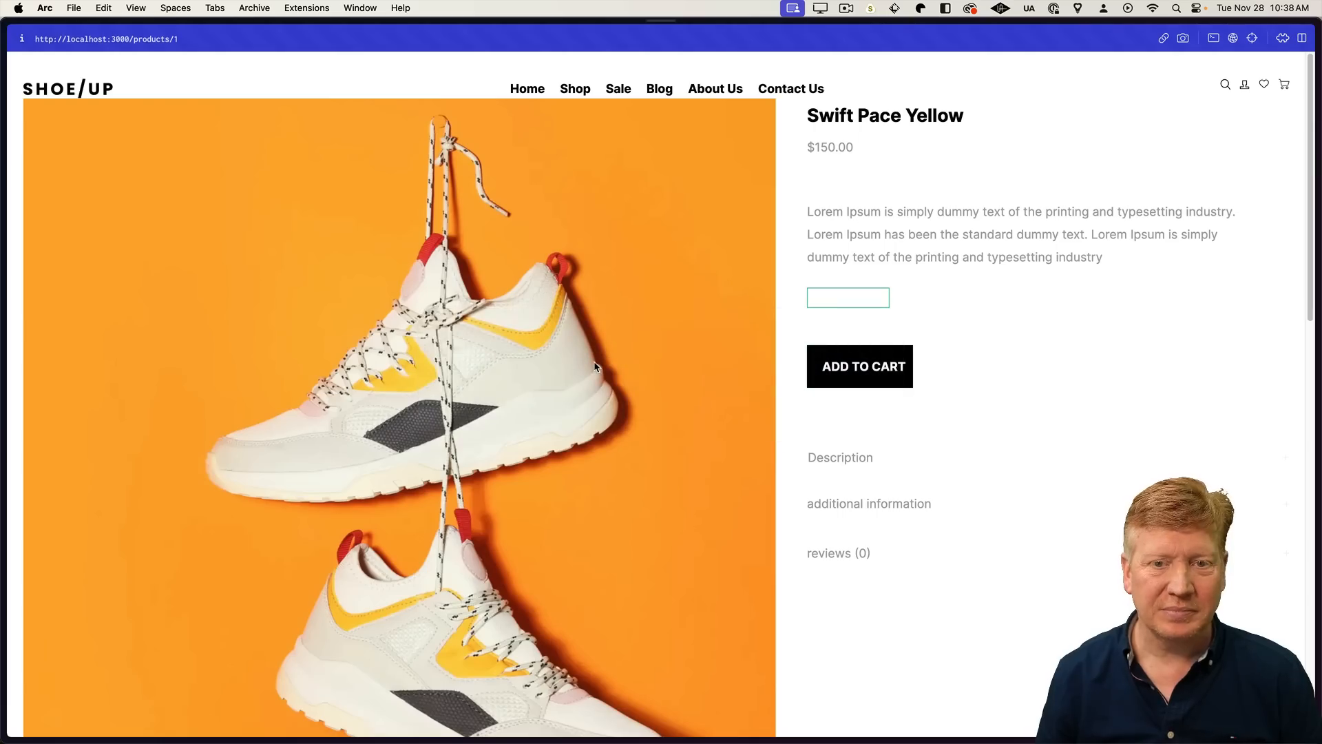
- Scroll products/1 to the Aero Gray, Glide Boost, Flex Dash suggestions, then the home page to Featured Products
{"action": "scroll", "scroll_direction": "down", "scroll_amount": 3}
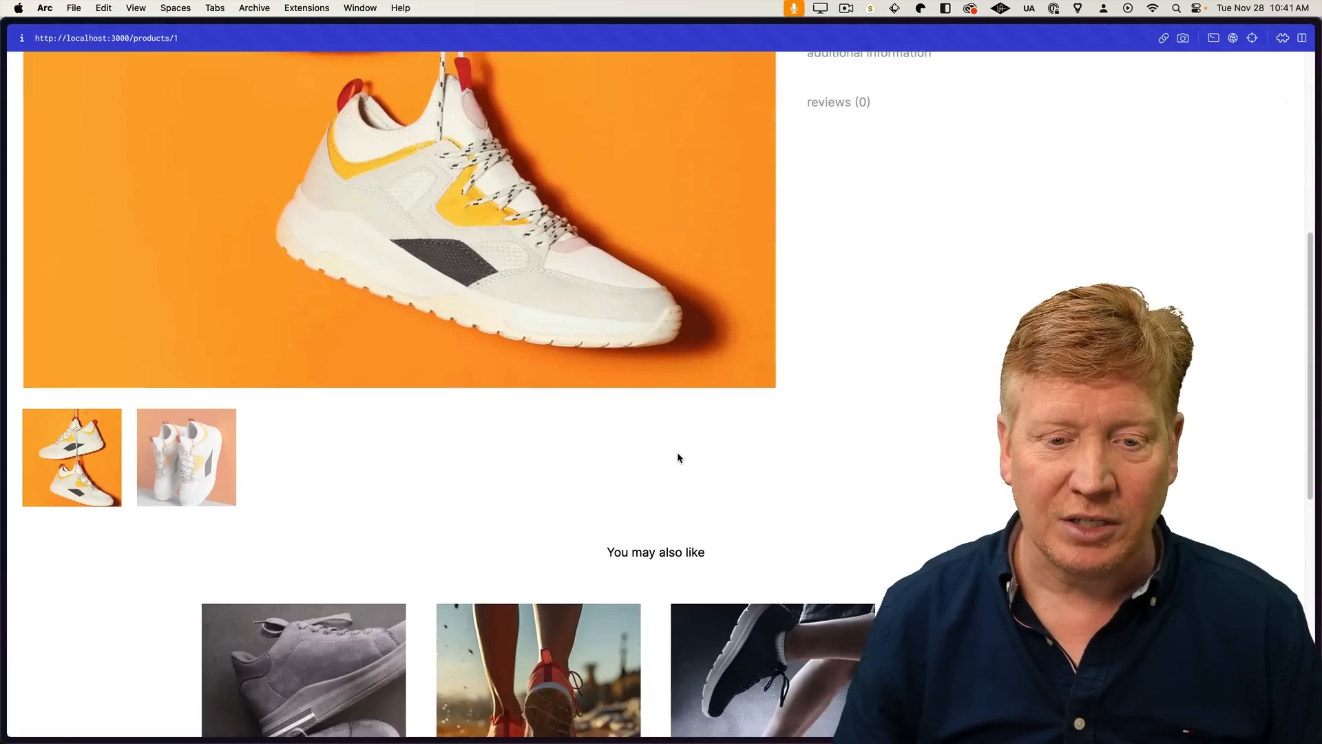
{"action": "scroll", "scroll_direction": "down", "scroll_amount": 3}
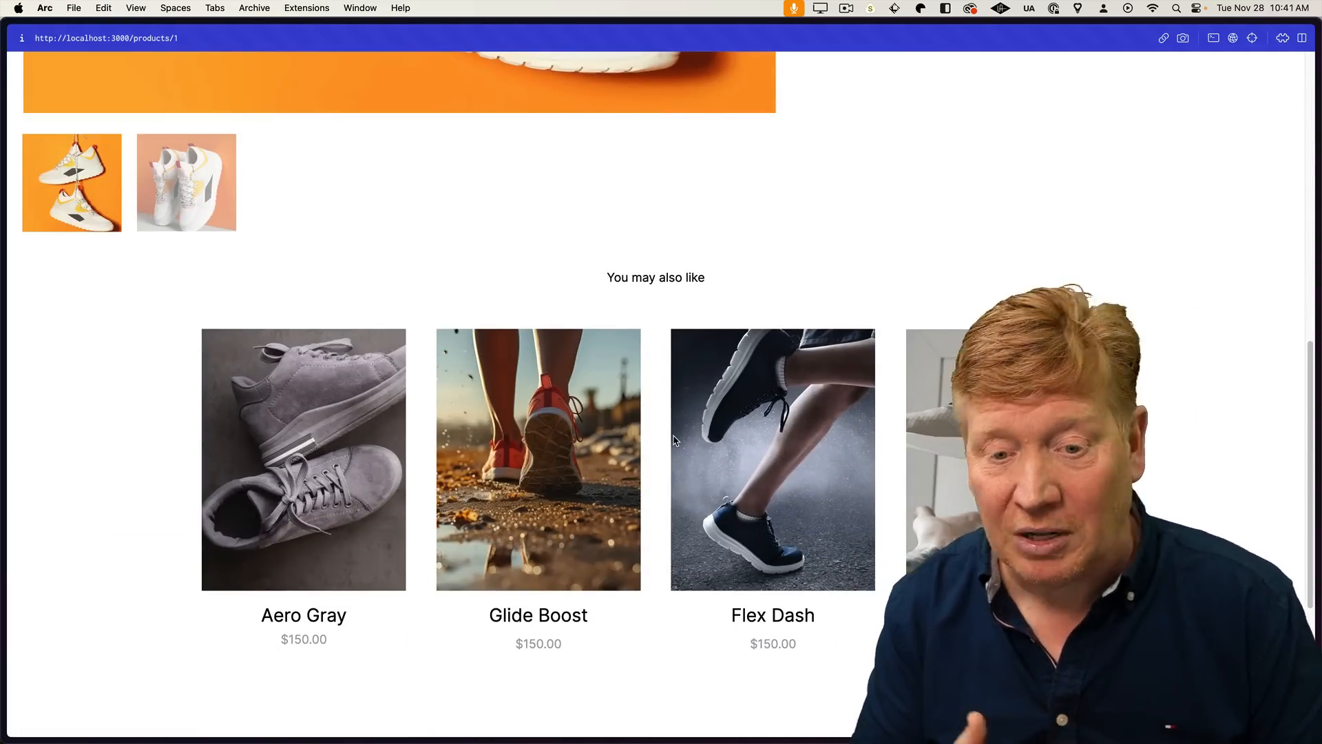
{"action": "mouse_move", "coordinate": [471, 238]}
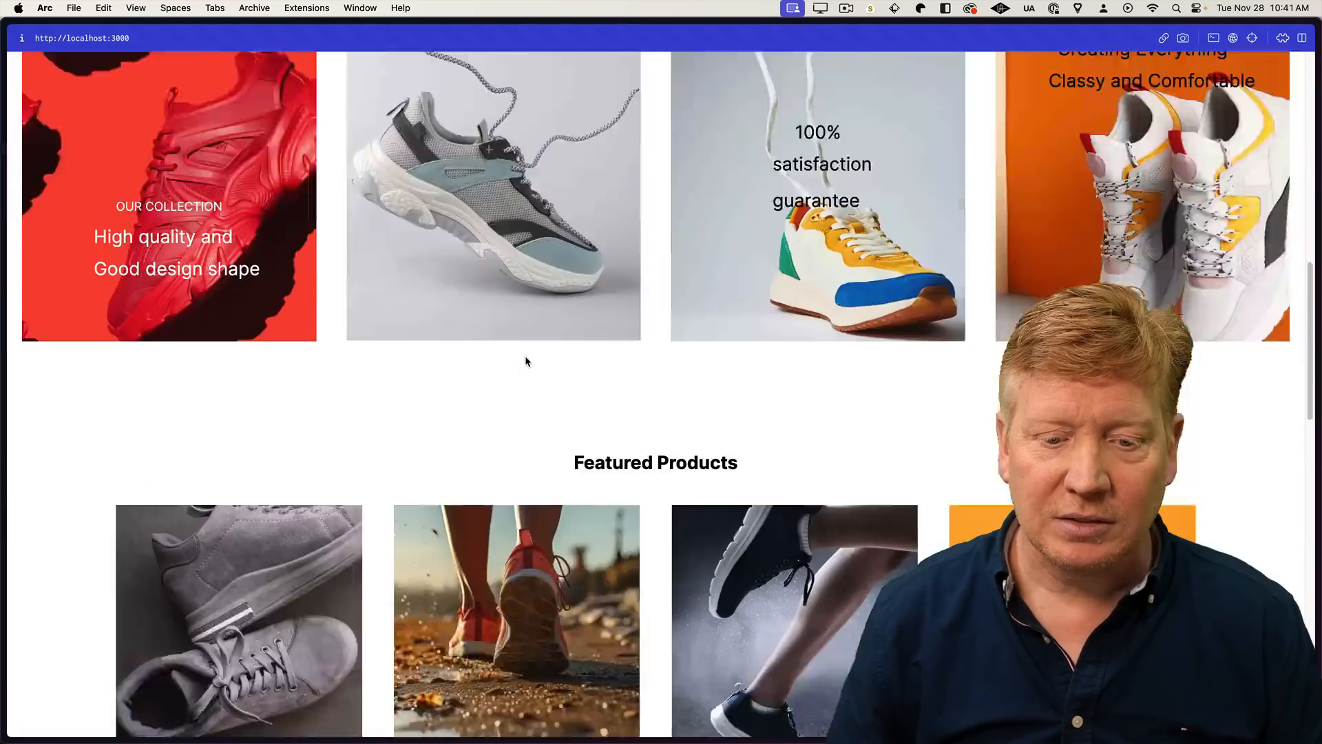
{"action": "scroll", "scroll_direction": "down", "scroll_amount": 3}
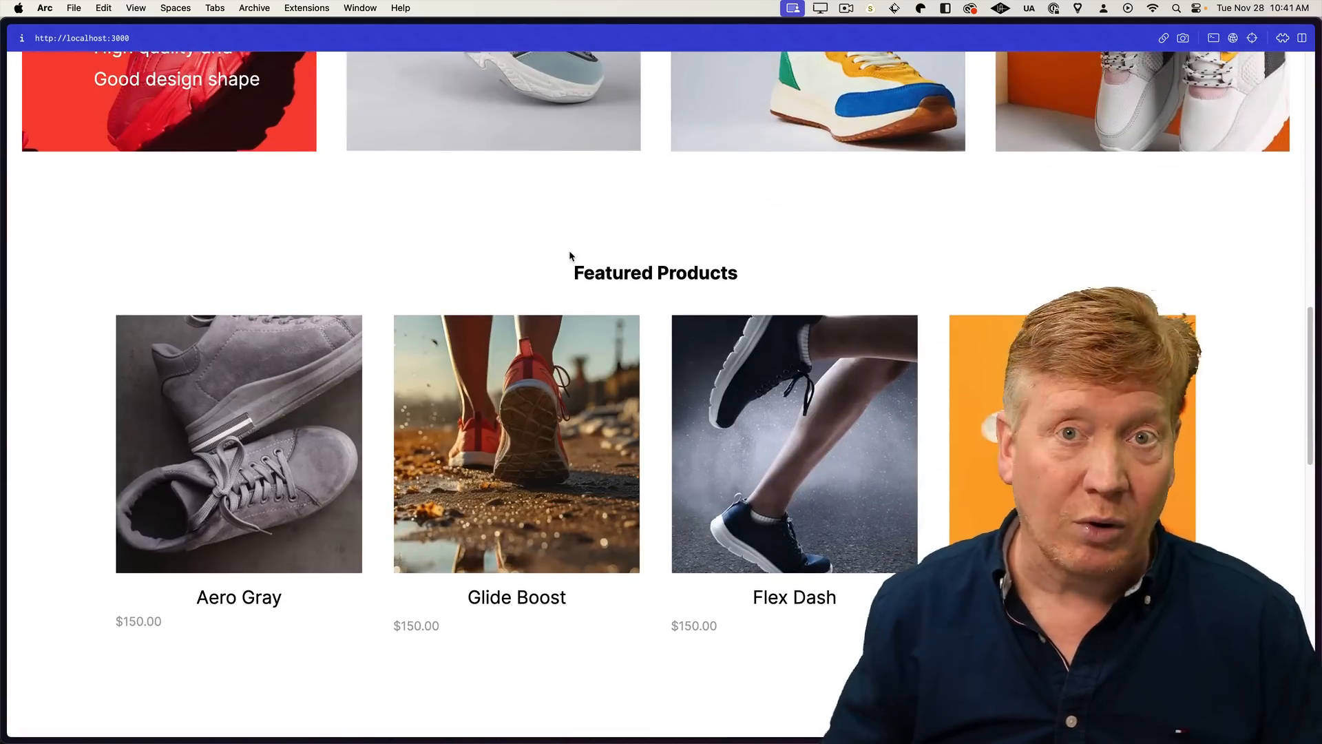